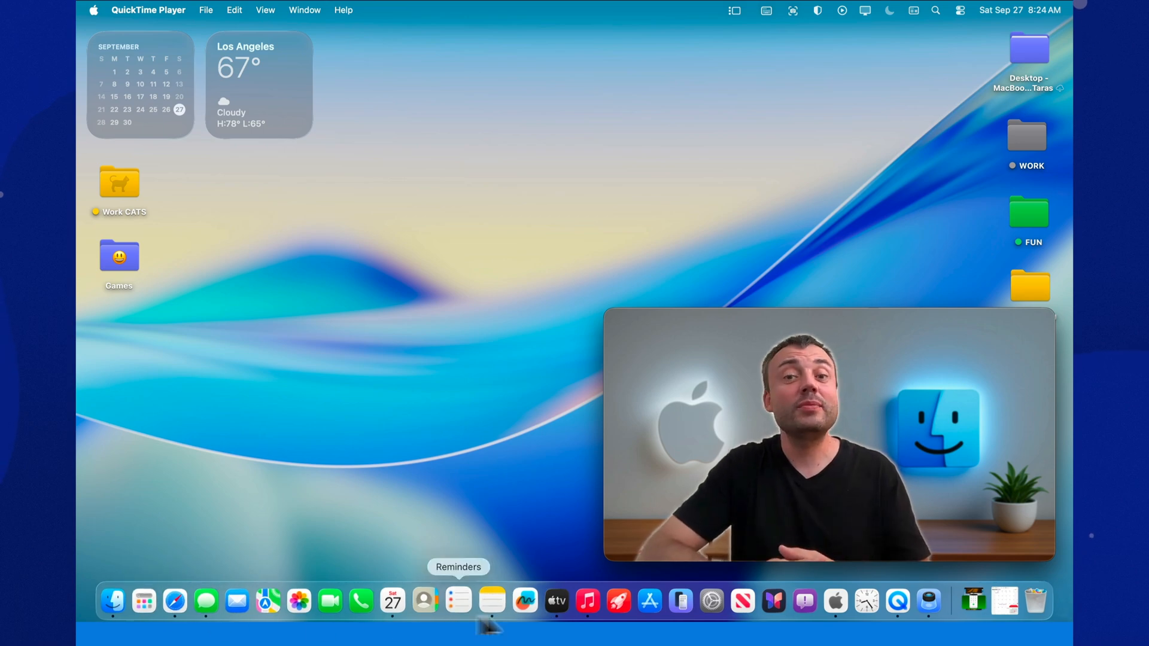
Add a one-hour event on Thursday, September 4, 2025, 9–10 AM, from Month view
{"action": "left_click", "coordinate": [391, 600]}
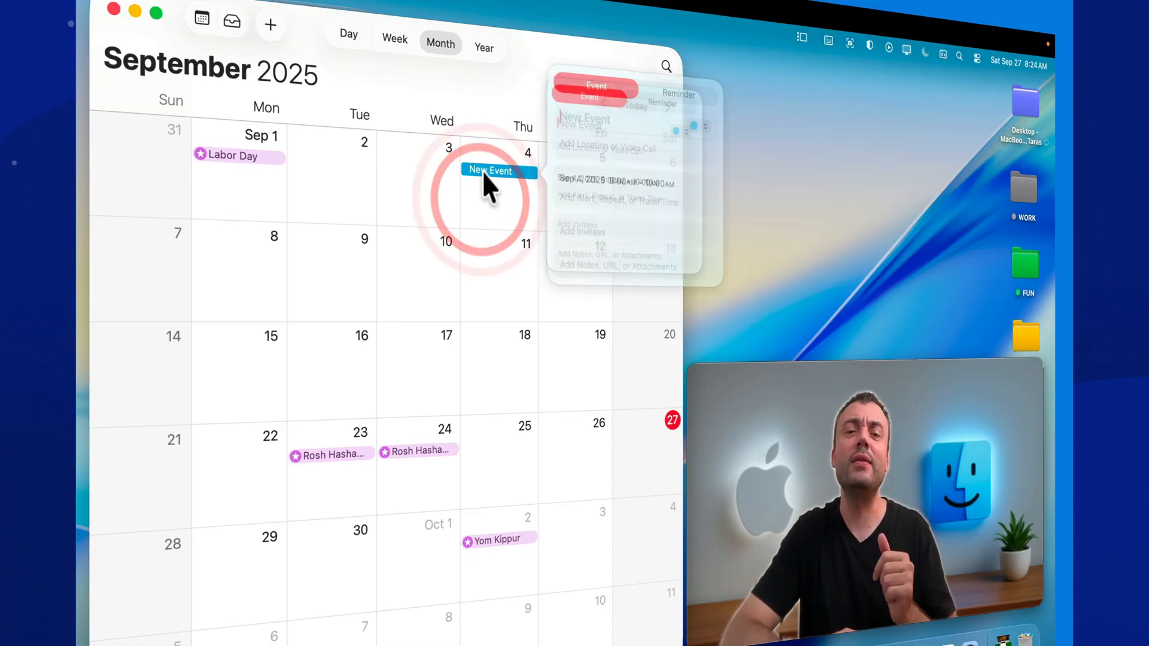
{"action": "type", "text": "w"}
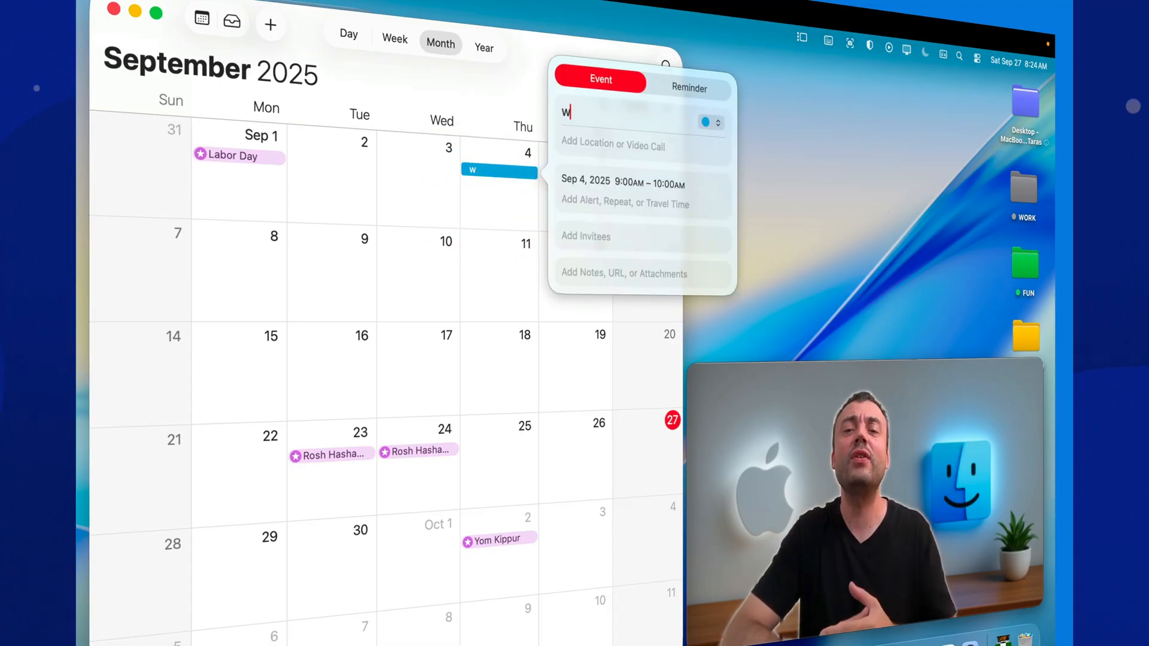
{"action": "type", "text": "s"}
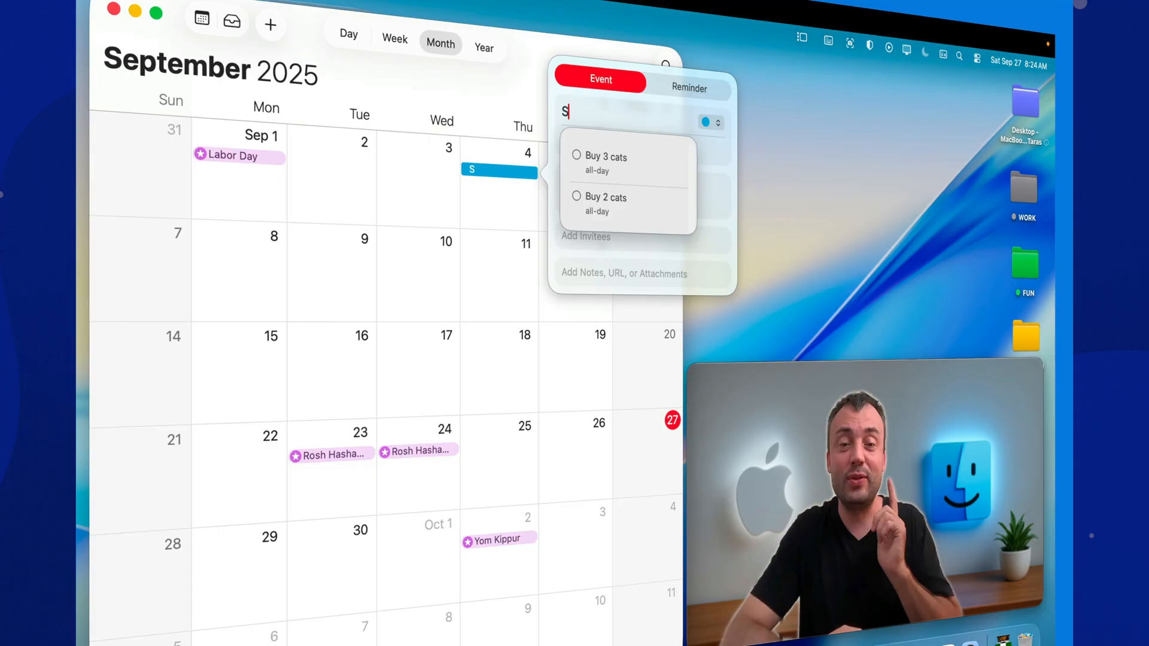
{"action": "type", "text": "UPER EVE"}
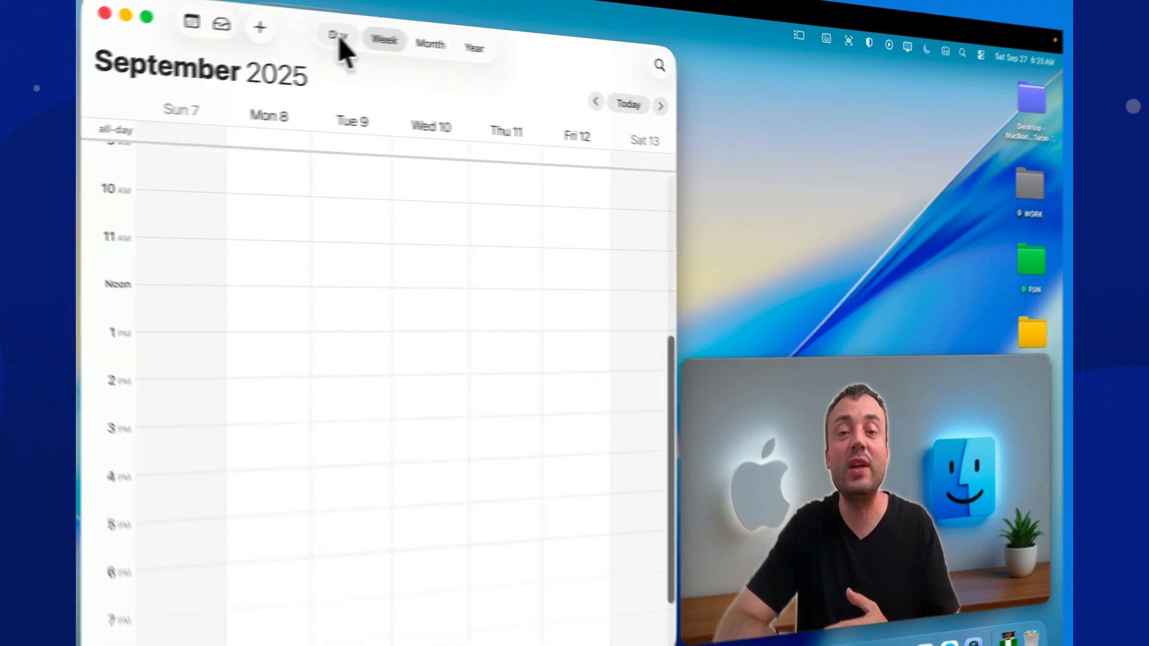
Cycle the view through Year, Day, Week and Month
{"action": "left_click", "coordinate": [283, 50]}
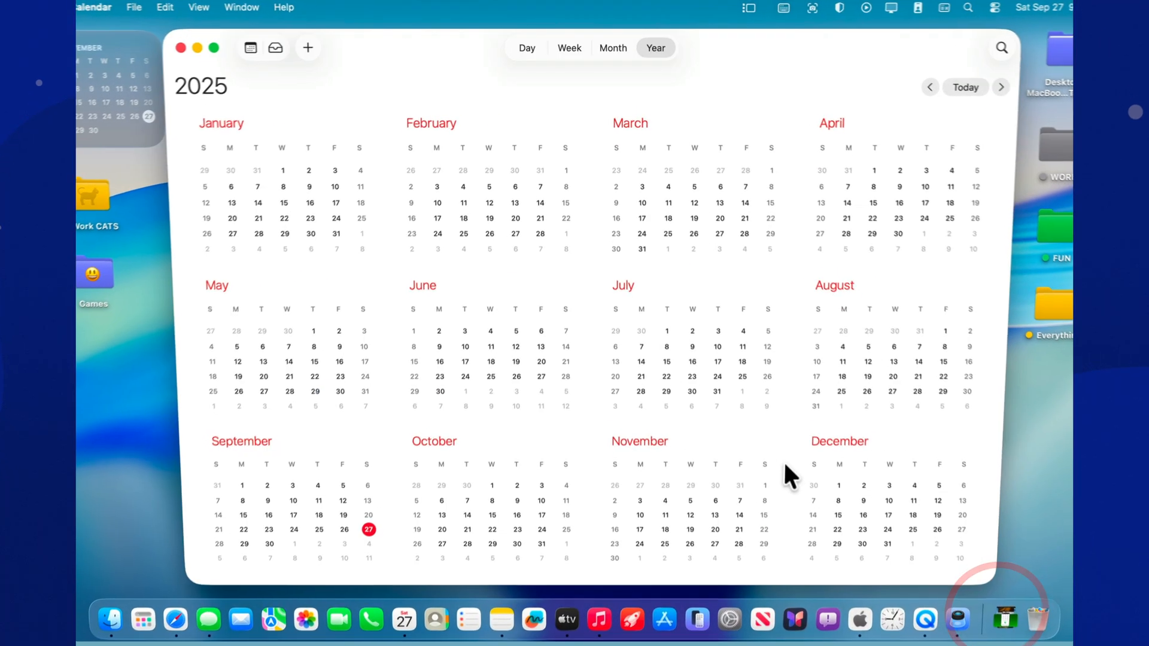
{"action": "left_click", "coordinate": [527, 48]}
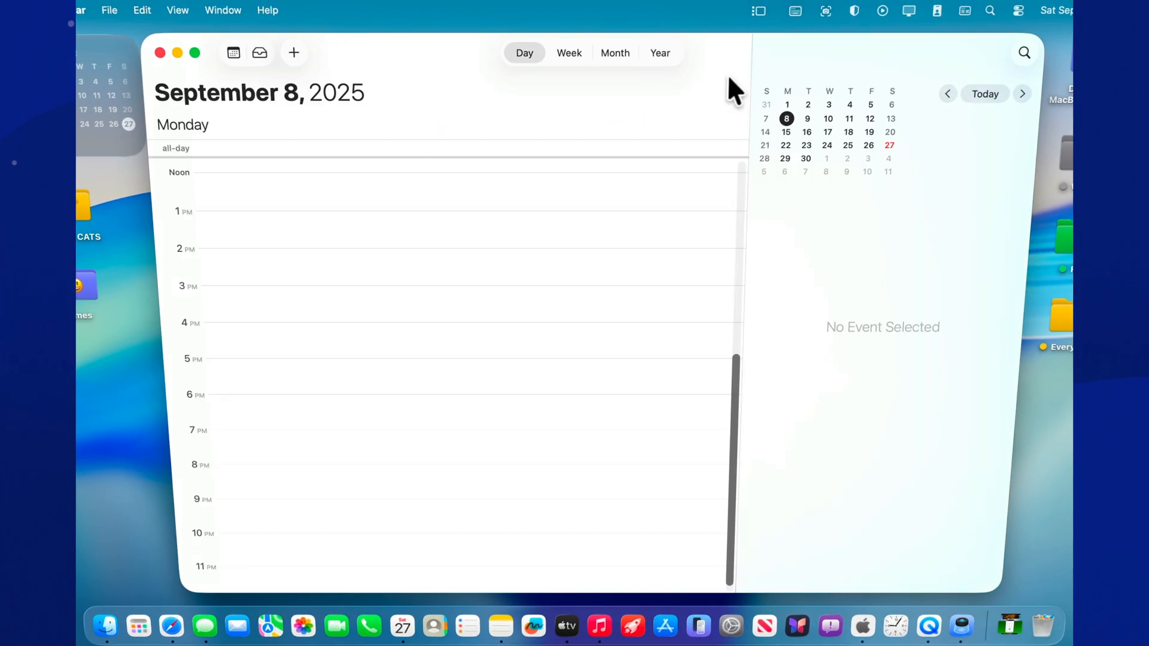
{"action": "left_click", "coordinate": [569, 53]}
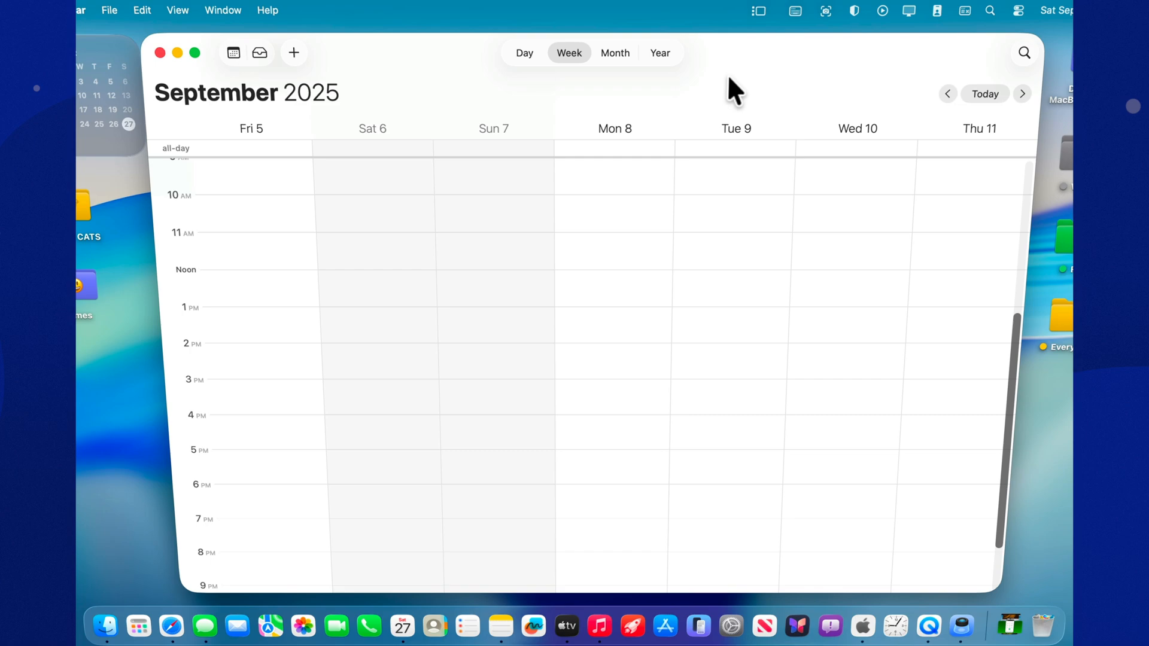
{"action": "left_click", "coordinate": [615, 53]}
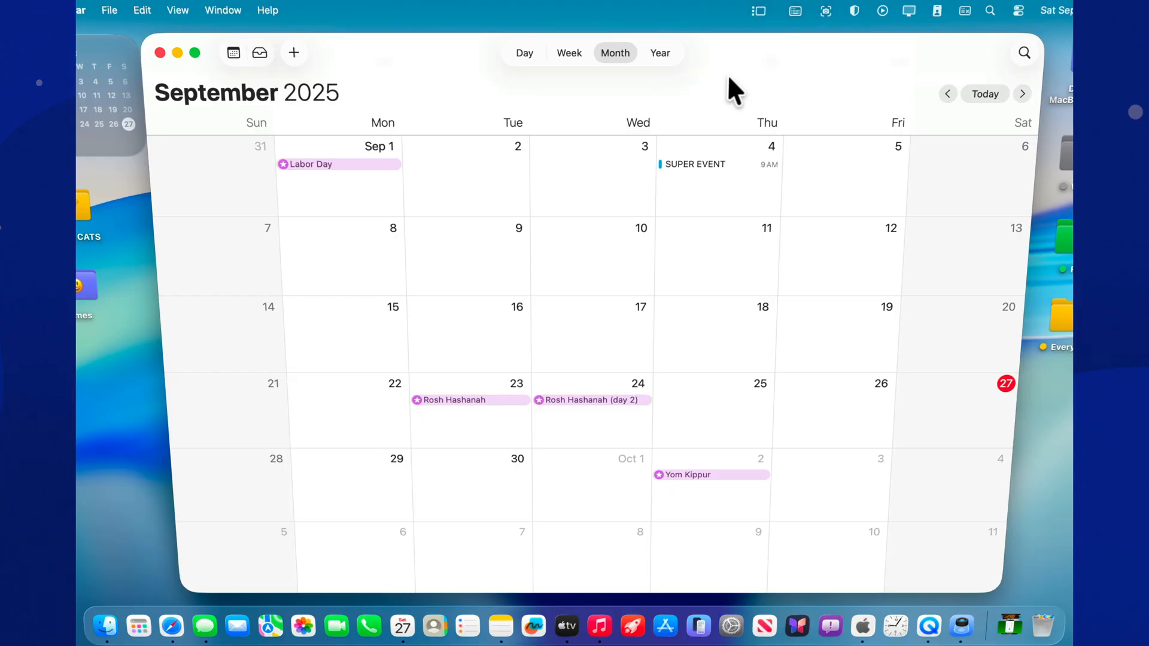
{"action": "mouse_move", "coordinate": [735, 80]}
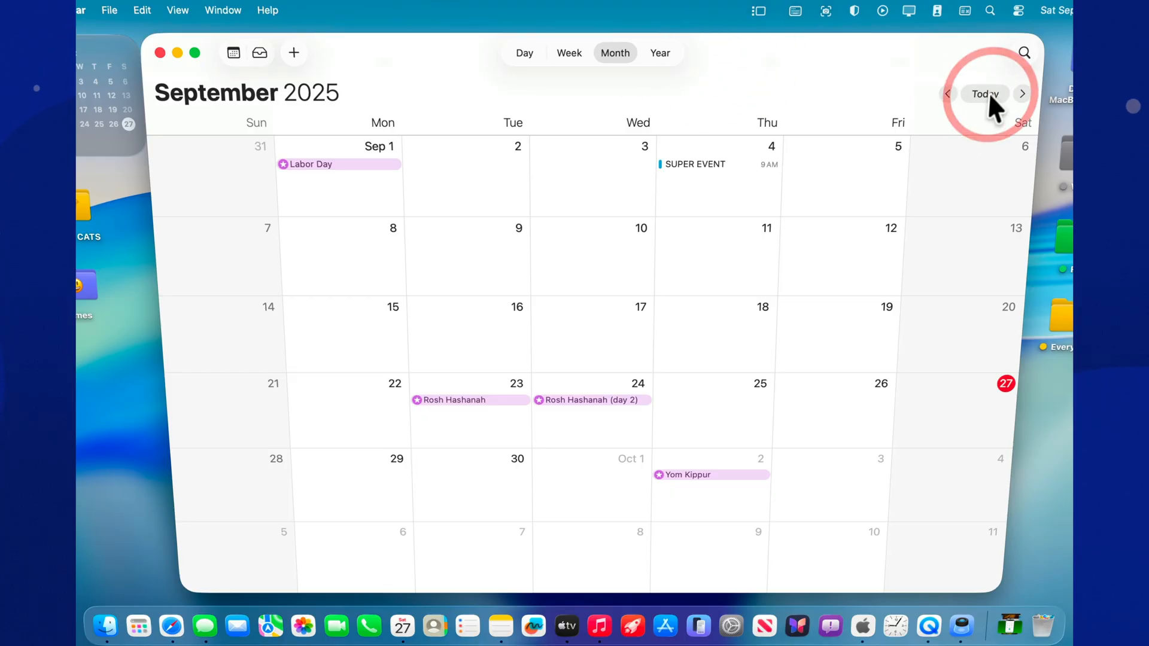
Jump back to today, September 27, and start opening Calendar settings
{"action": "left_click", "coordinate": [524, 53]}
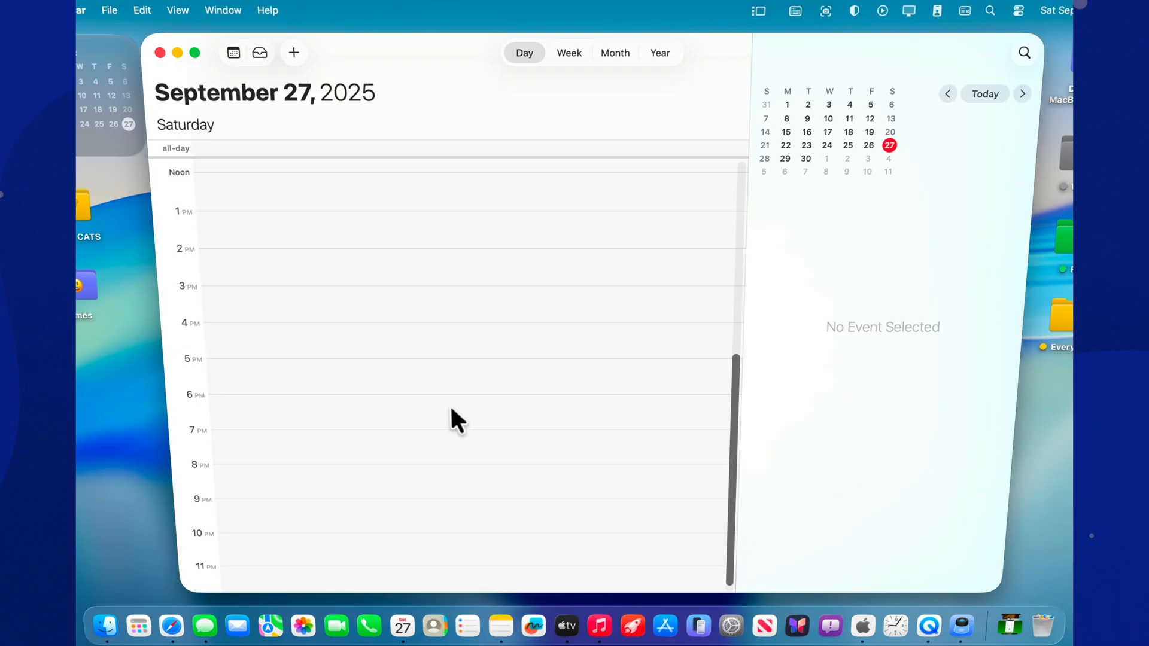
{"action": "mouse_move", "coordinate": [501, 308]}
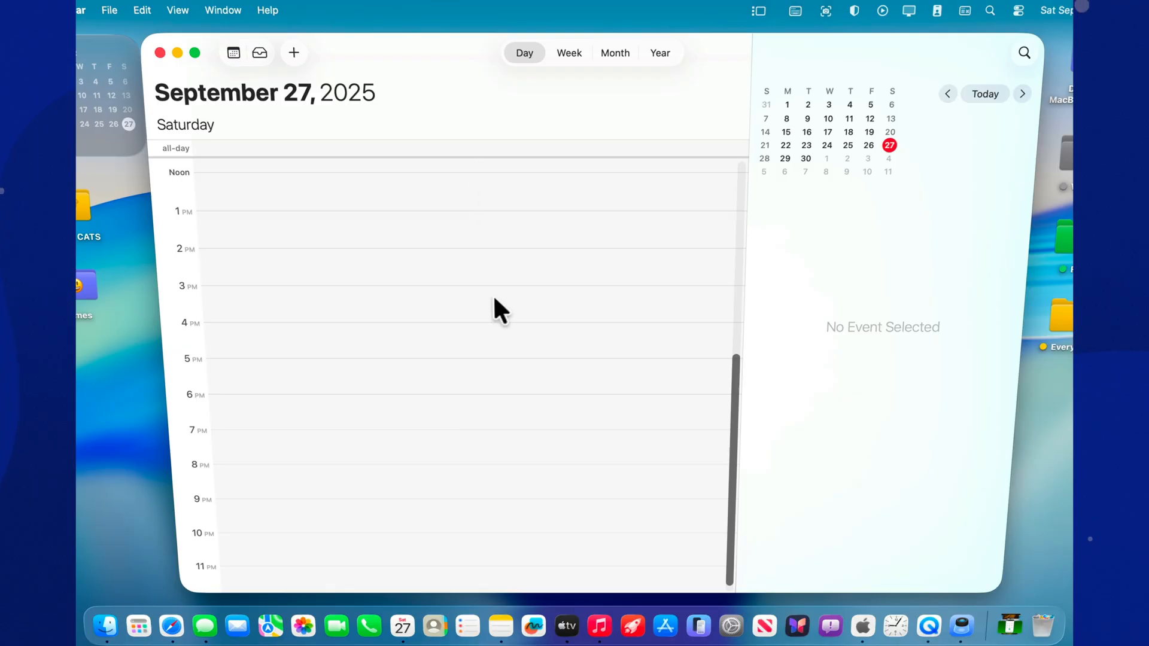
{"action": "left_click", "coordinate": [136, 9]}
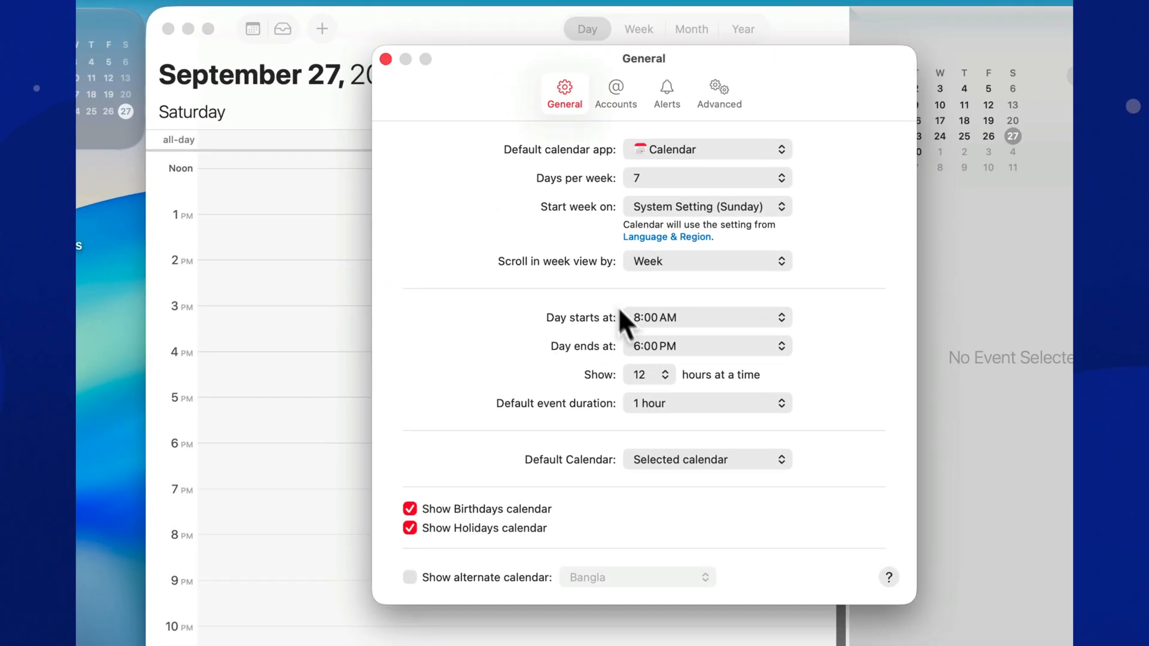
Set the day view to show 16 hours at a time and close Settings
{"action": "left_click", "coordinate": [647, 375]}
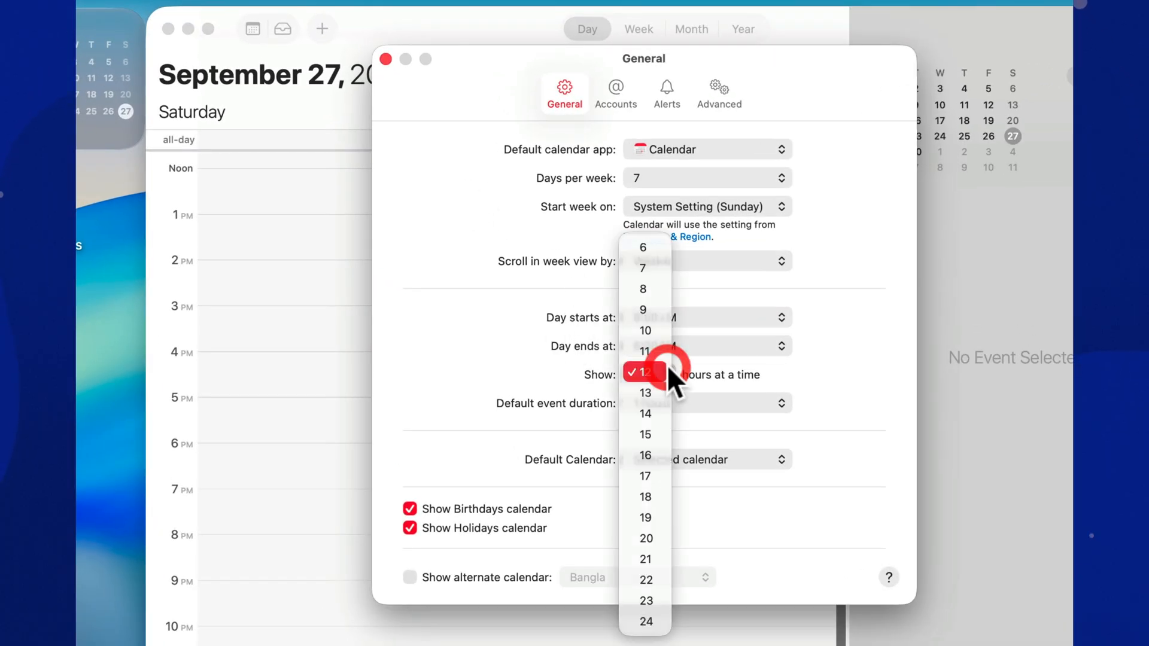
{"action": "left_click", "coordinate": [645, 455]}
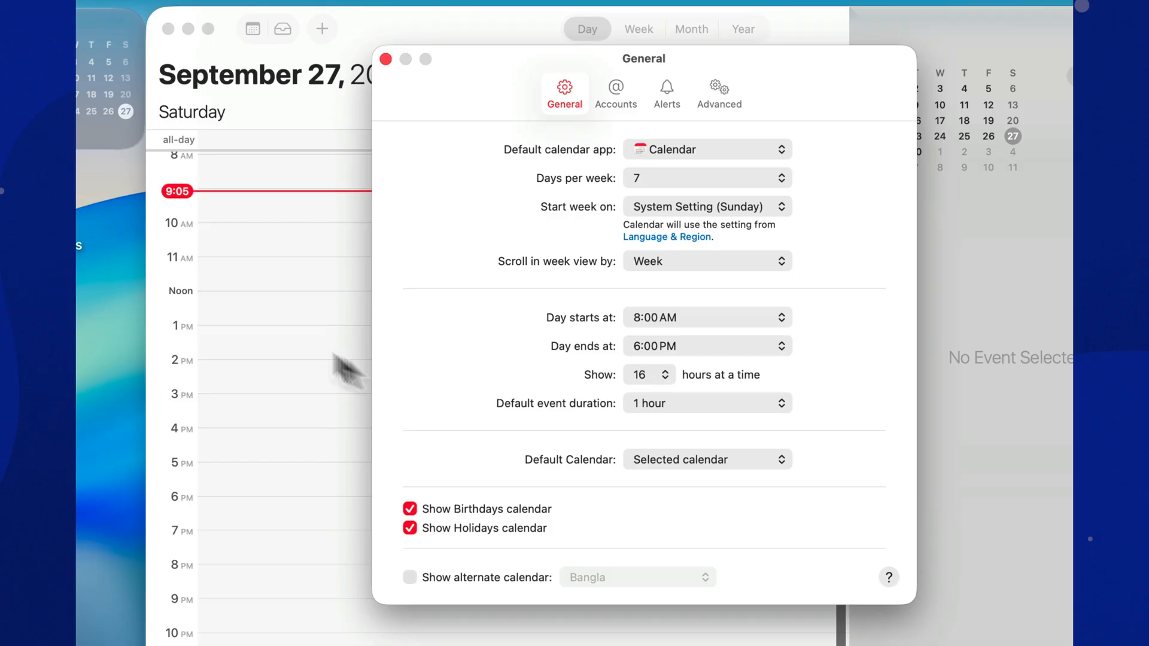
{"action": "mouse_move", "coordinate": [386, 60]}
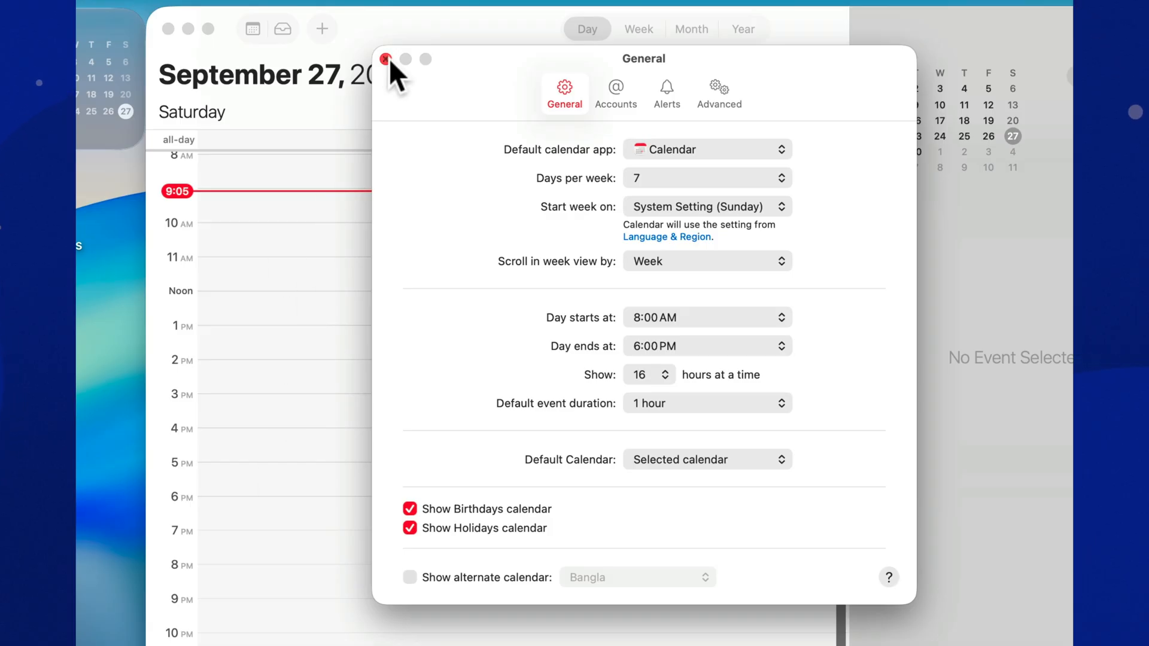
{"action": "left_click", "coordinate": [386, 60]}
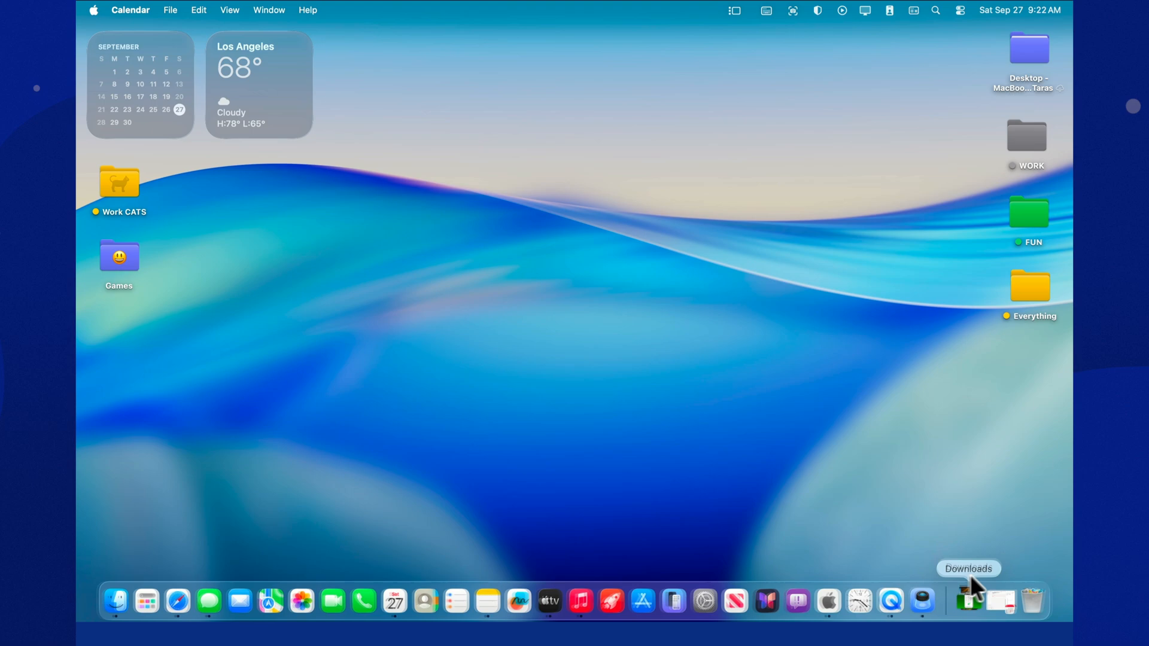
Accept the pending invitation to the shared Super calendar from the Inbox
{"action": "left_click", "coordinate": [393, 601]}
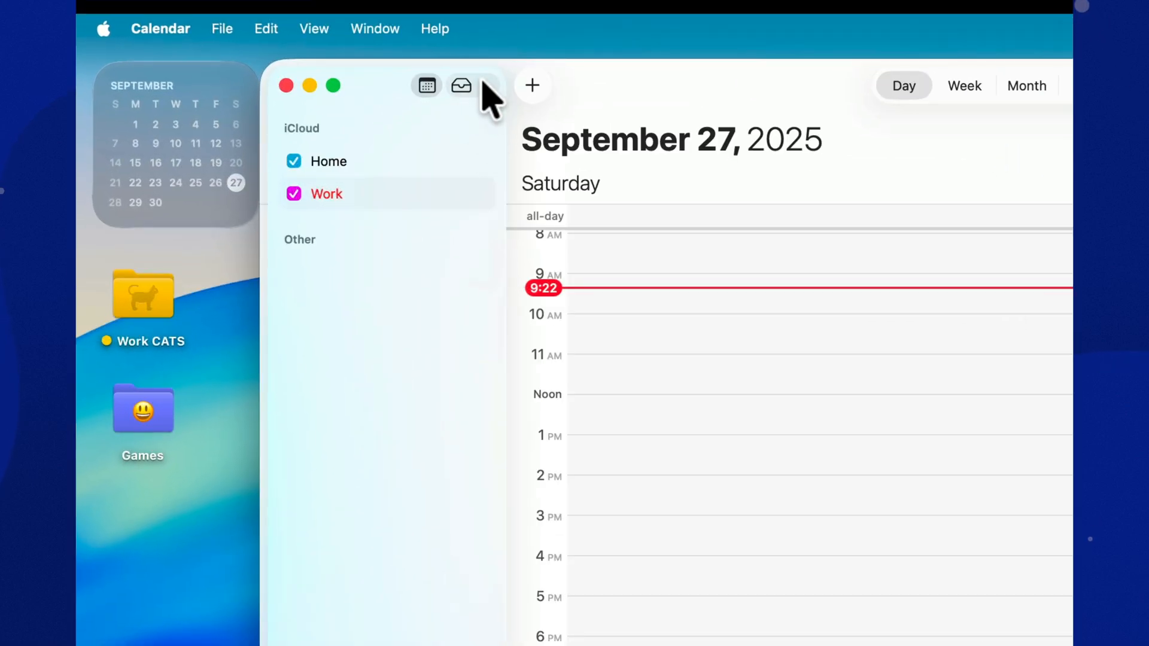
{"action": "left_click", "coordinate": [461, 85]}
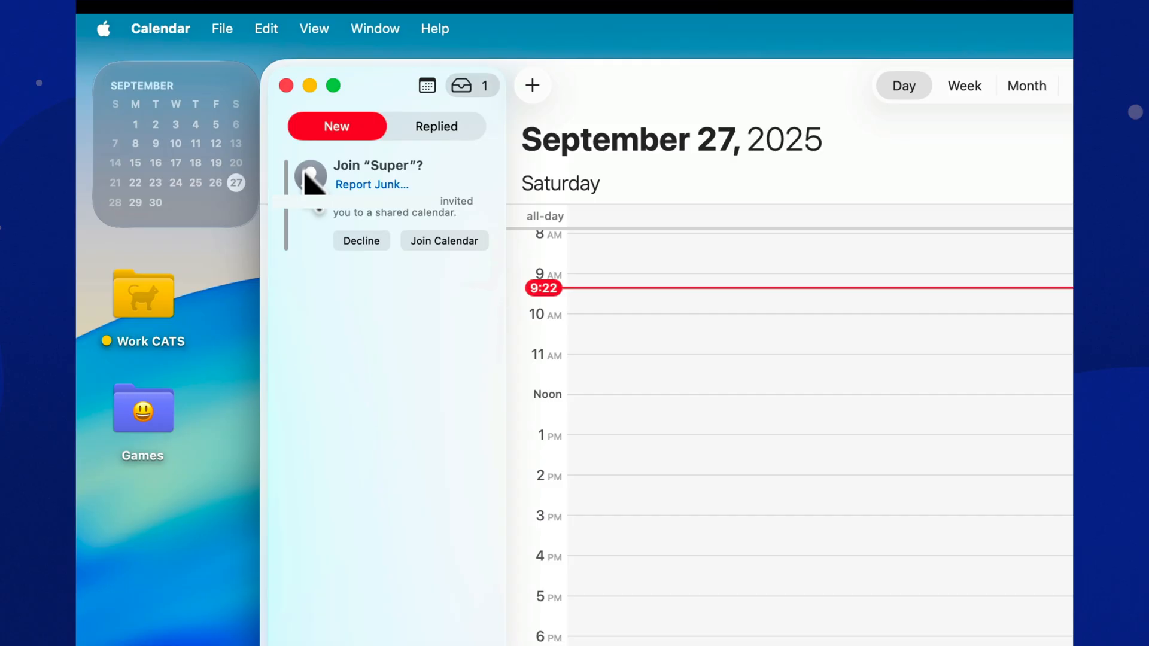
{"action": "mouse_move", "coordinate": [459, 260]}
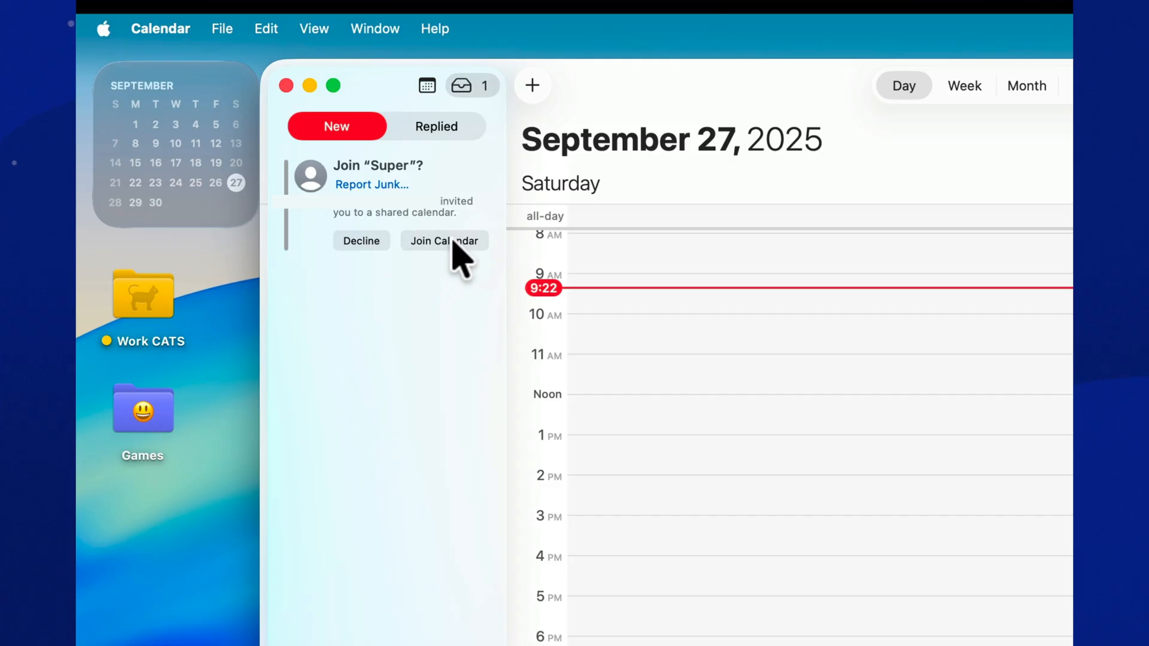
{"action": "left_click", "coordinate": [445, 240]}
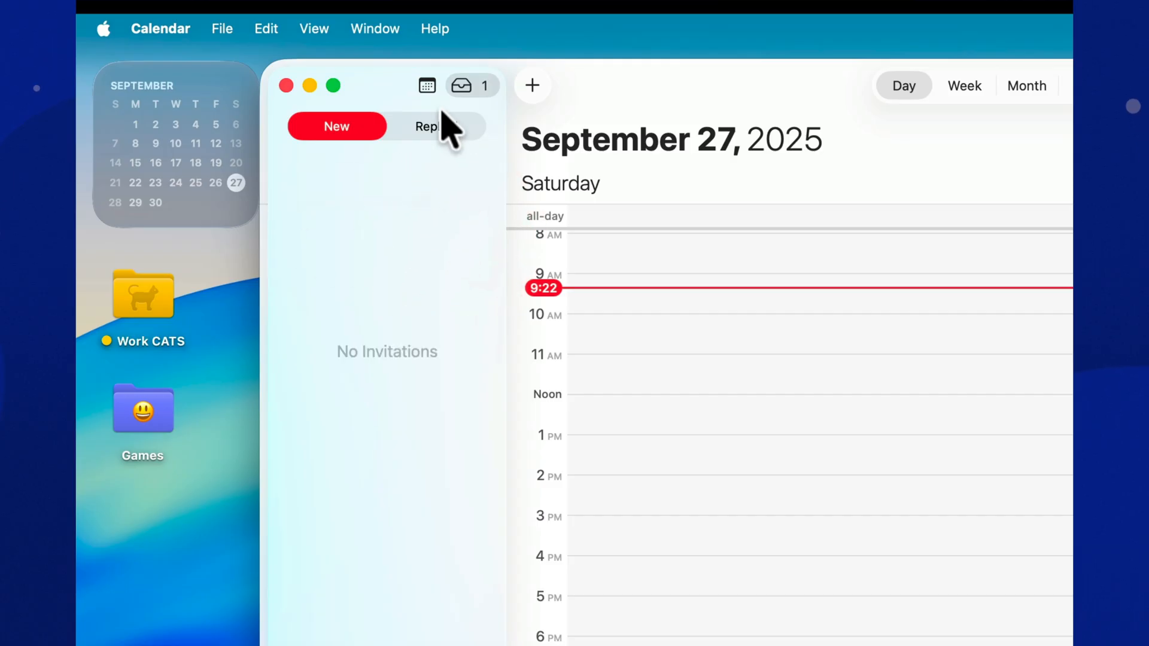
{"action": "mouse_move", "coordinate": [431, 106]}
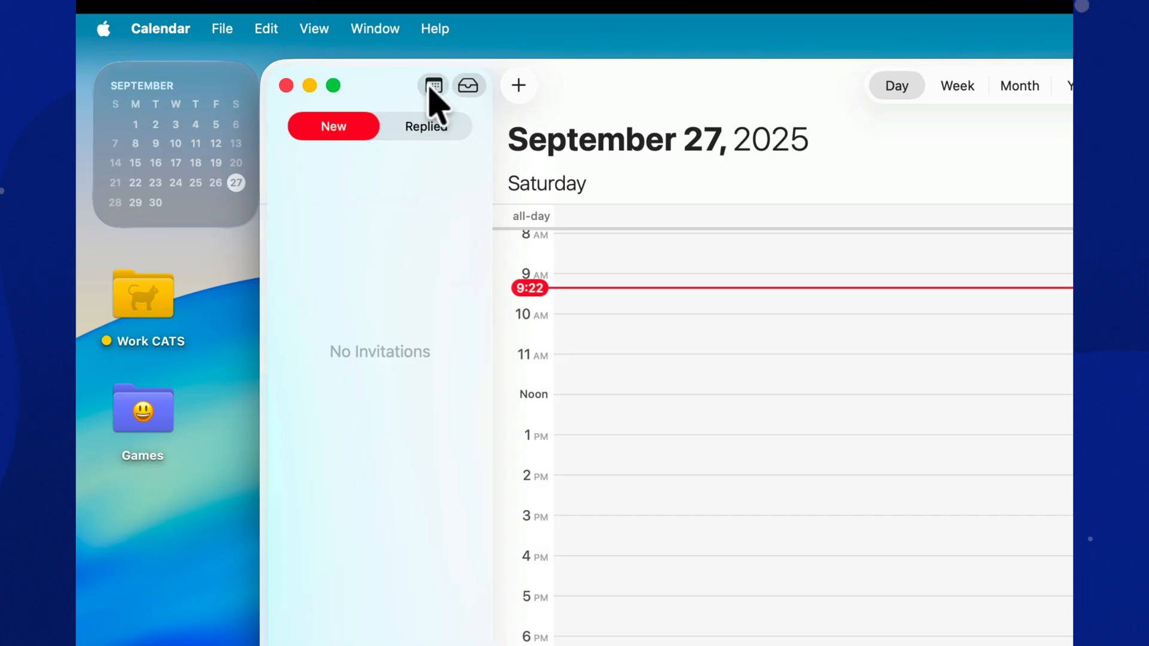
Show the calendar list and review details of the Super and Work calendars
{"action": "left_click", "coordinate": [432, 85]}
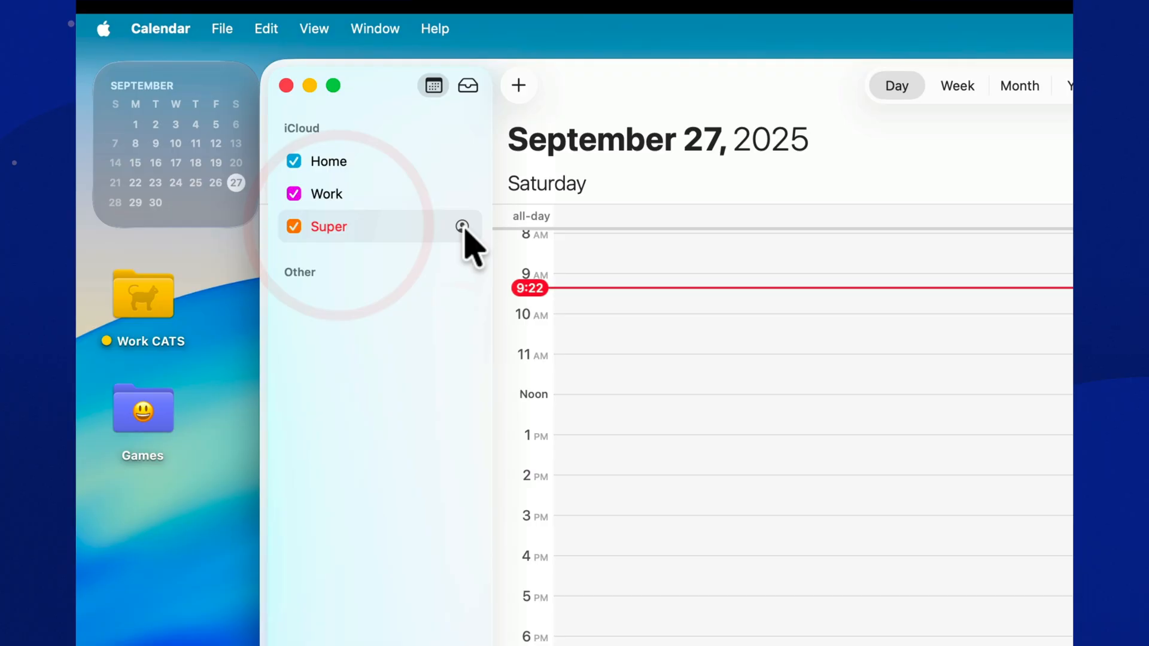
{"action": "left_click", "coordinate": [462, 226]}
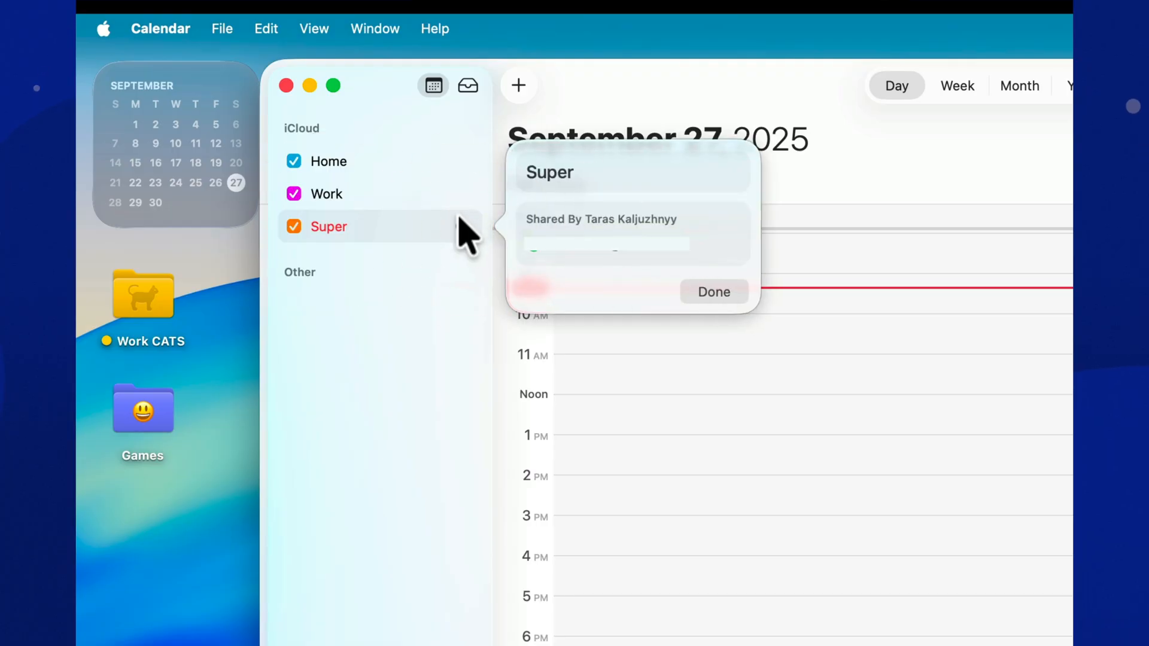
{"action": "left_click", "coordinate": [710, 291]}
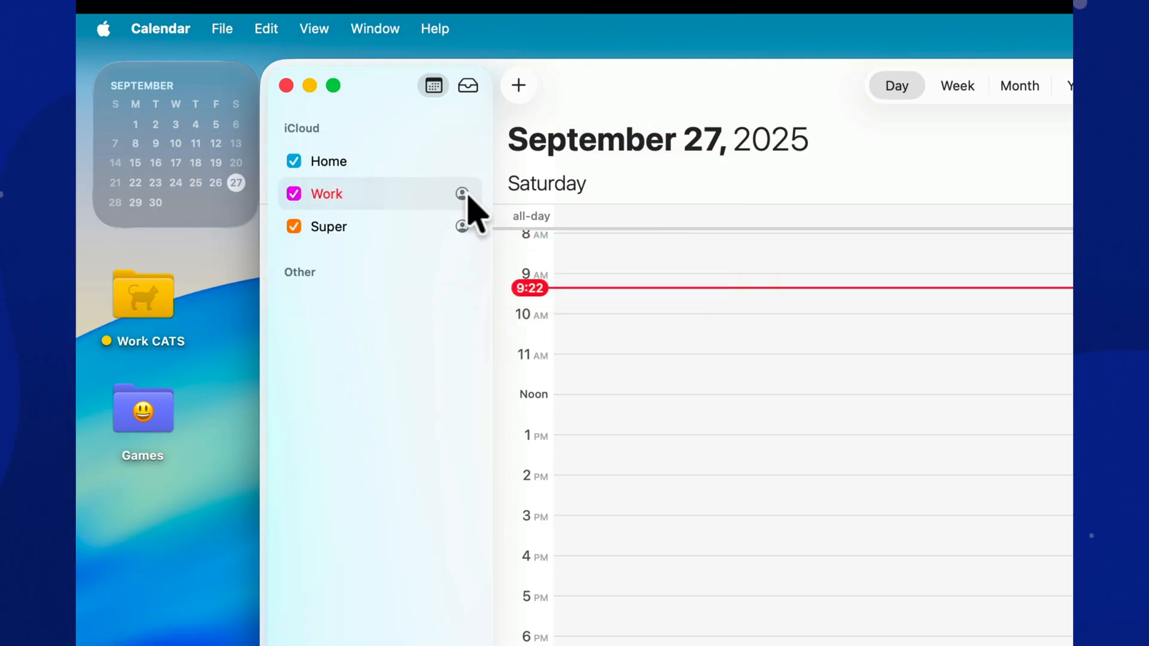
{"action": "left_click", "coordinate": [462, 194]}
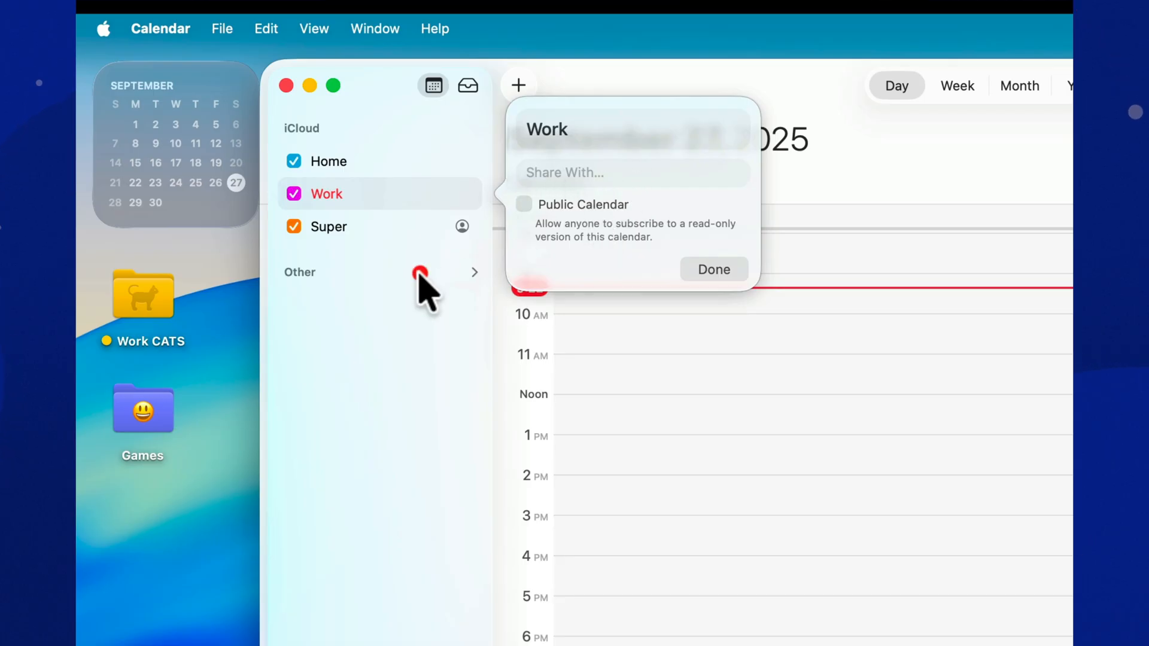
Expand the Other group of calendars, then hide and restore the Calendar window
{"action": "left_click", "coordinate": [712, 269]}
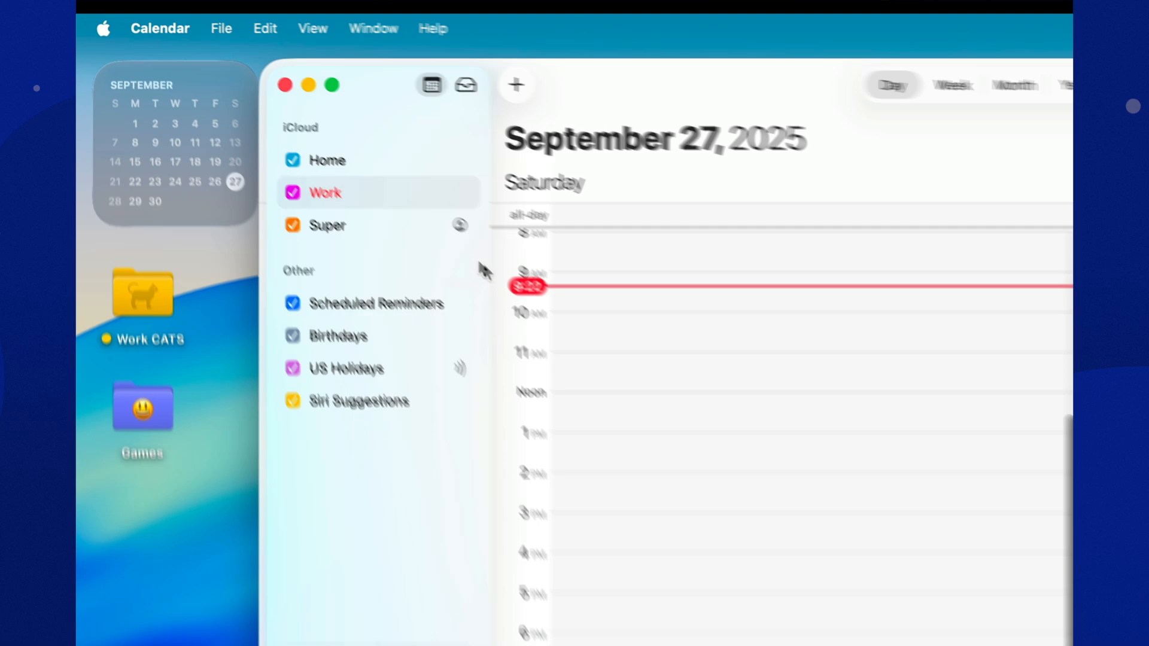
{"action": "left_click", "coordinate": [308, 85]}
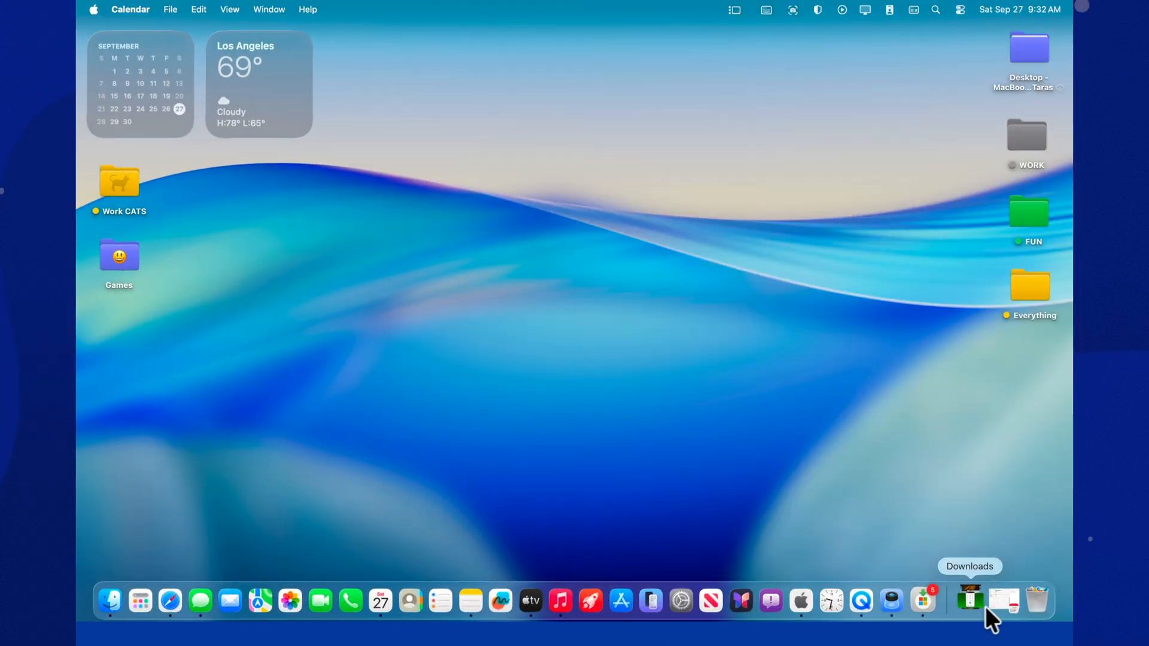
{"action": "left_click", "coordinate": [380, 600]}
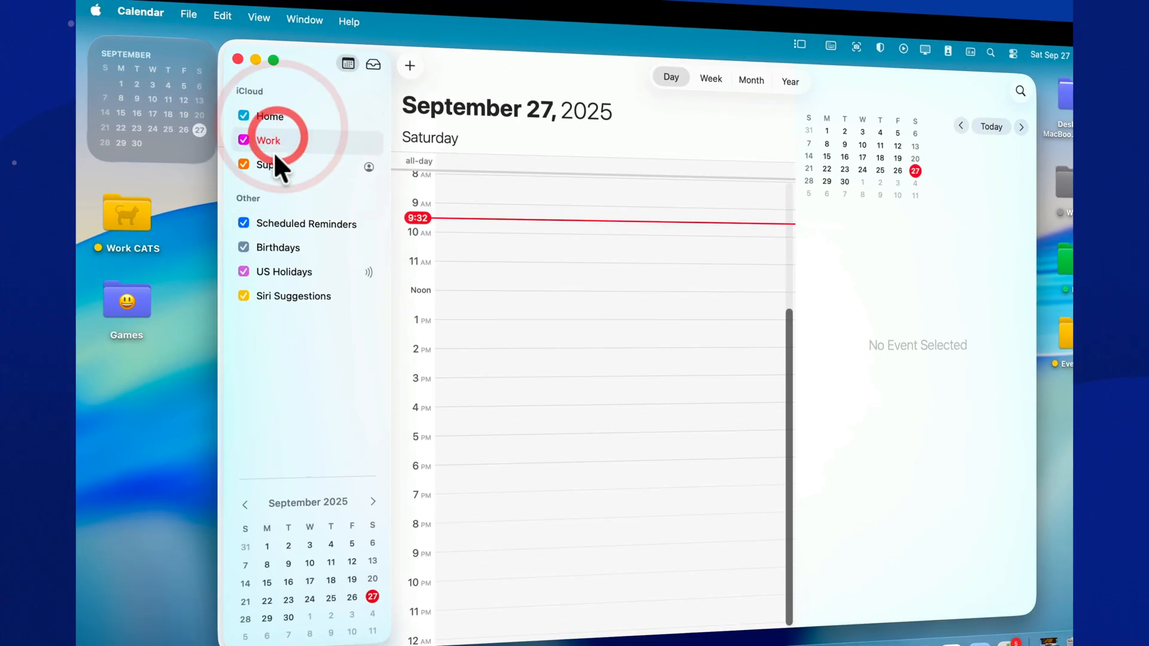
Create a new iCloud calendar named 123
{"action": "left_click", "coordinate": [188, 15]}
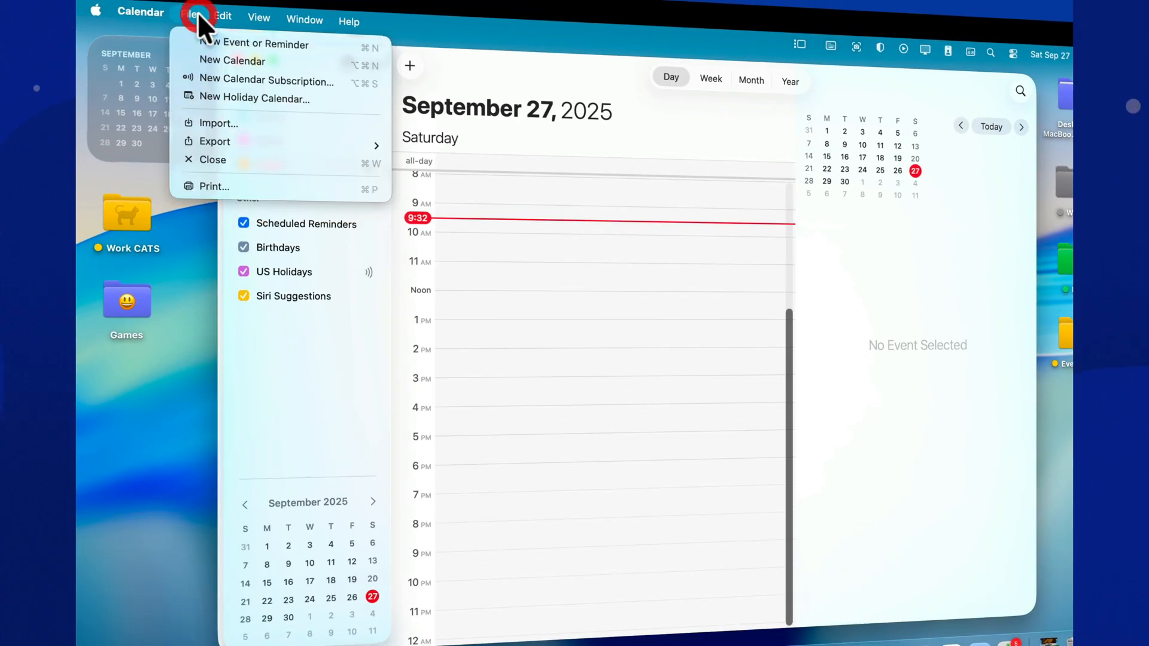
{"action": "left_click", "coordinate": [231, 59]}
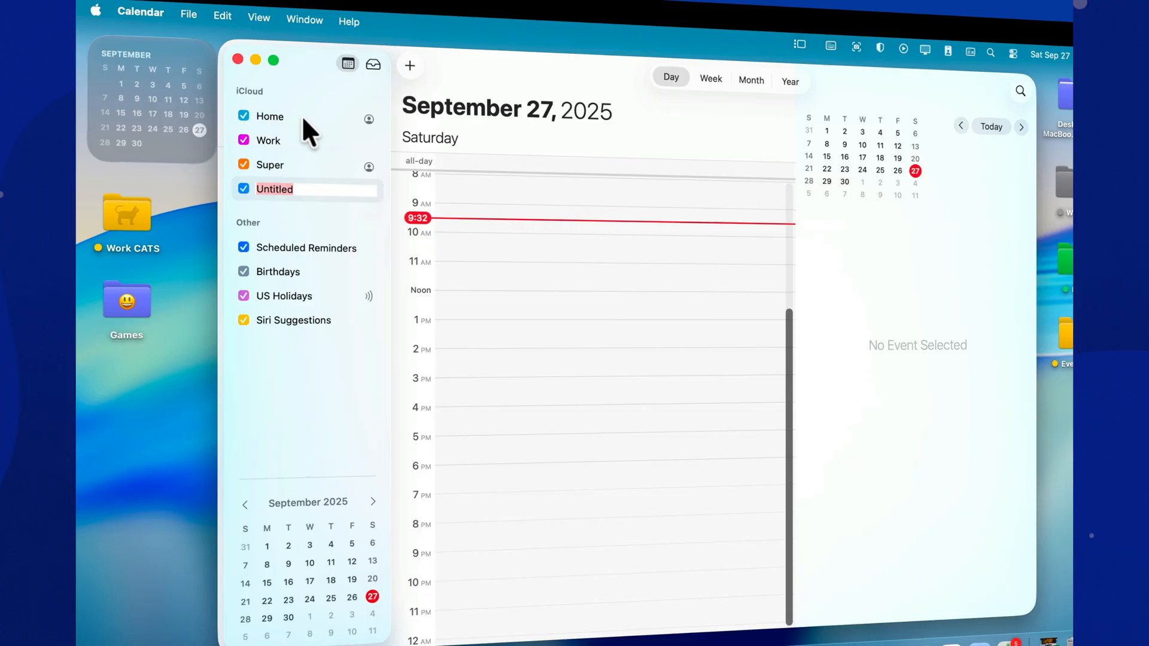
{"action": "type", "text": "123"}
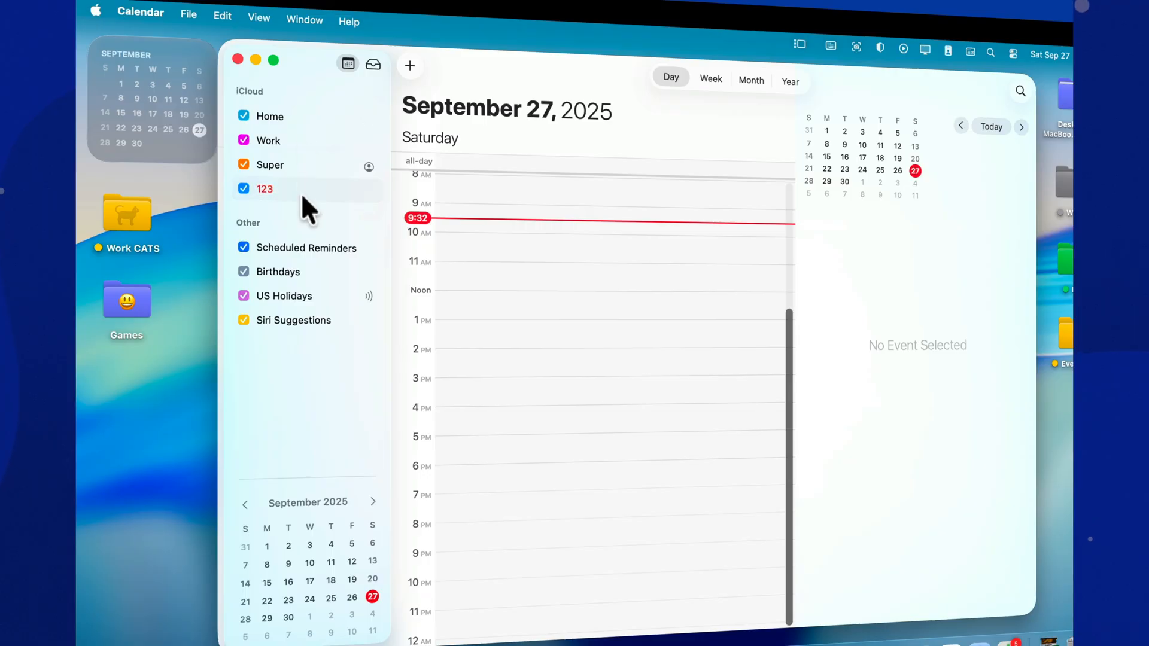
Recolour the 123 calendar to Midnight blue via Custom Color
{"action": "right_click", "coordinate": [264, 188]}
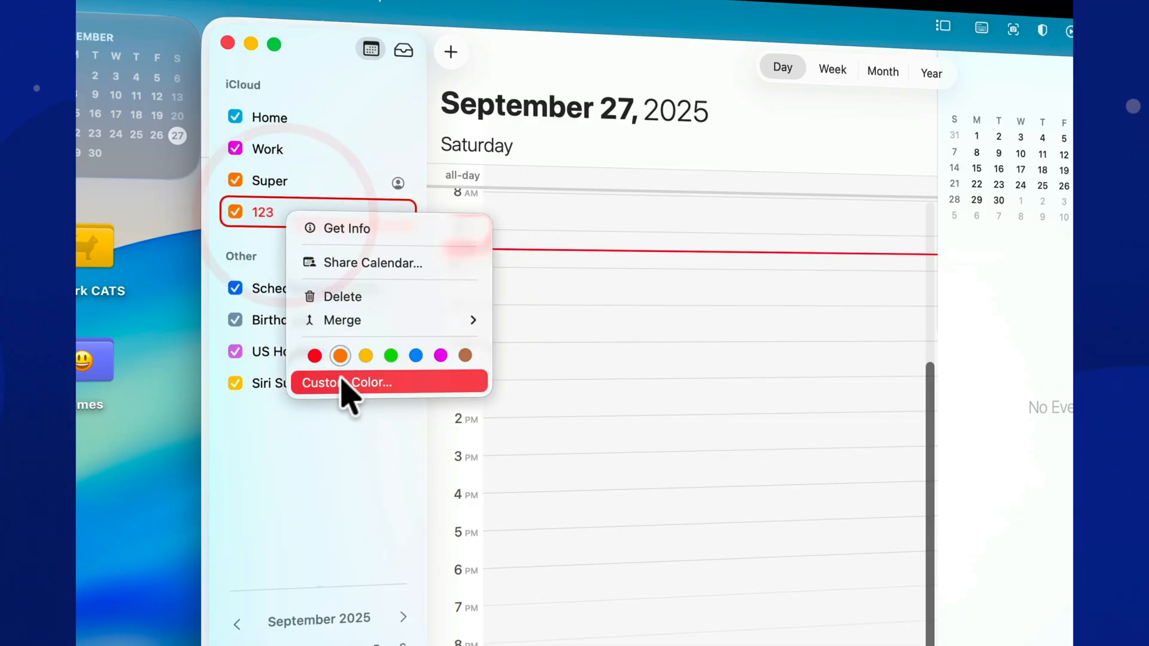
{"action": "left_click", "coordinate": [345, 382]}
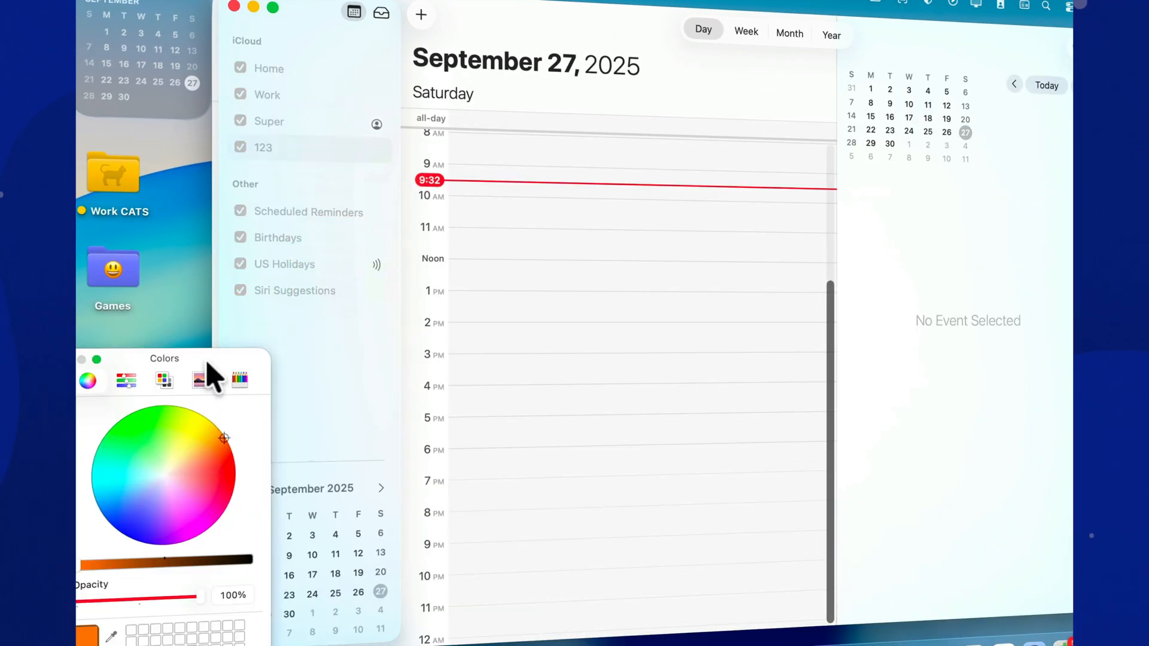
{"action": "left_click", "coordinate": [623, 244]}
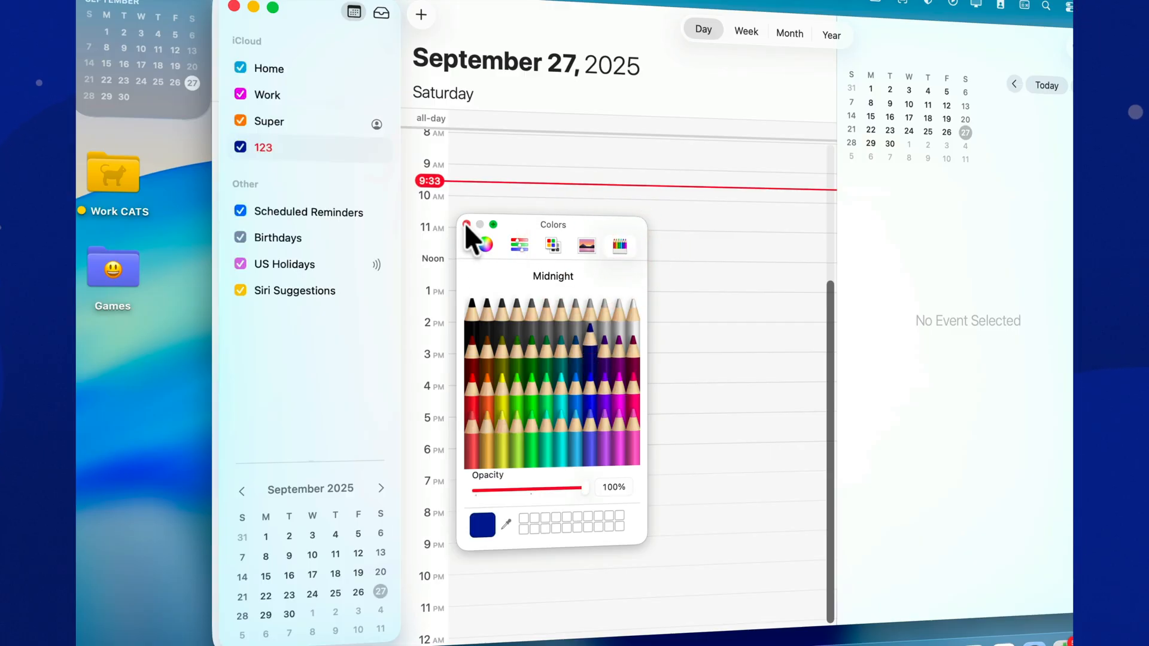
{"action": "left_click", "coordinate": [132, 8]}
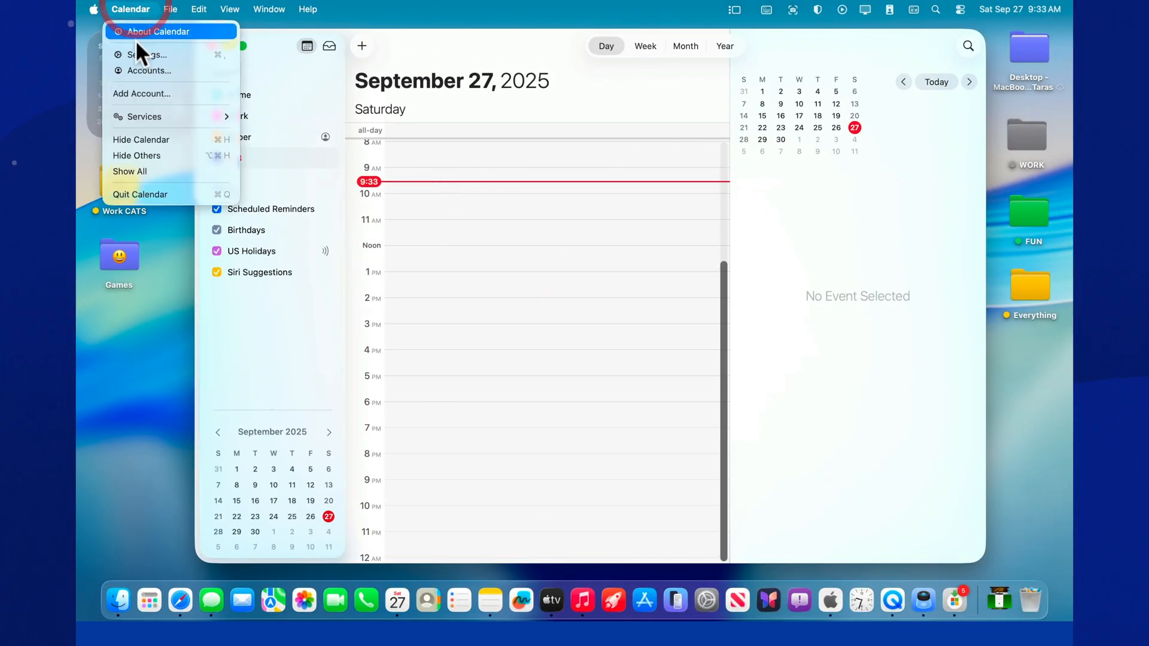
Make 123 the default calendar for new events in General settings
{"action": "left_click", "coordinate": [146, 54]}
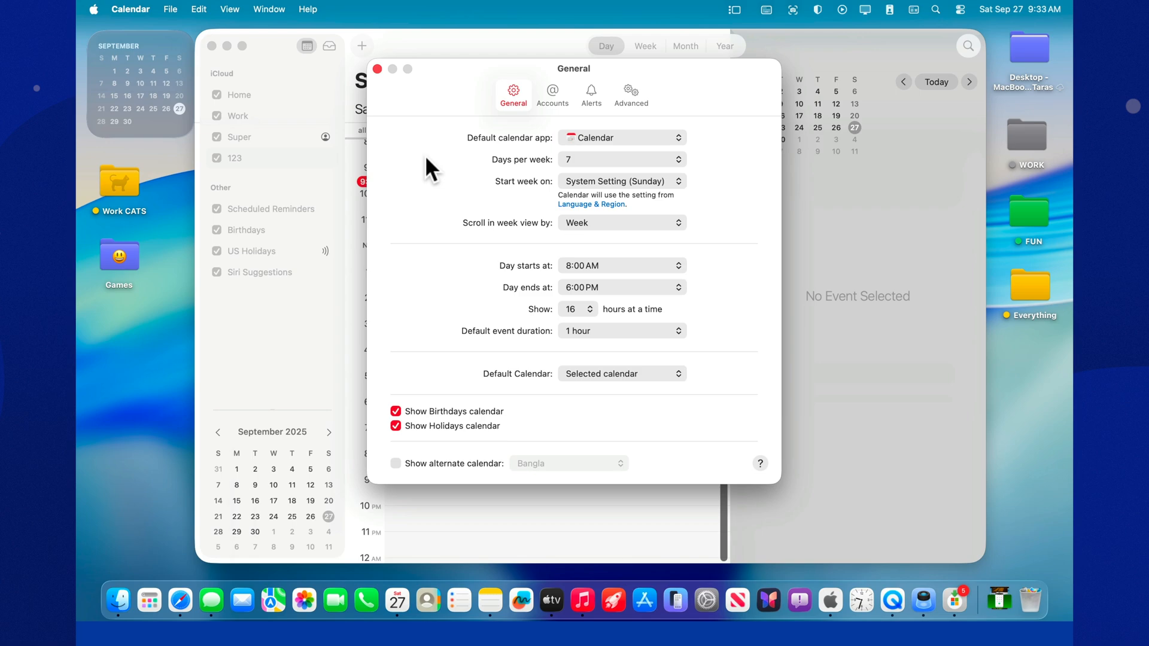
{"action": "mouse_move", "coordinate": [613, 235]}
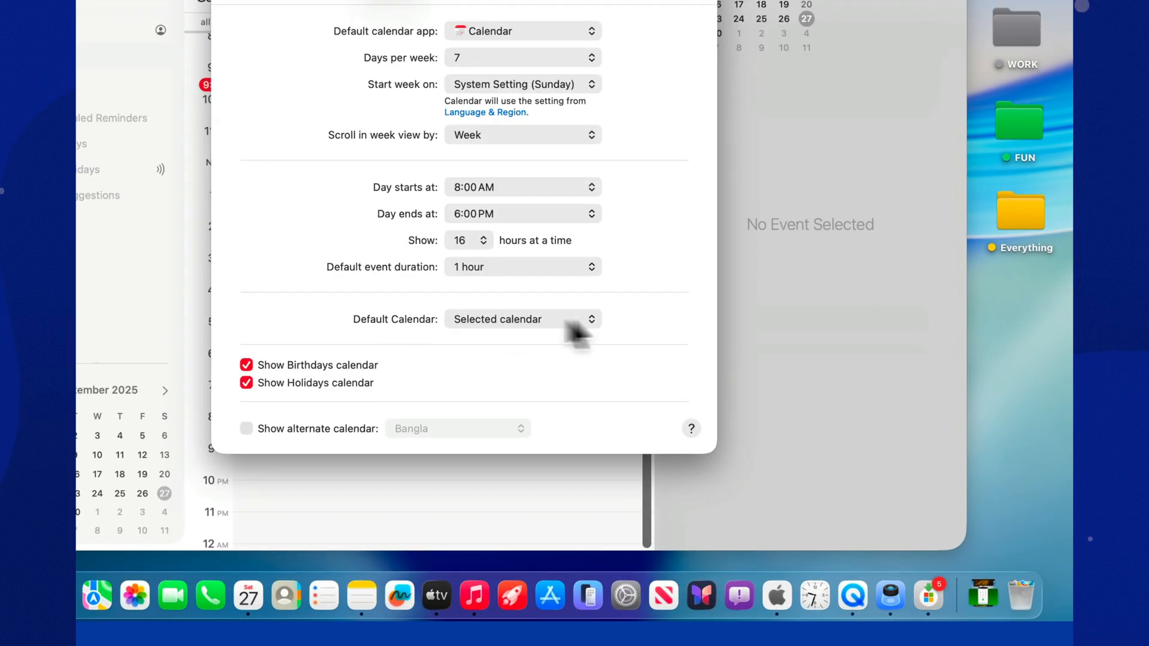
{"action": "left_click", "coordinate": [521, 318]}
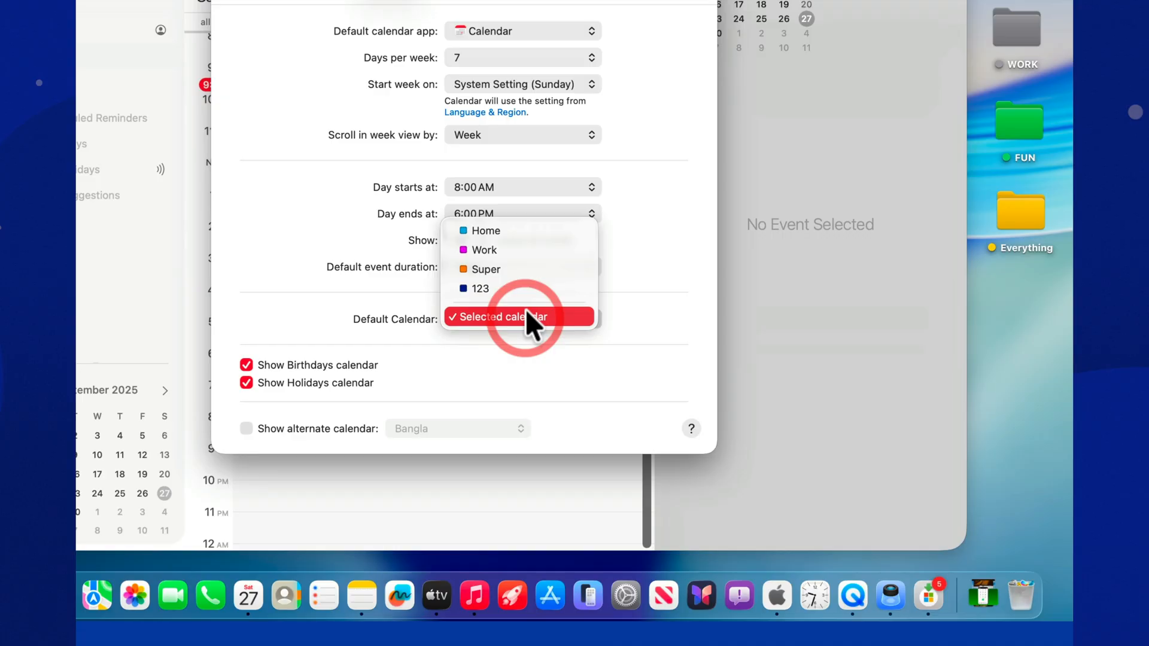
{"action": "left_click", "coordinate": [478, 288]}
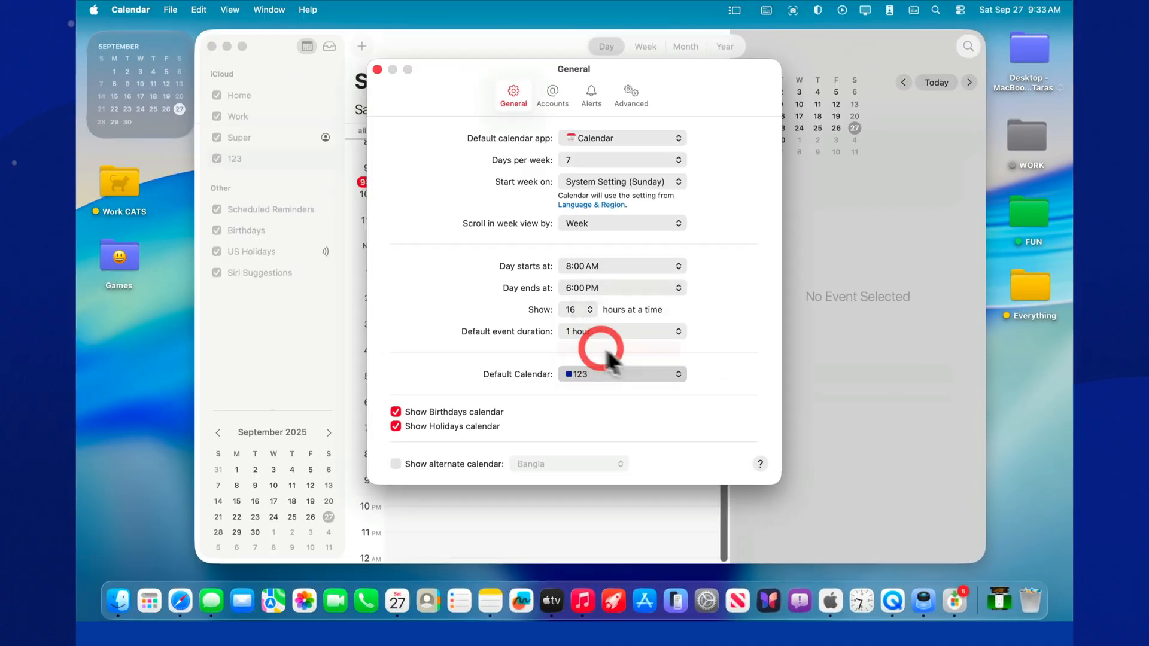
{"action": "left_click", "coordinate": [378, 70]}
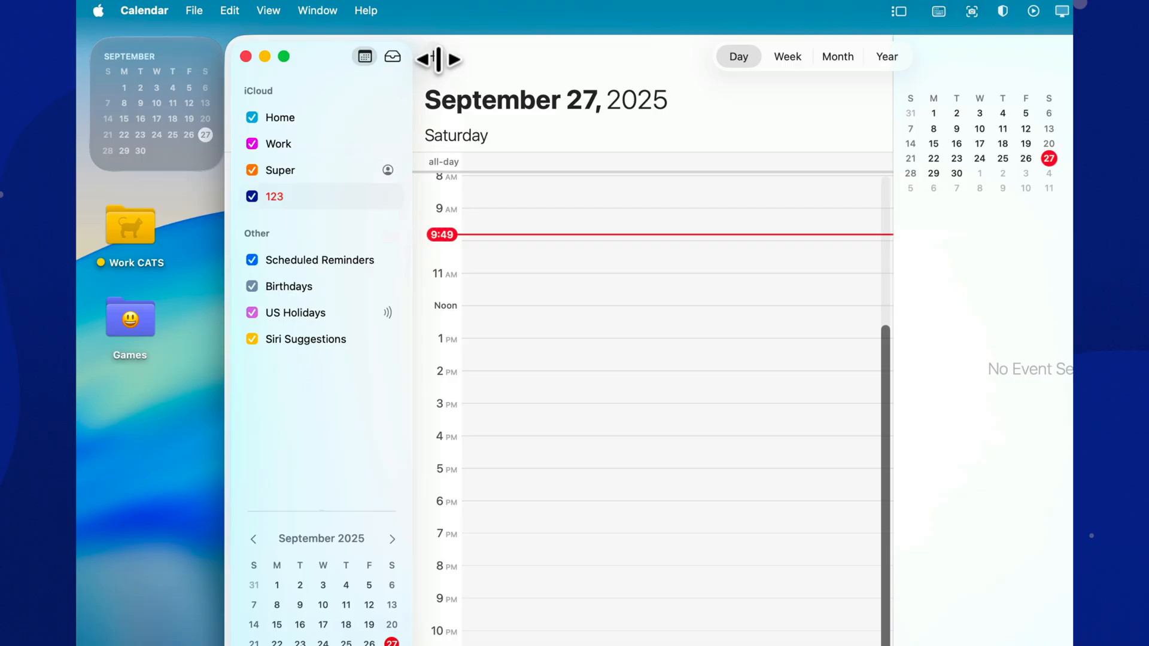
Add a quick event 'call' today at 2 PM
{"action": "left_click", "coordinate": [432, 56]}
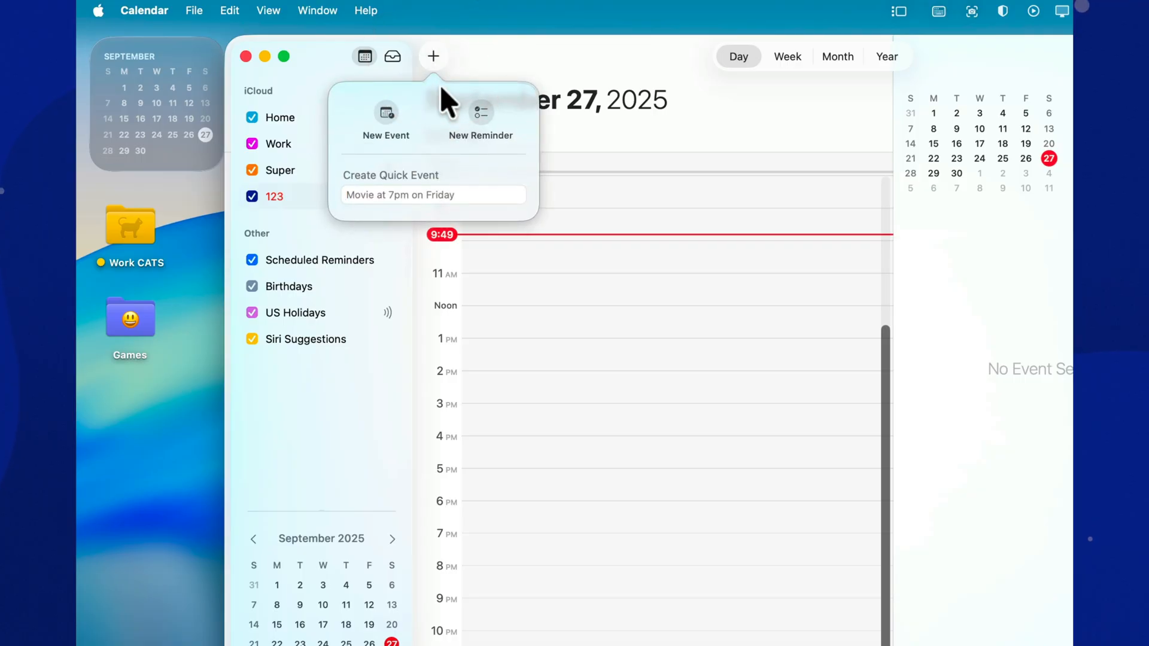
{"action": "type", "text": "call"}
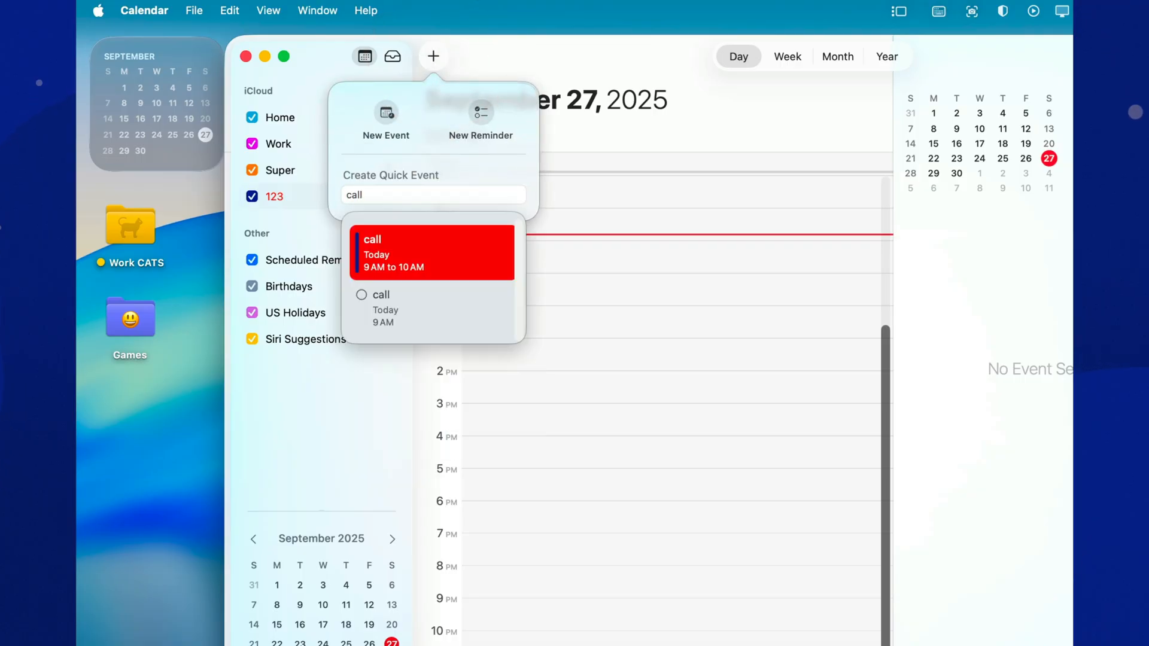
{"action": "type", "text": "2p"}
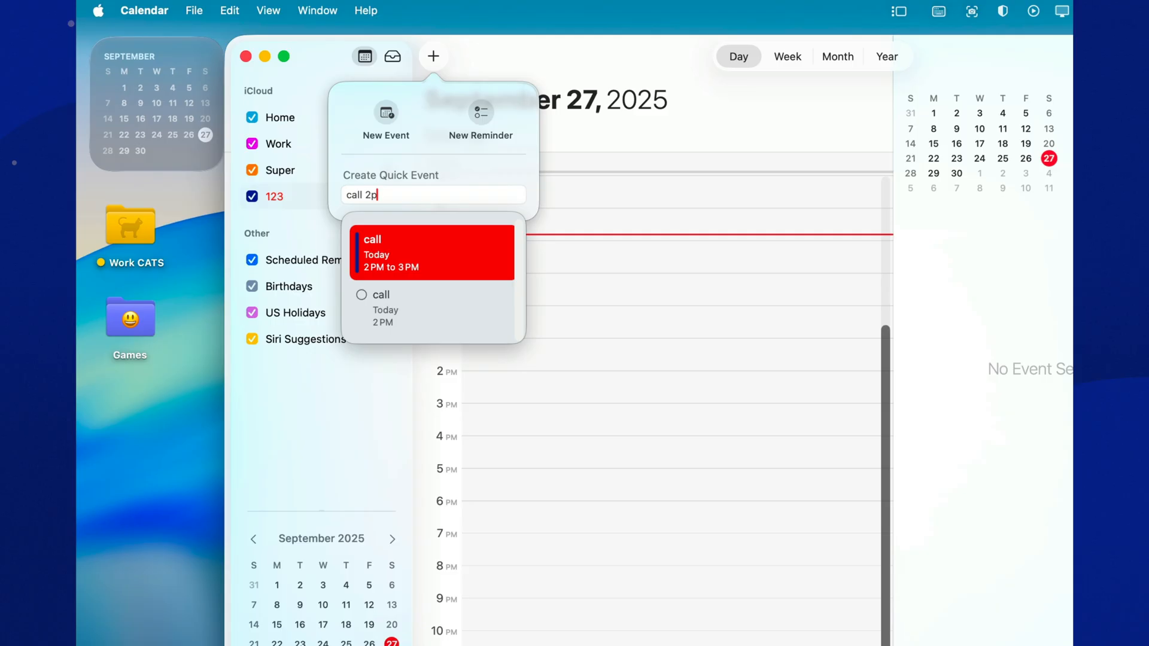
{"action": "mouse_move", "coordinate": [436, 99]}
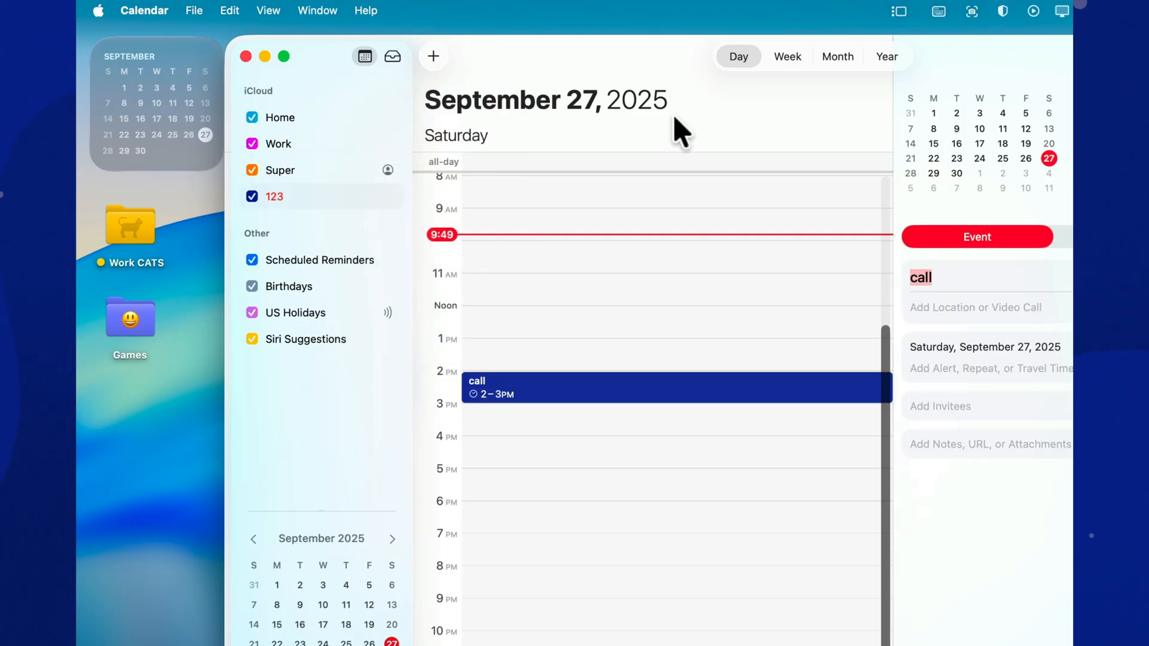
{"action": "left_click", "coordinate": [787, 56]}
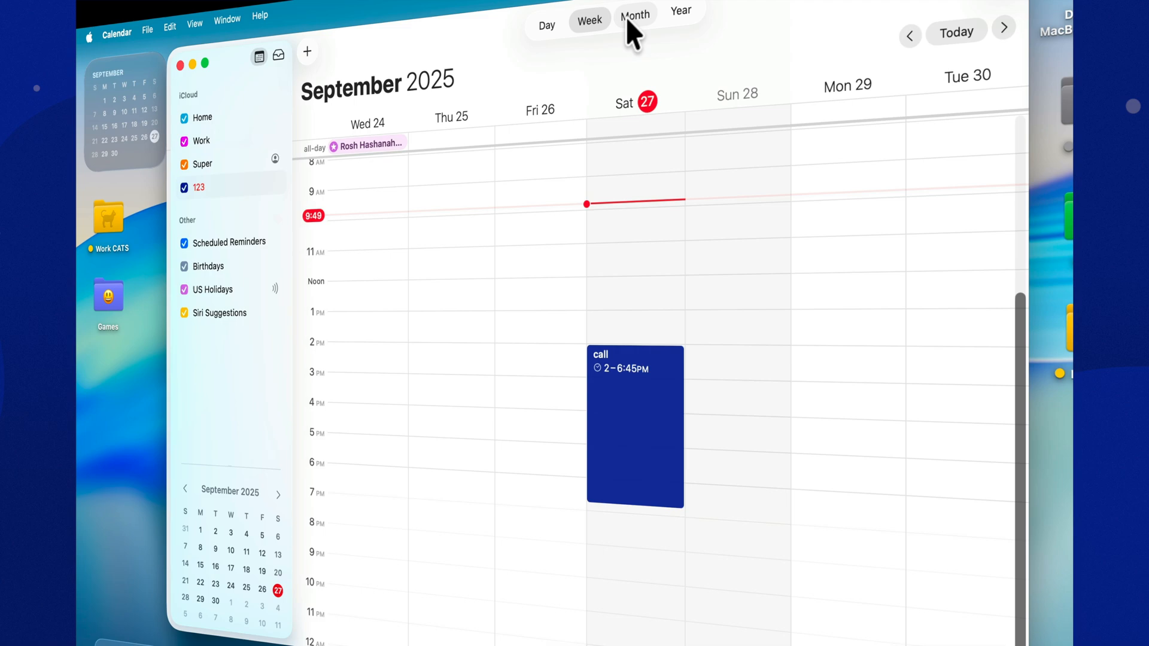
Show the whole month of September 2025
{"action": "left_click", "coordinate": [635, 15]}
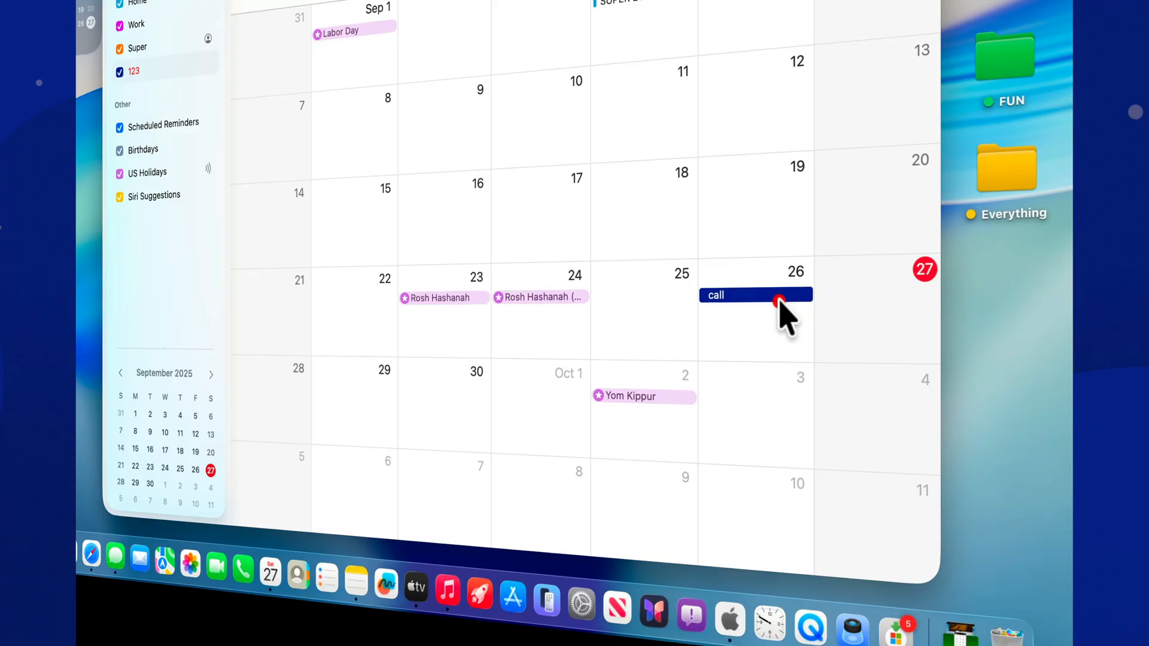
Copy the call event from Friday 26 and paste it onto Saturday 27
{"action": "right_click", "coordinate": [776, 301]}
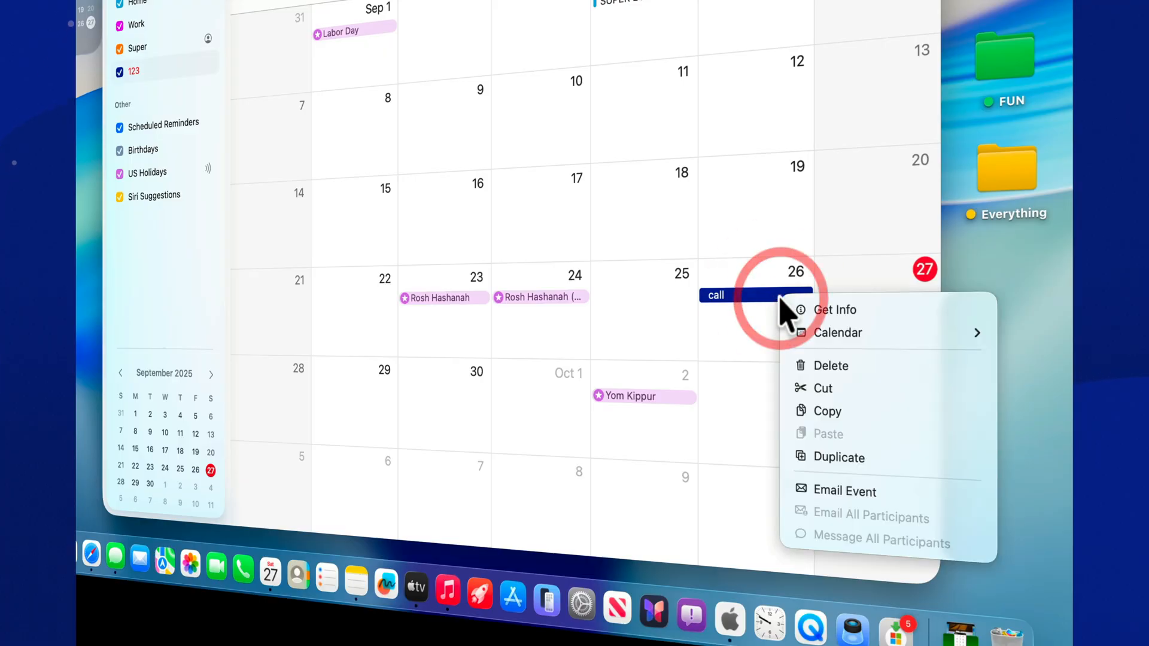
{"action": "right_click", "coordinate": [850, 300]}
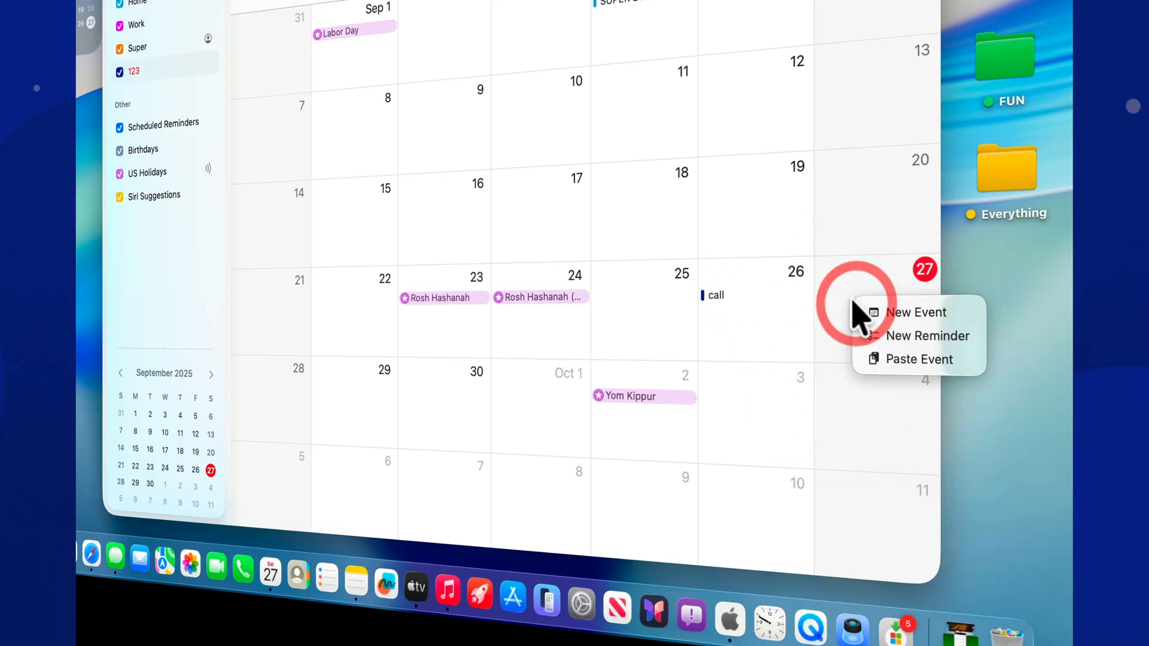
{"action": "mouse_move", "coordinate": [914, 367]}
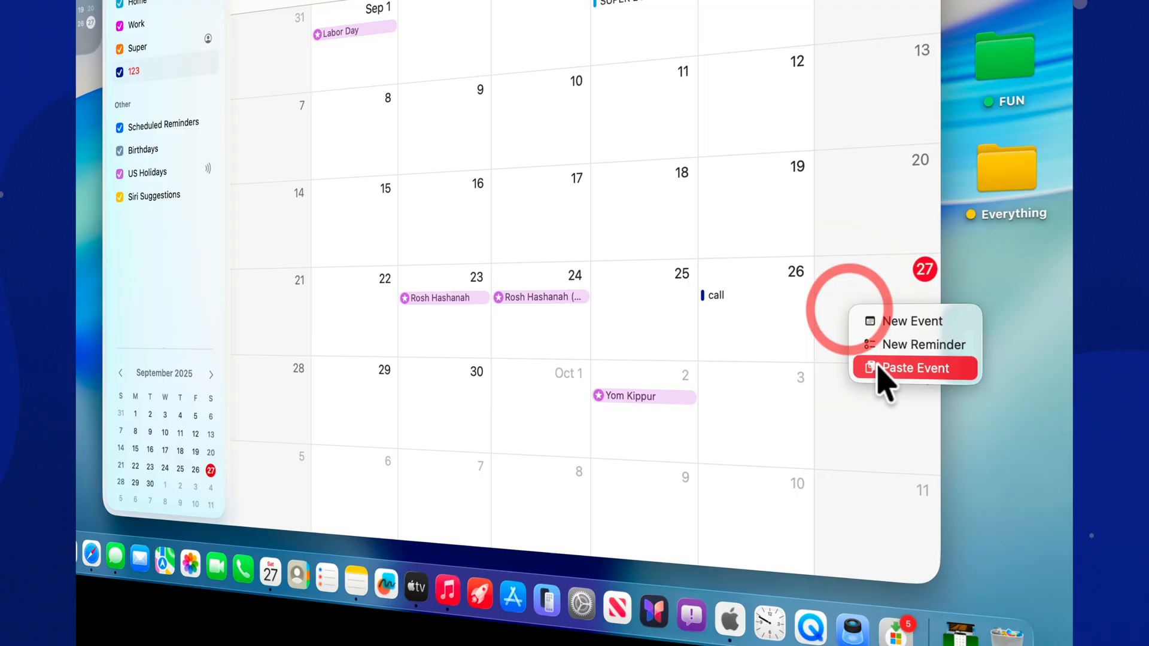
{"action": "left_click", "coordinate": [915, 367]}
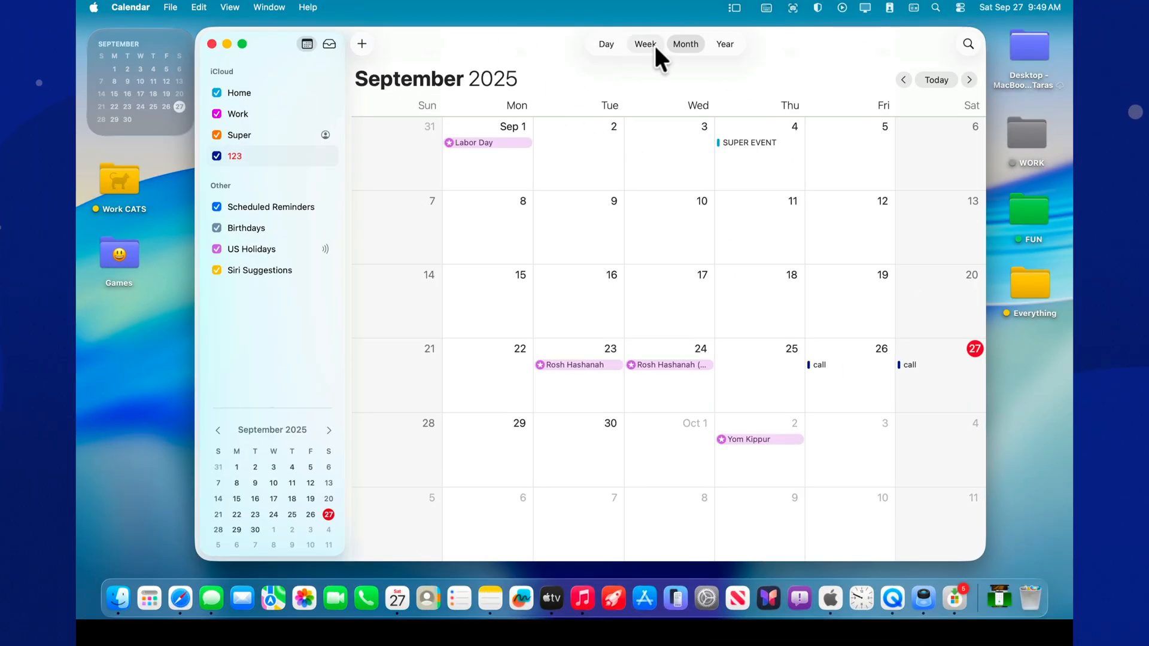
In Week view, duplicate the call event
{"action": "left_click", "coordinate": [644, 44]}
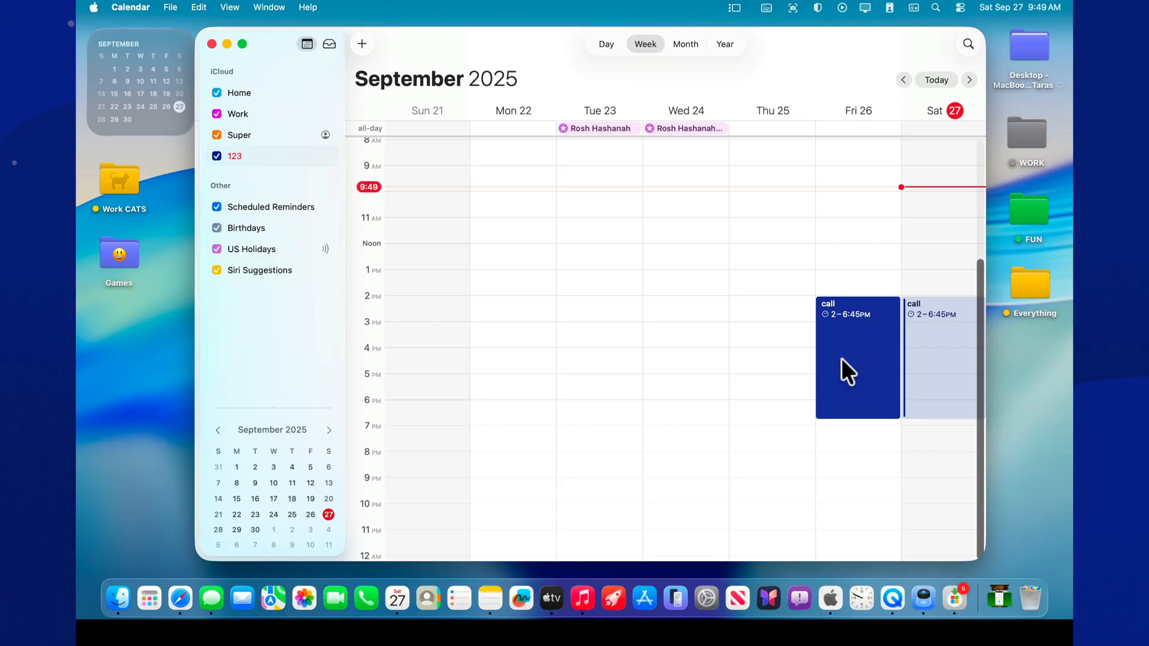
{"action": "mouse_move", "coordinate": [857, 418]}
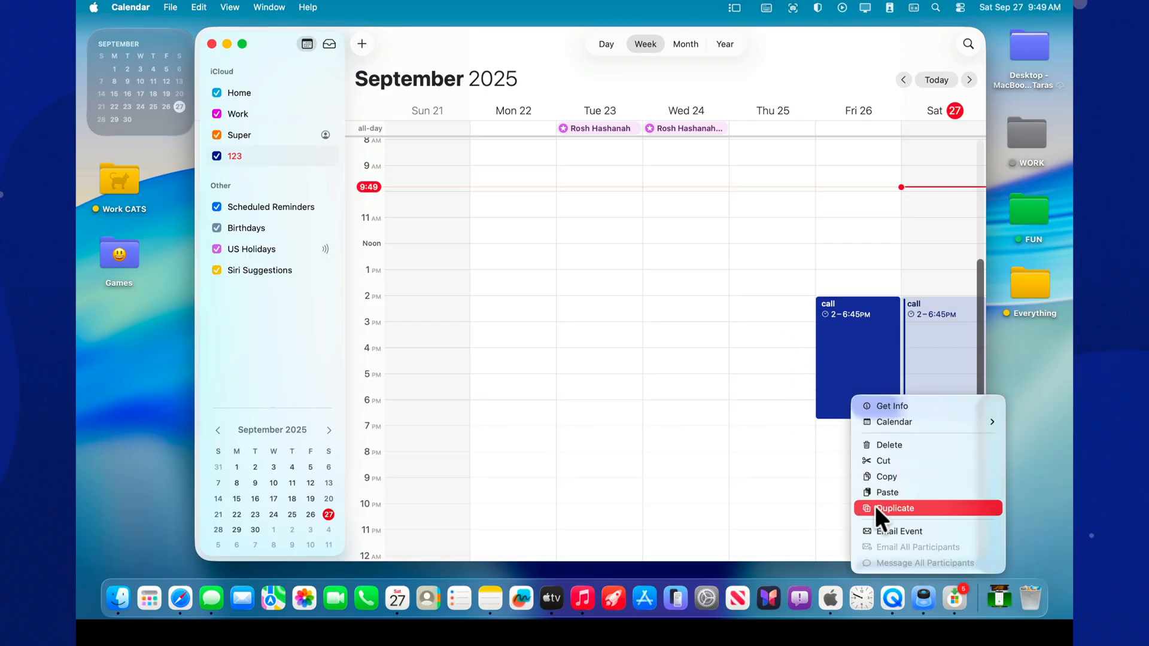
{"action": "left_click", "coordinate": [895, 507]}
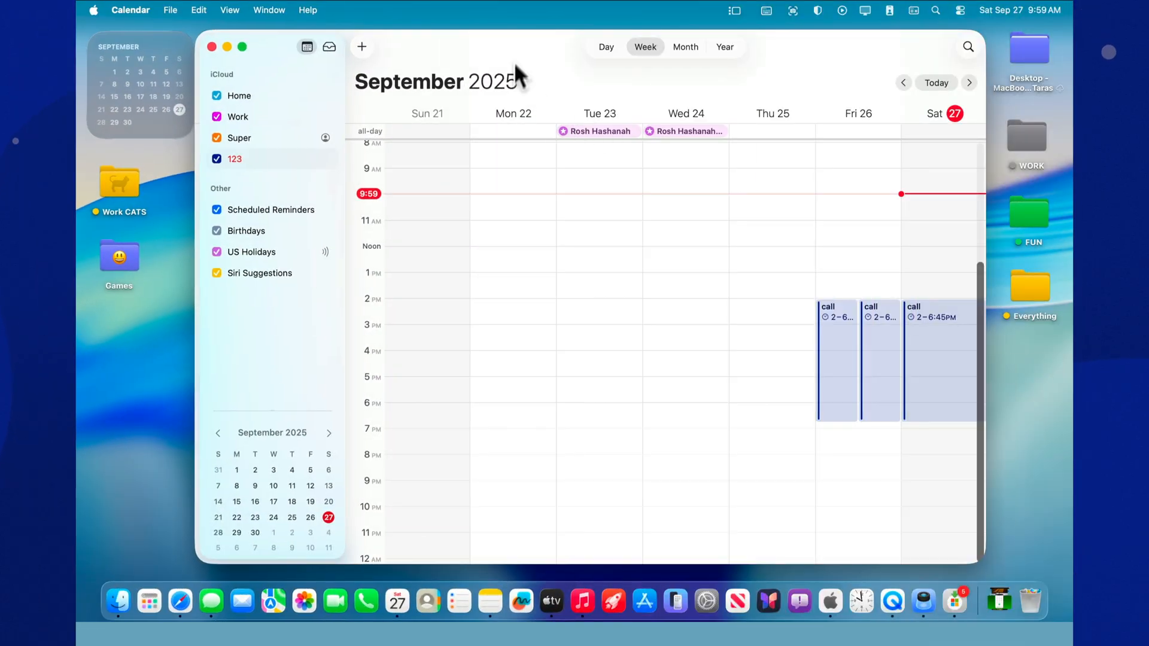
Create event 1233 with location 44455, Rogers, OH
{"action": "left_click", "coordinate": [360, 47]}
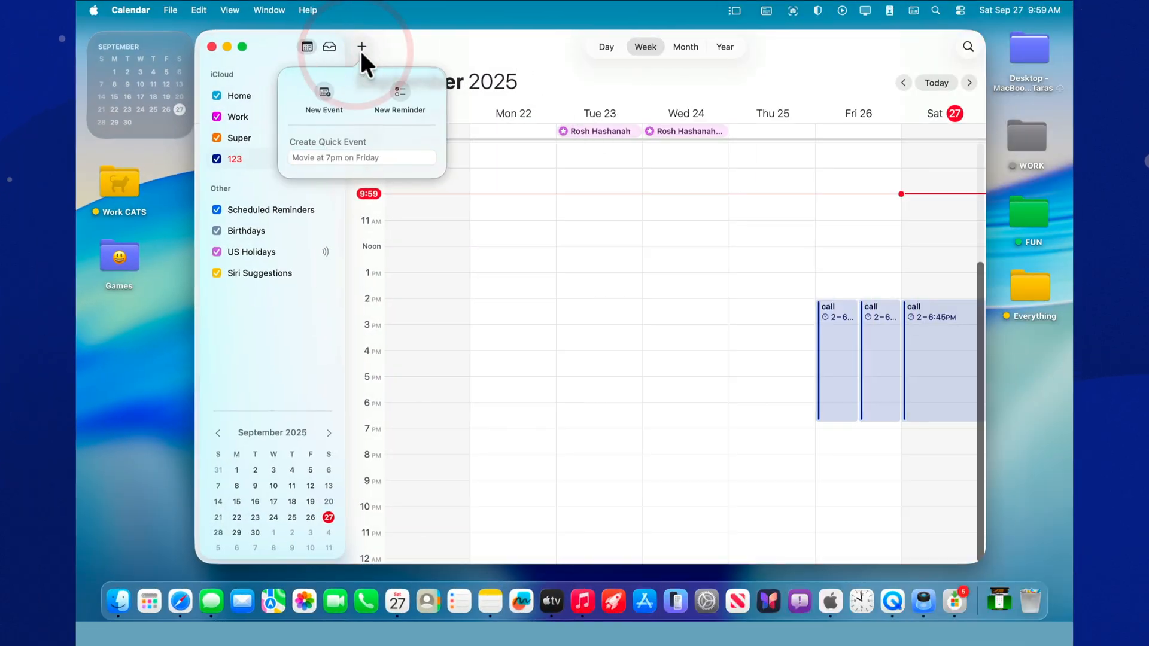
{"action": "left_click", "coordinate": [323, 101]}
{"action": "type", "text": "1233"}
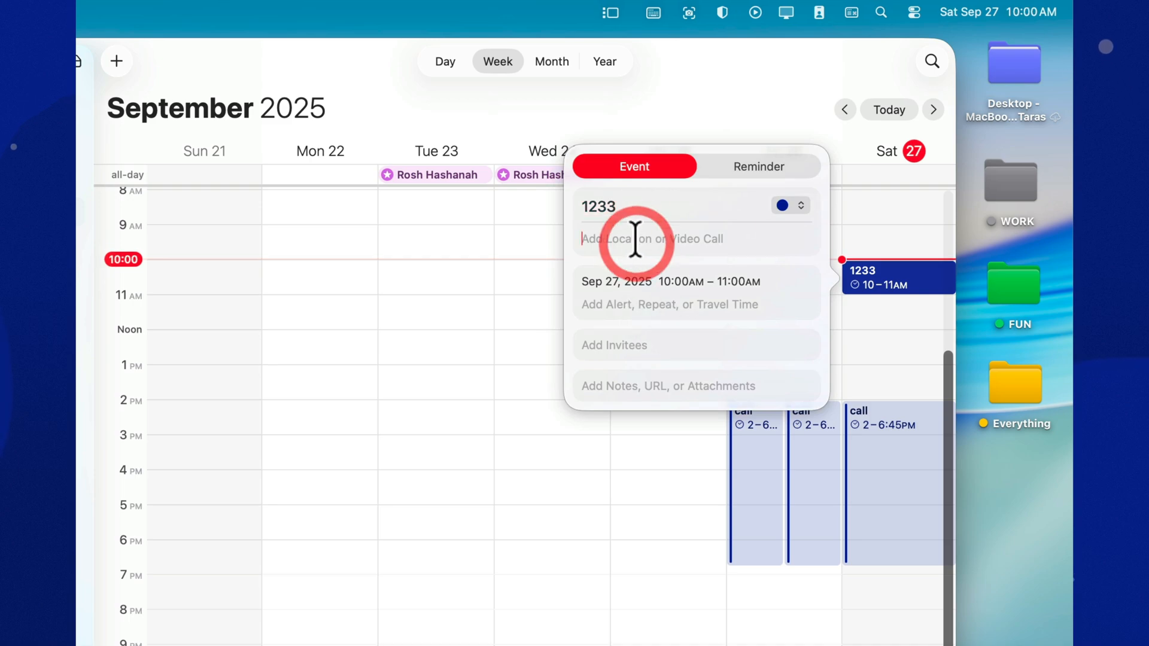
{"action": "type", "text": "44455"}
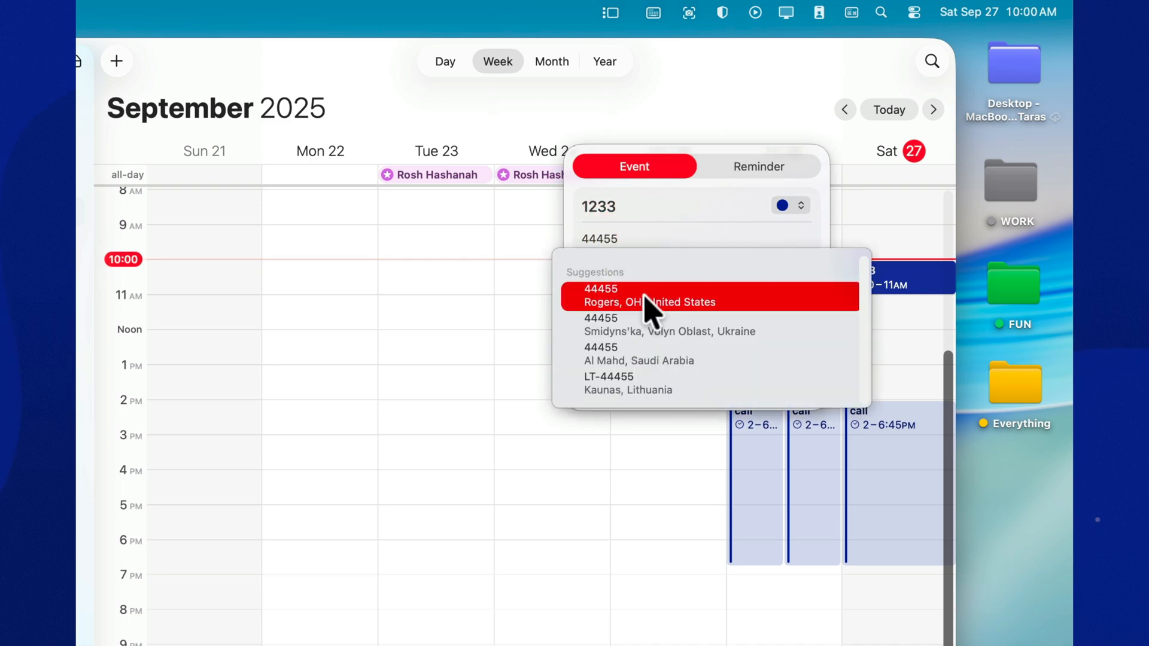
{"action": "left_click", "coordinate": [651, 295]}
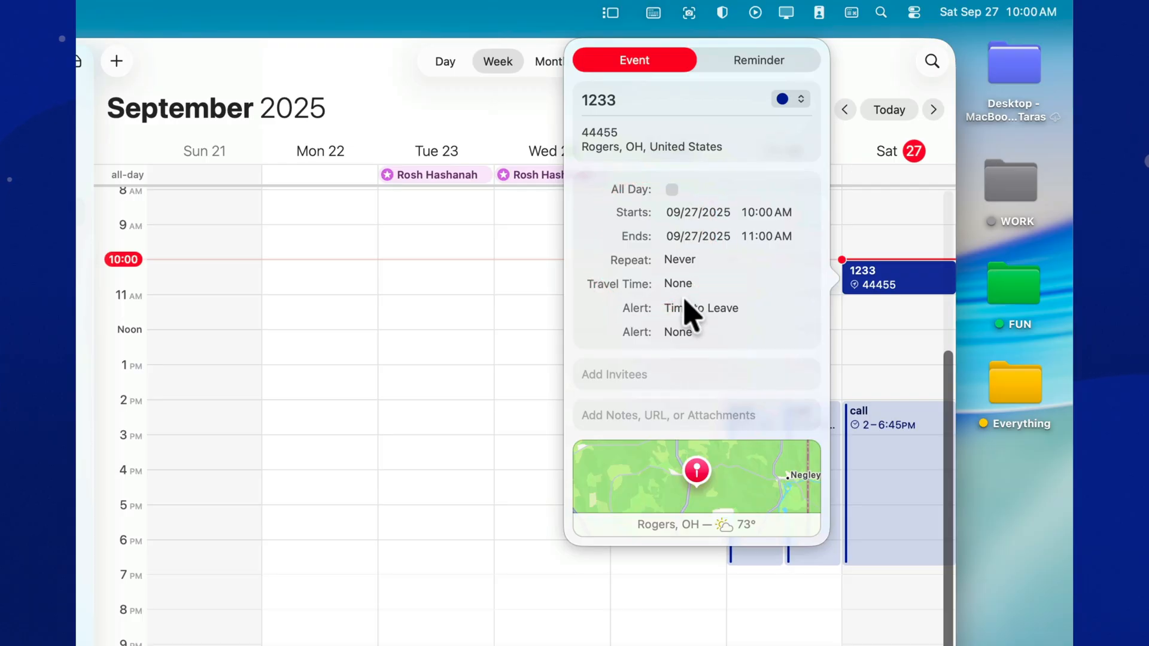
Add a second alert to the 1233 event alongside its Time to Leave alert
{"action": "left_click", "coordinate": [700, 307]}
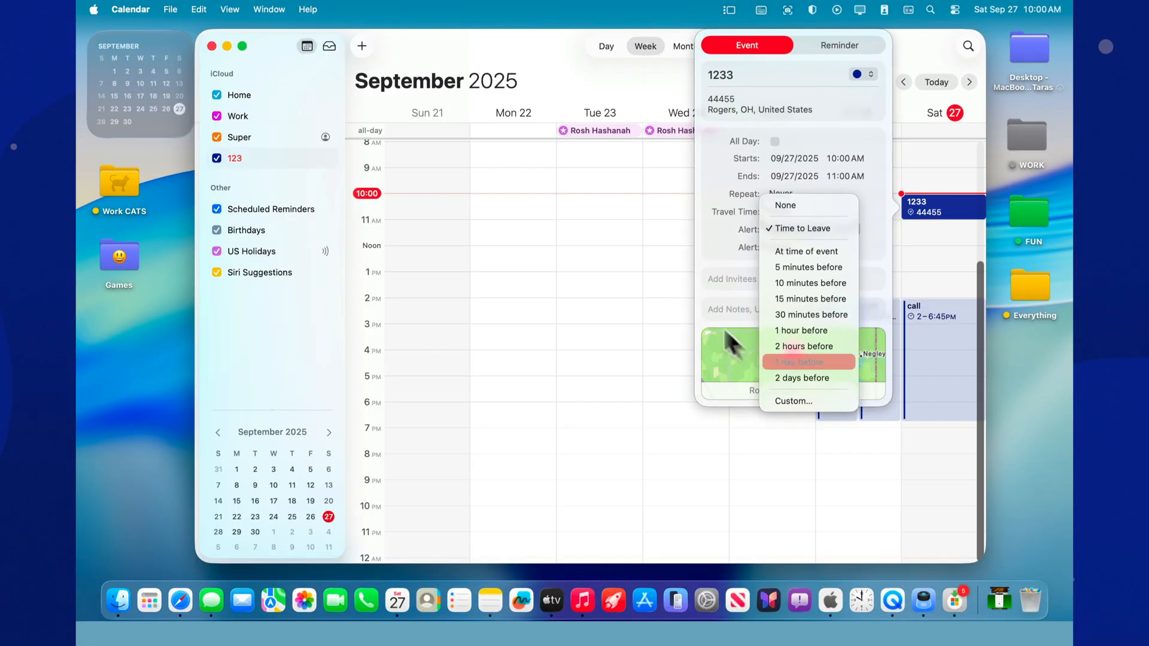
{"action": "left_click", "coordinate": [785, 205]}
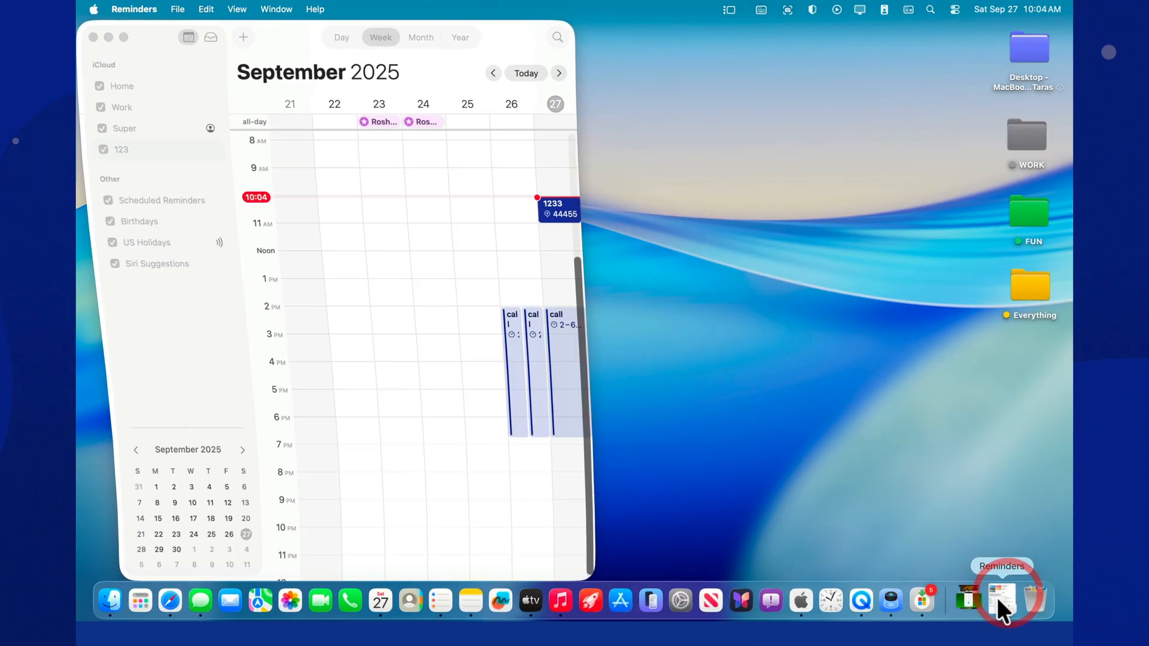
Show the 'Choose a cat by shape and size' reminder from the Cats Buy list in Calendar
{"action": "left_click", "coordinate": [1002, 601]}
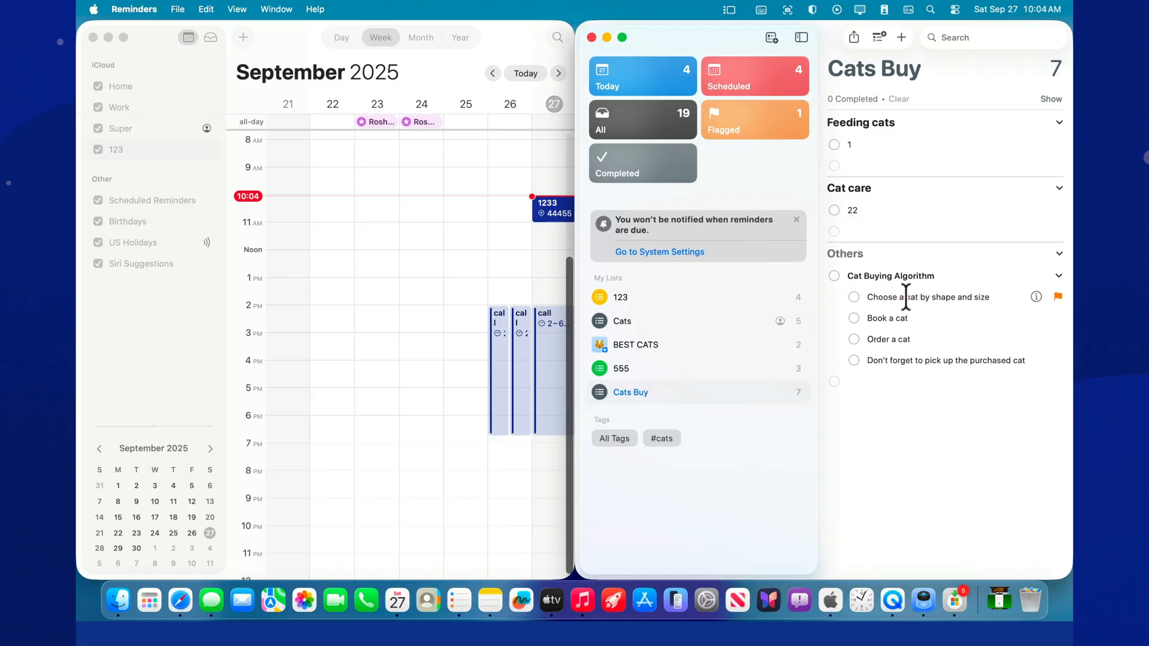
{"action": "left_click", "coordinate": [927, 297]}
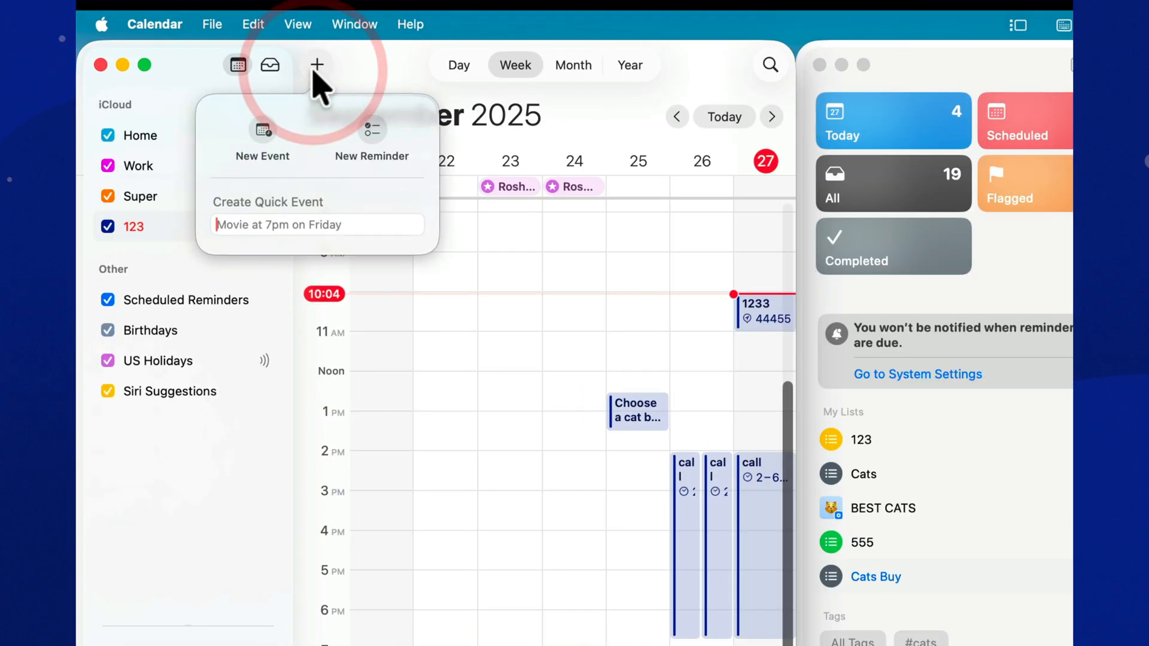
Give the Saturday call event alerts 1 day before and 10 minutes before
{"action": "left_click", "coordinate": [371, 141]}
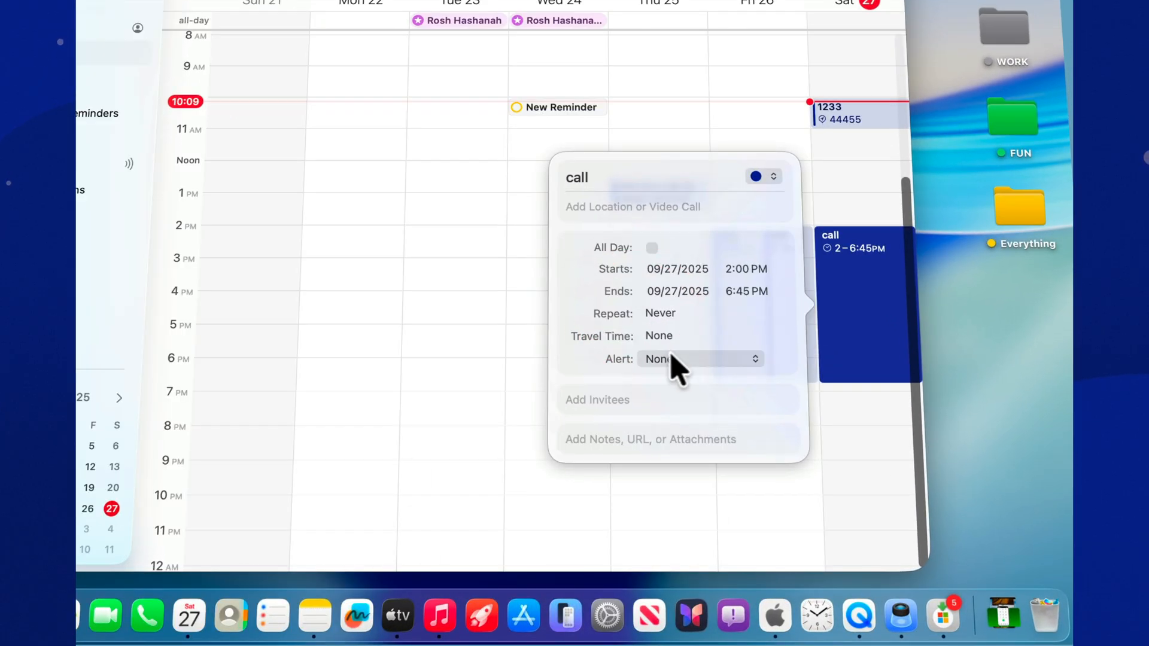
{"action": "left_click", "coordinate": [700, 359]}
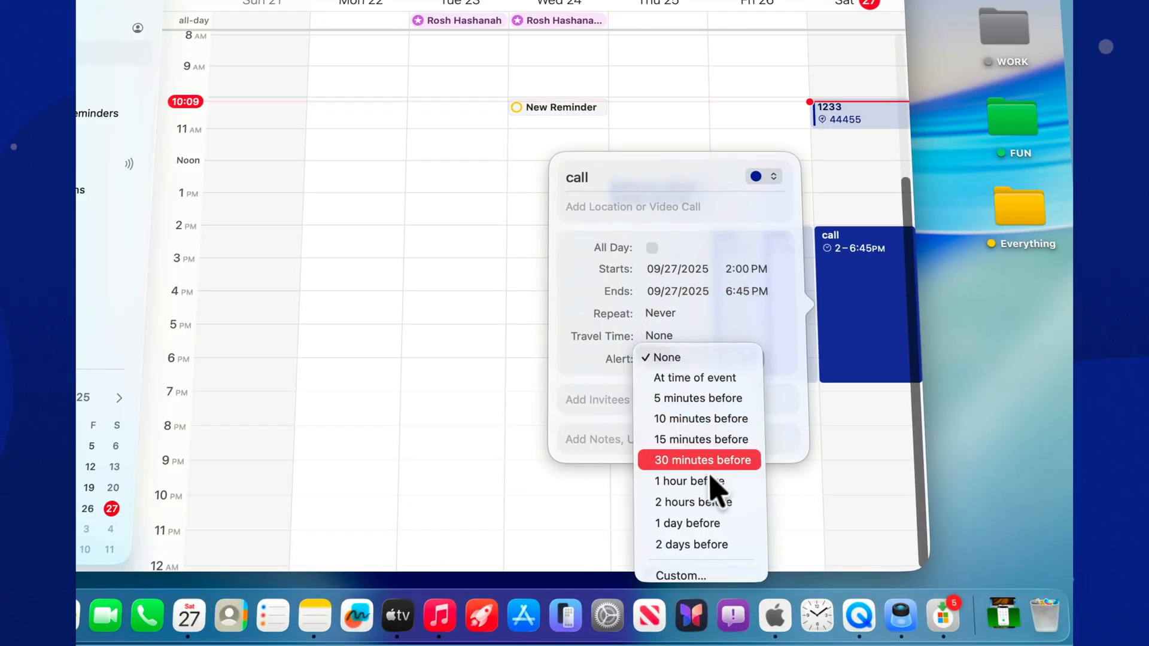
{"action": "left_click", "coordinate": [687, 523]}
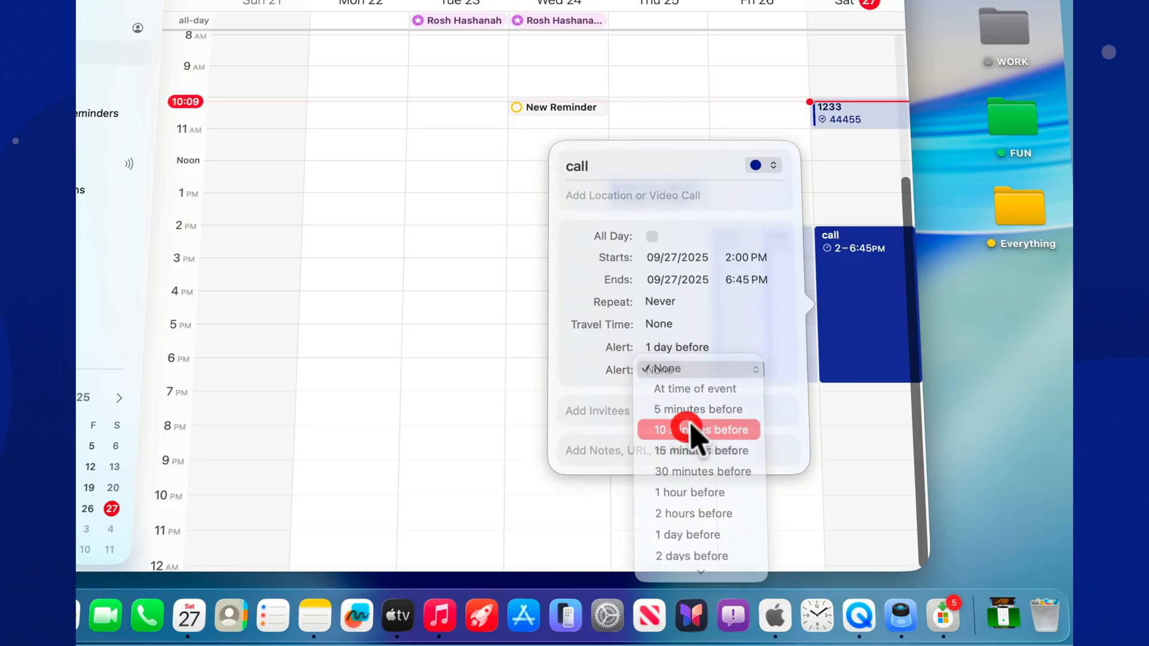
{"action": "left_click", "coordinate": [696, 430]}
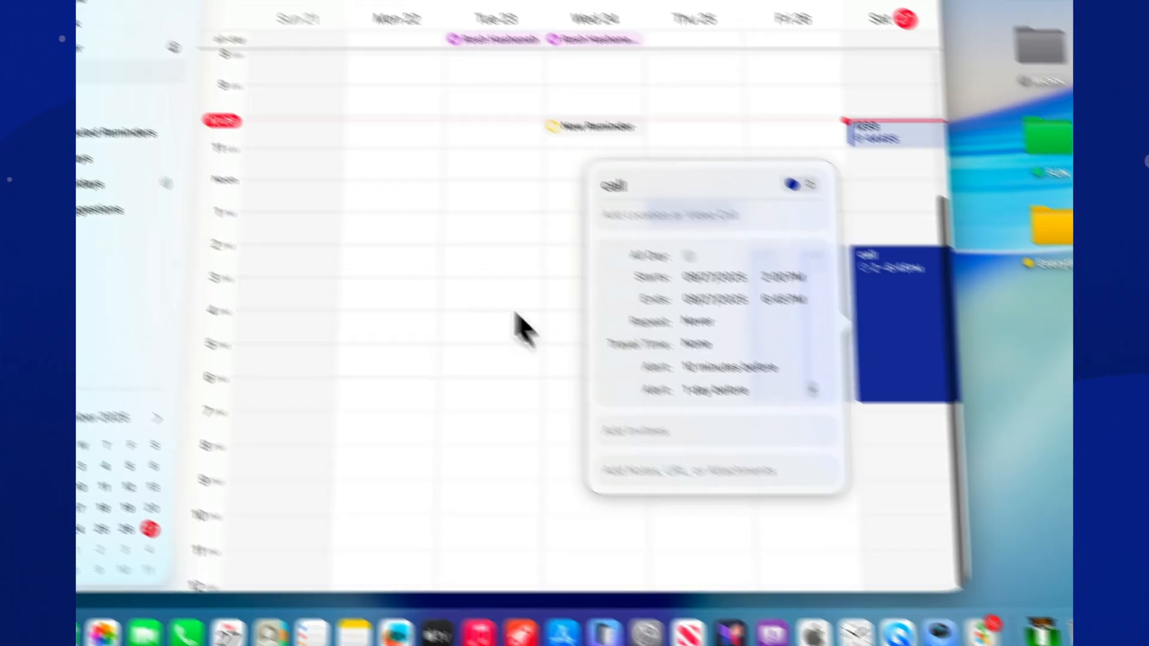
{"action": "left_click", "coordinate": [141, 9]}
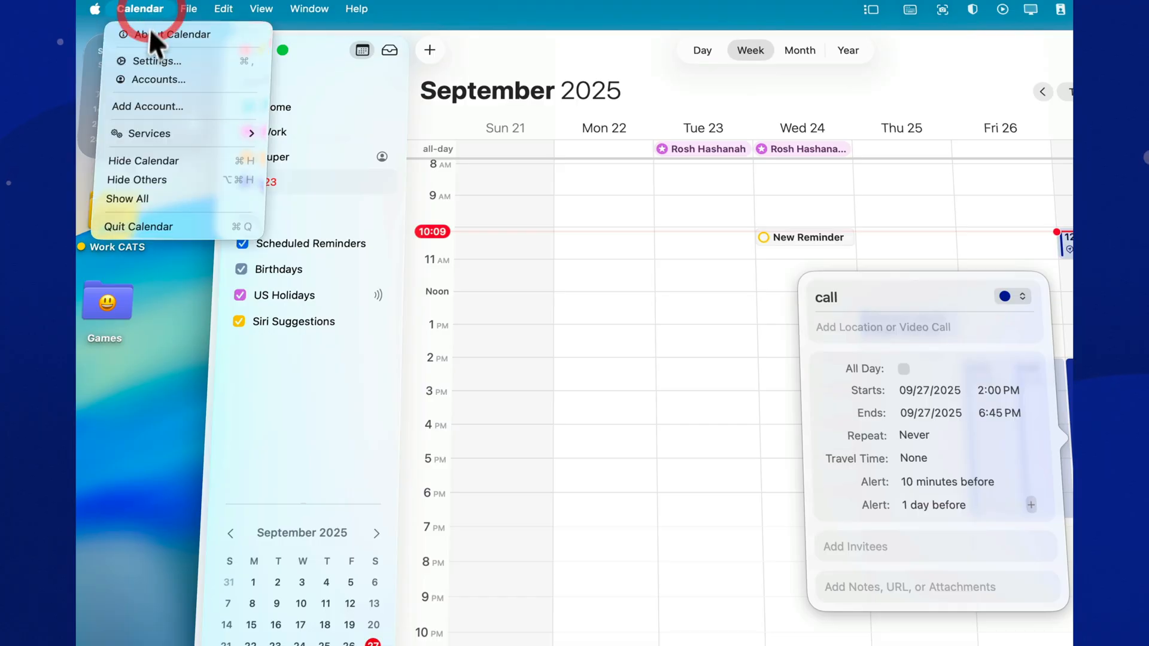
{"action": "left_click", "coordinate": [154, 61]}
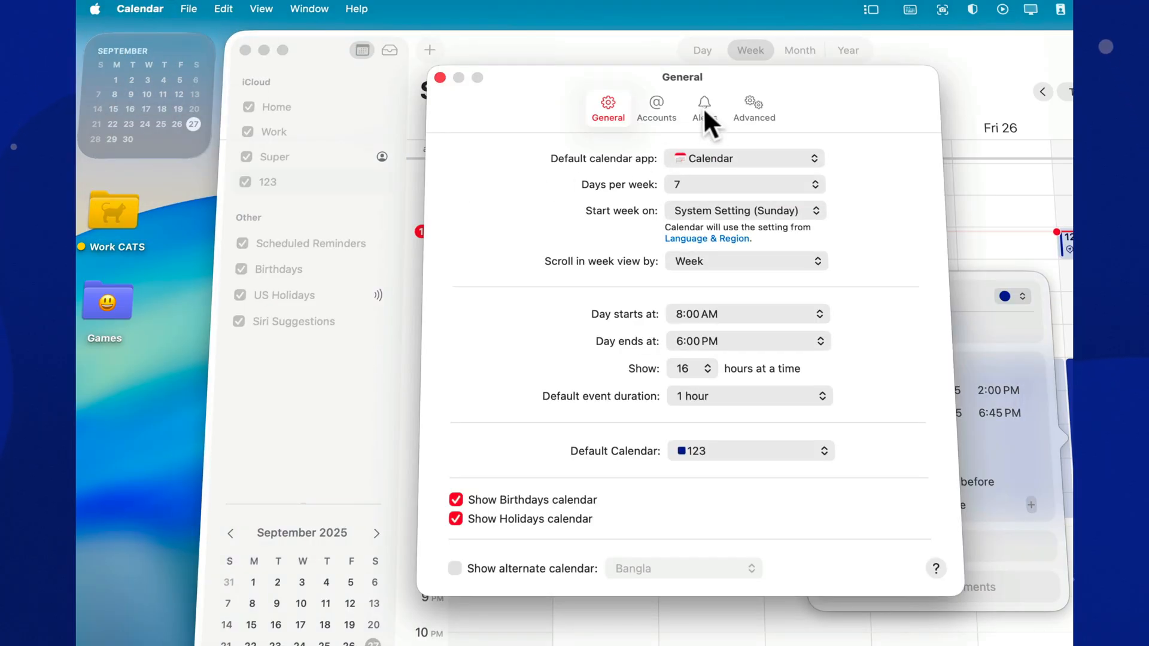
{"action": "left_click", "coordinate": [703, 106]}
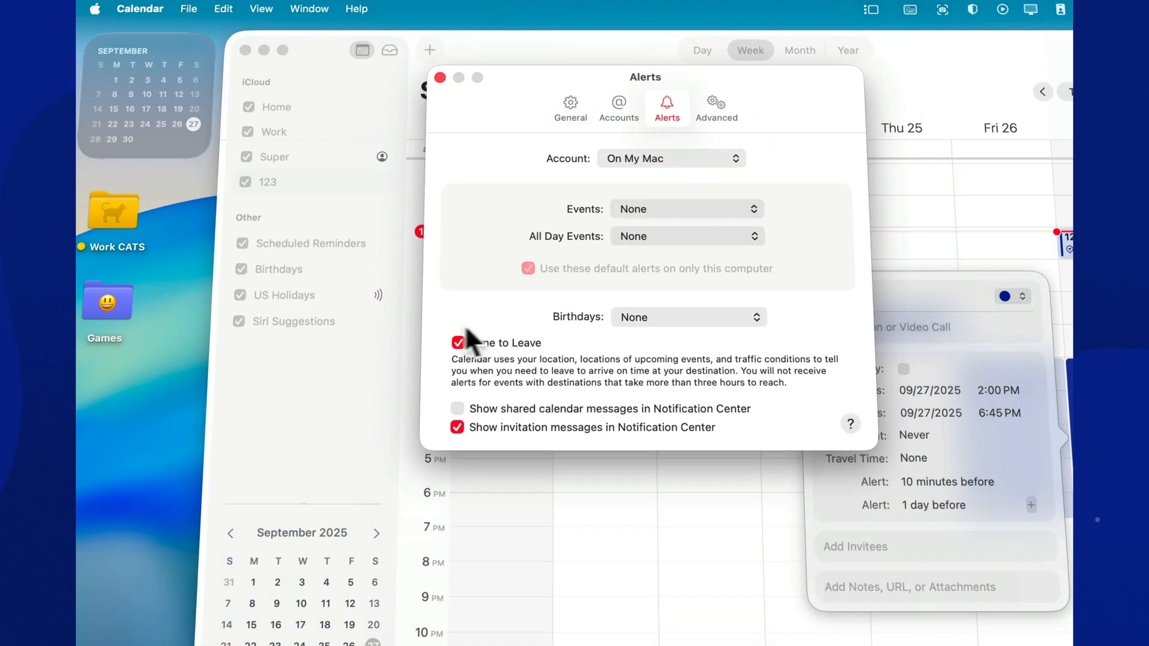
{"action": "mouse_move", "coordinate": [773, 432]}
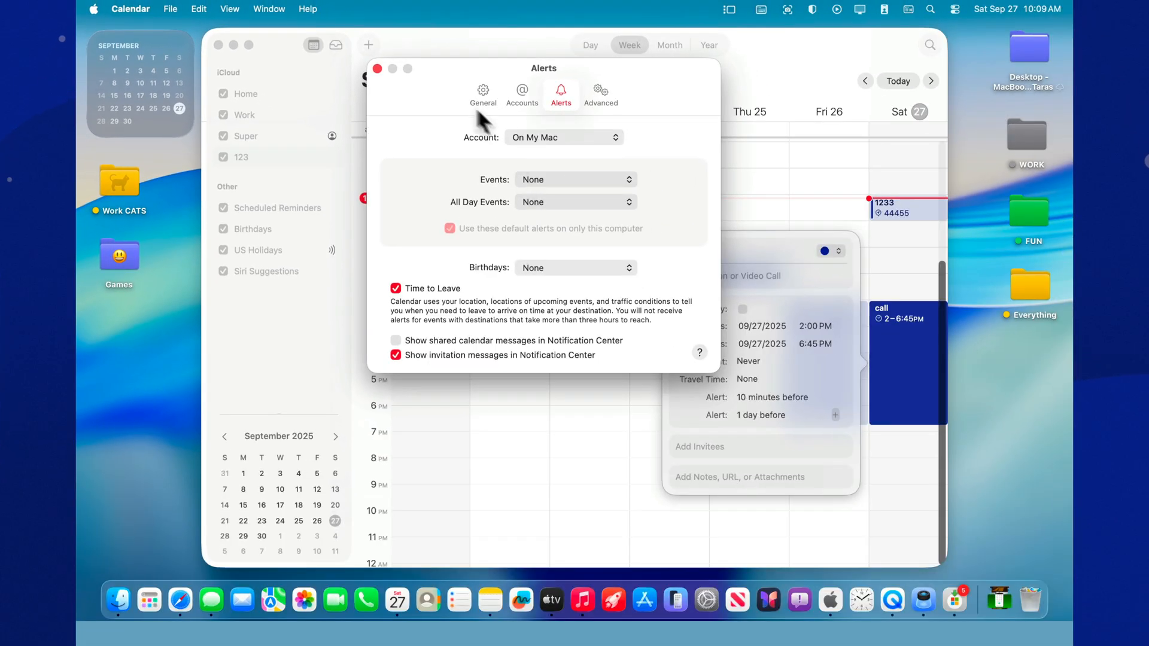
{"action": "left_click", "coordinate": [377, 69]}
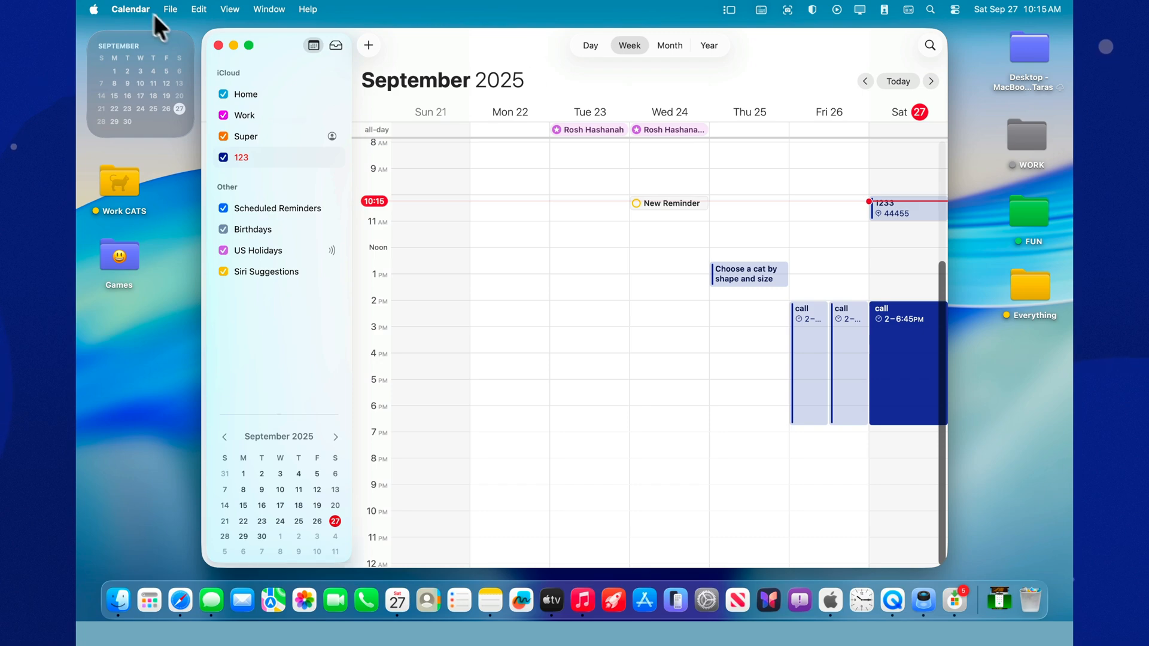
Turn on time zone support in Calendar's Advanced settings
{"action": "left_click", "coordinate": [130, 9]}
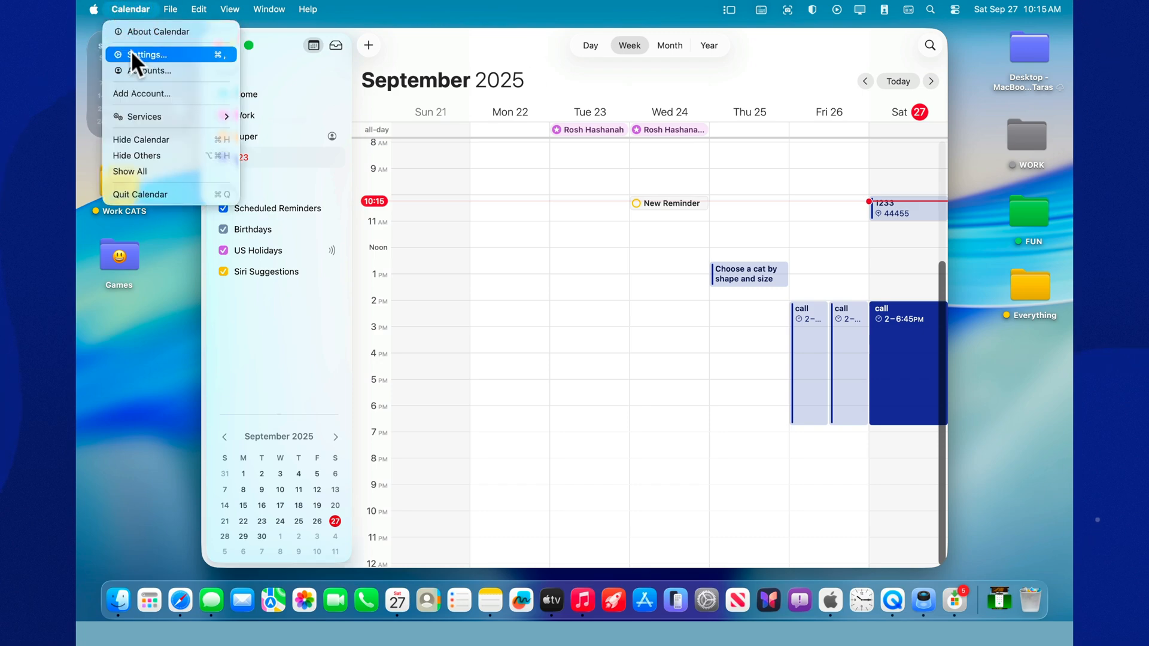
{"action": "left_click", "coordinate": [146, 53]}
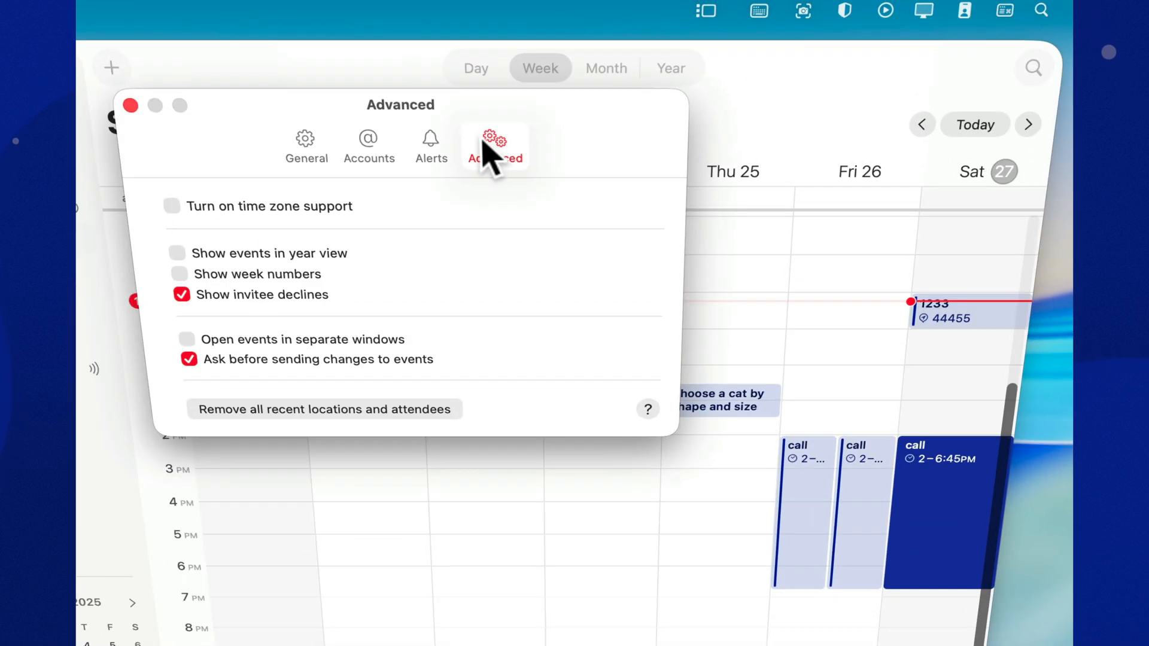
{"action": "left_click", "coordinate": [171, 206]}
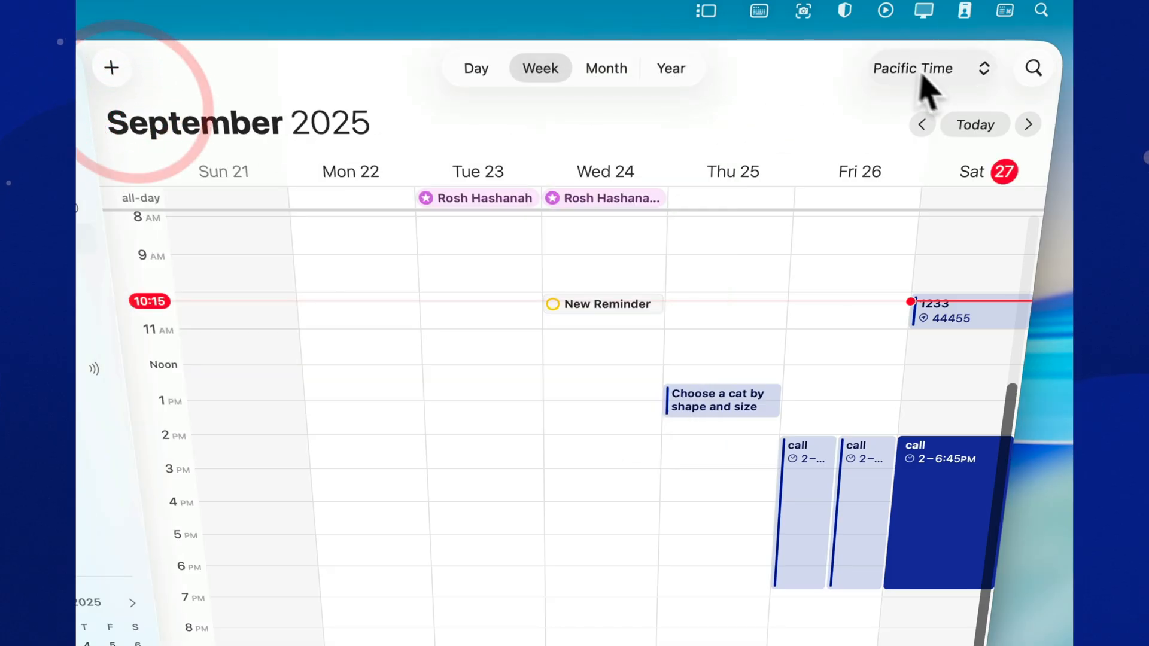
Set the view's time zone to Pacific Time via Cupertino, CA as closest city
{"action": "left_click", "coordinate": [929, 67]}
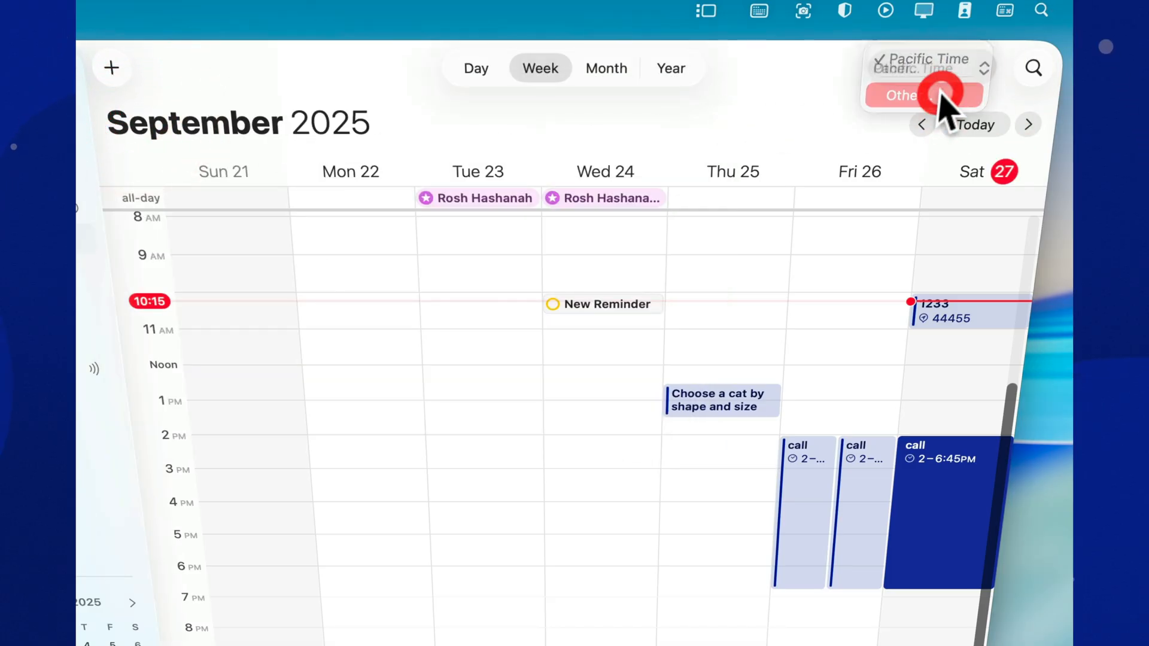
{"action": "left_click", "coordinate": [923, 95]}
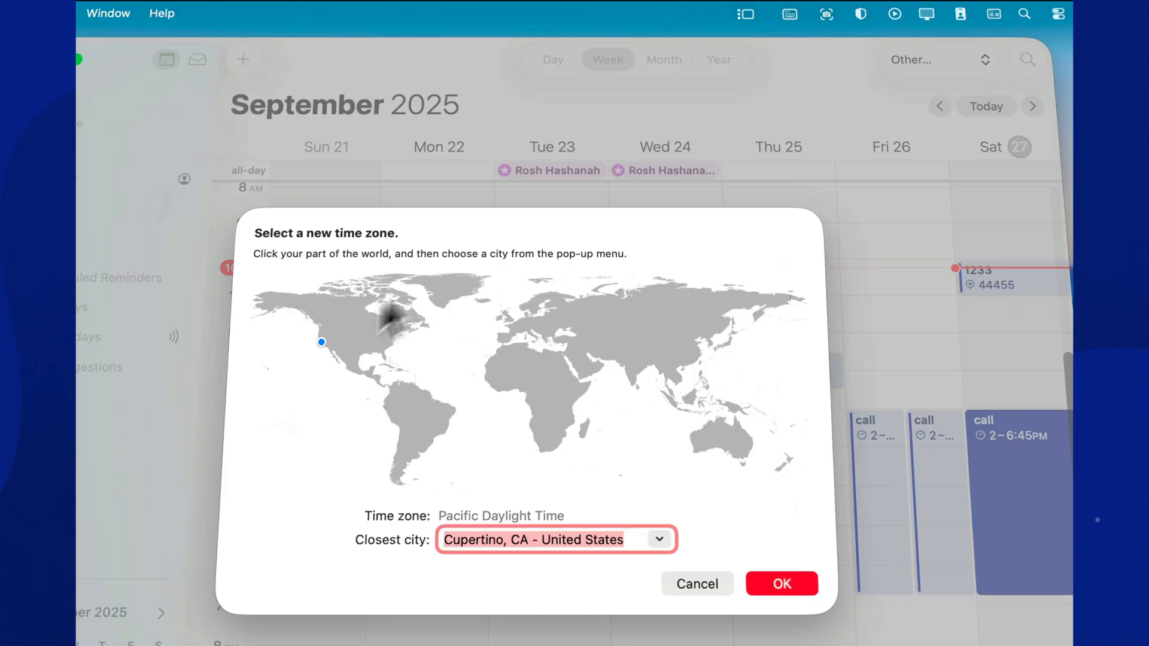
{"action": "left_click", "coordinate": [781, 583]}
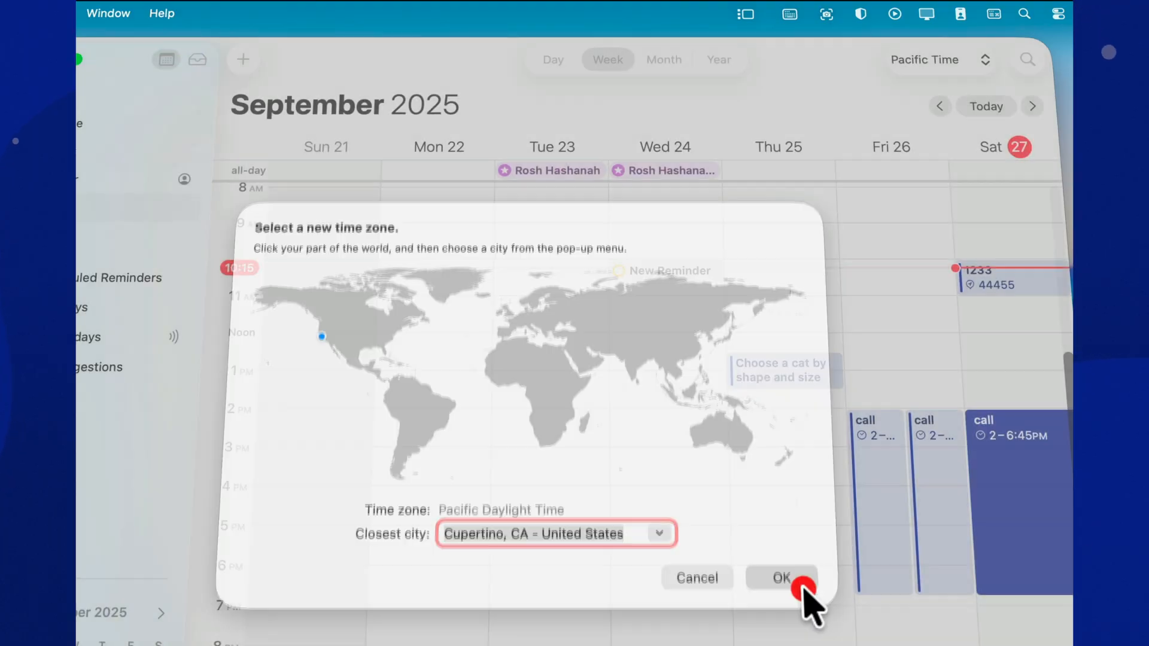
{"action": "left_click", "coordinate": [781, 577]}
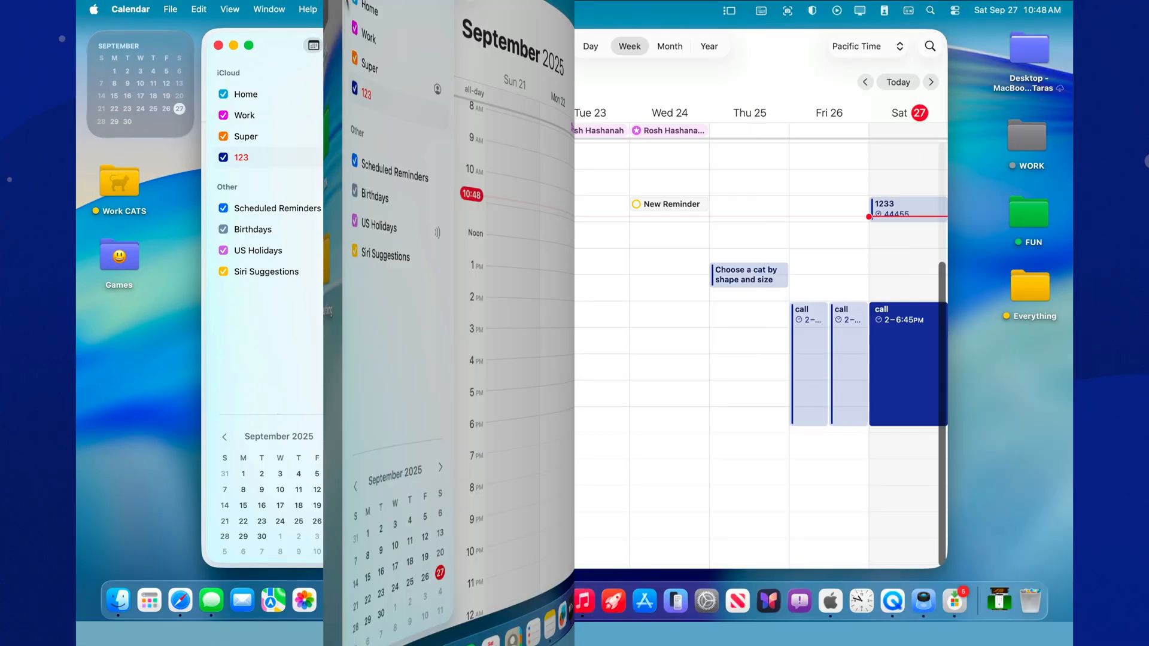
{"action": "left_click", "coordinate": [131, 8]}
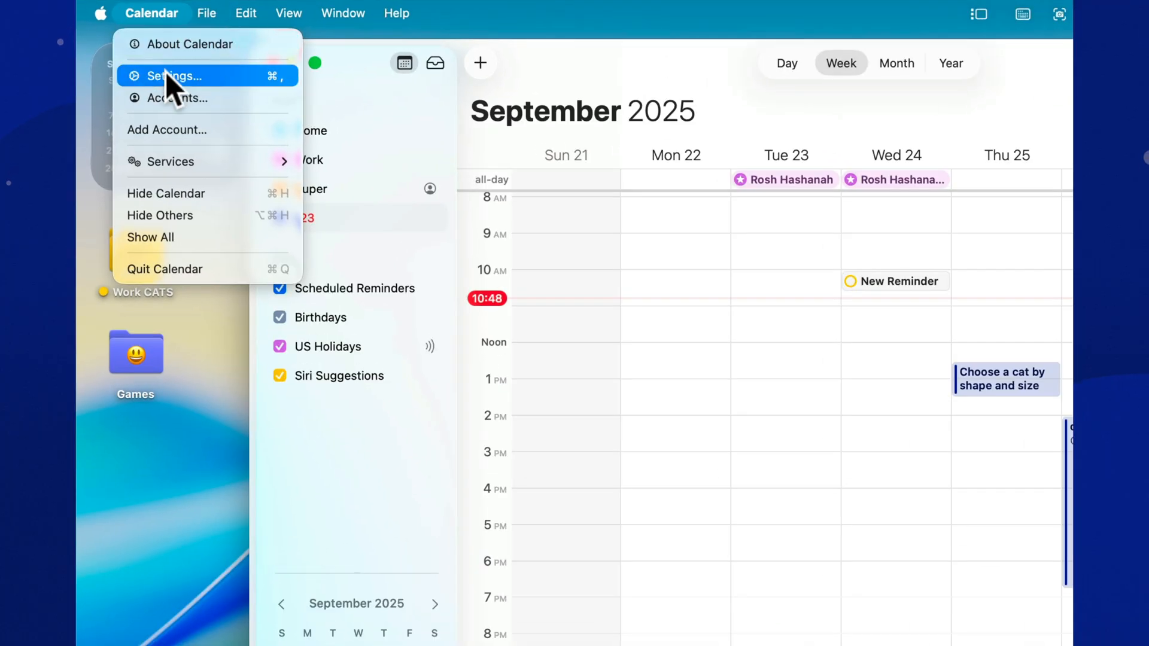
{"action": "left_click", "coordinate": [175, 76]}
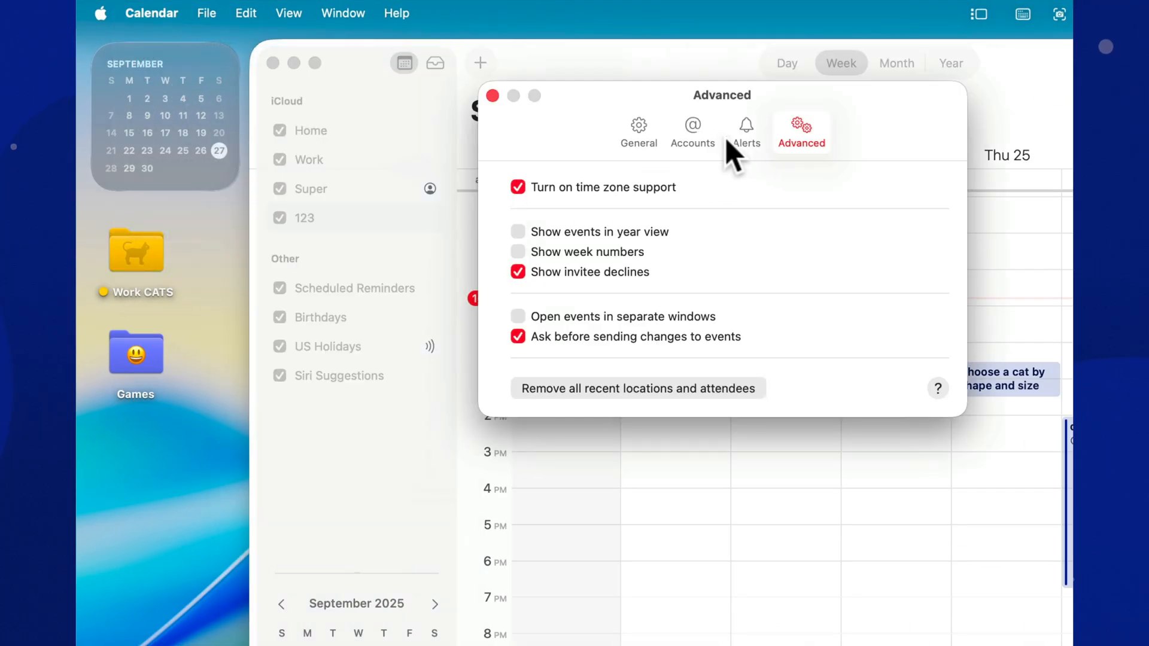
{"action": "left_click", "coordinate": [690, 131]}
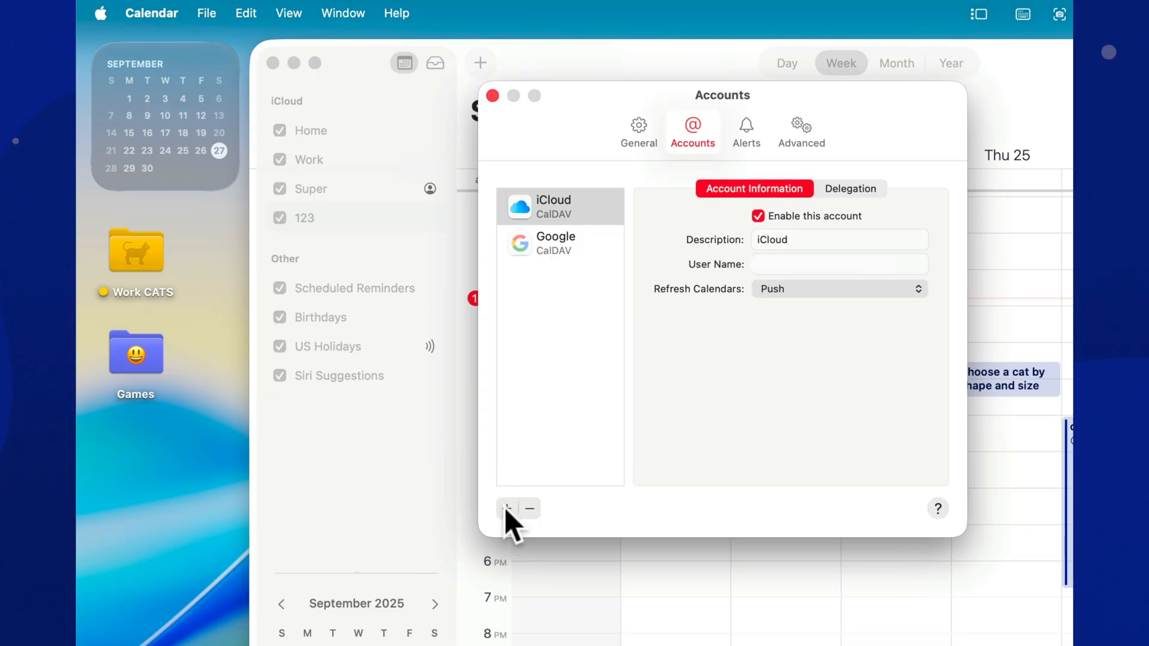
{"action": "left_click", "coordinate": [508, 509]}
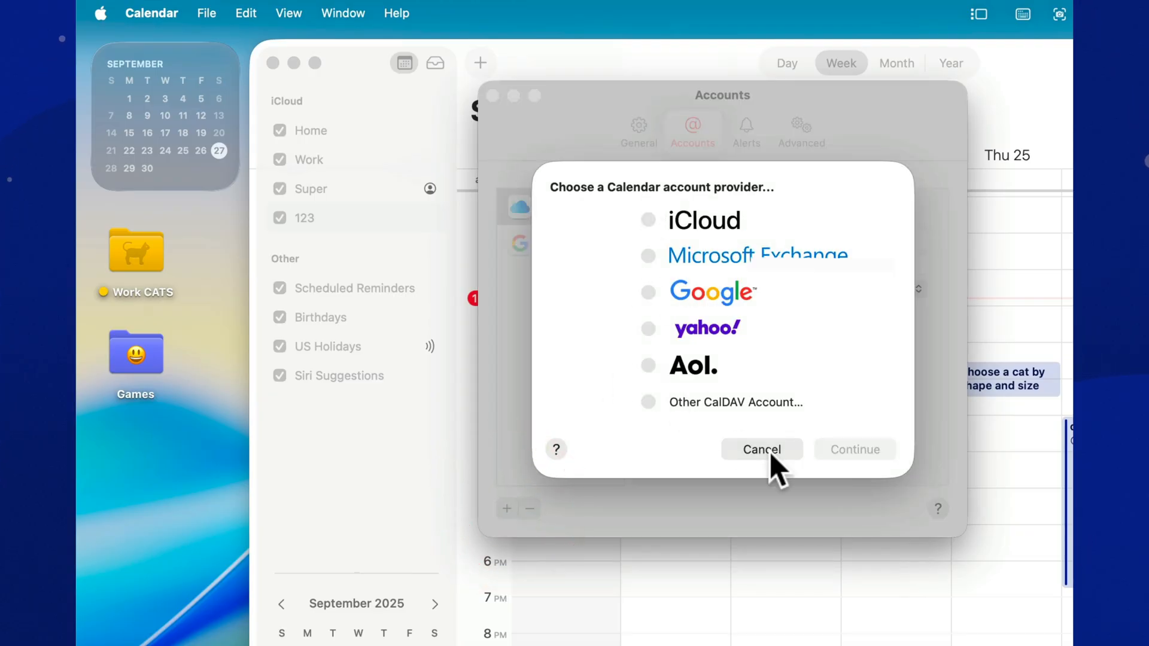
{"action": "left_click", "coordinate": [761, 449]}
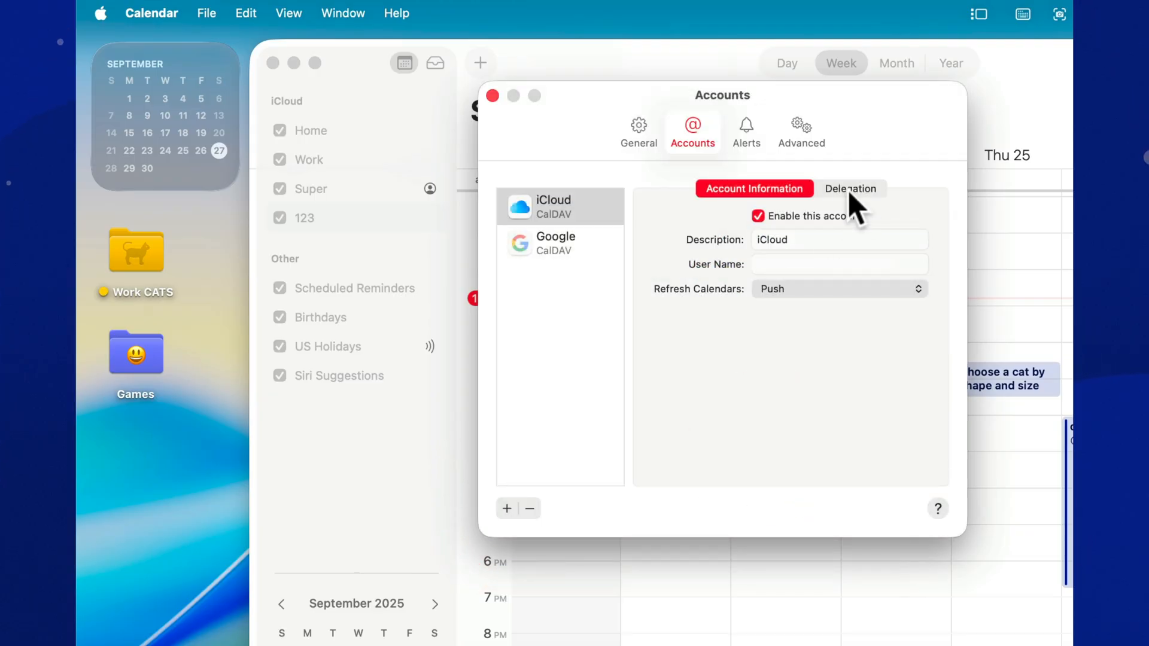
{"action": "left_click", "coordinate": [851, 188]}
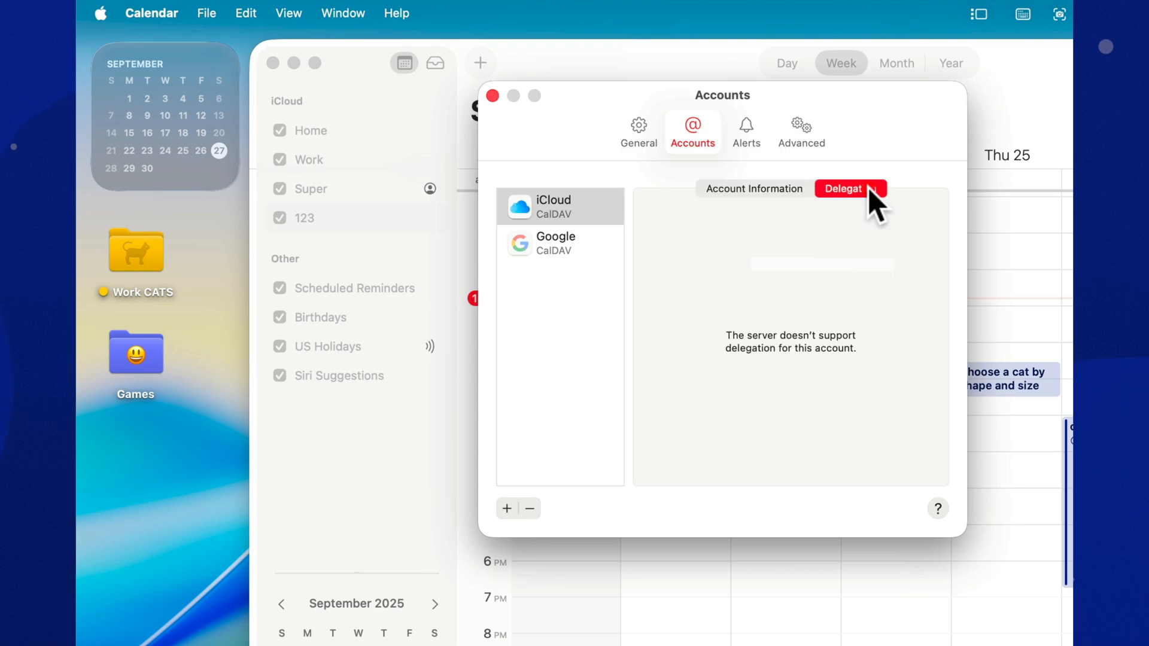
{"action": "mouse_move", "coordinate": [864, 345]}
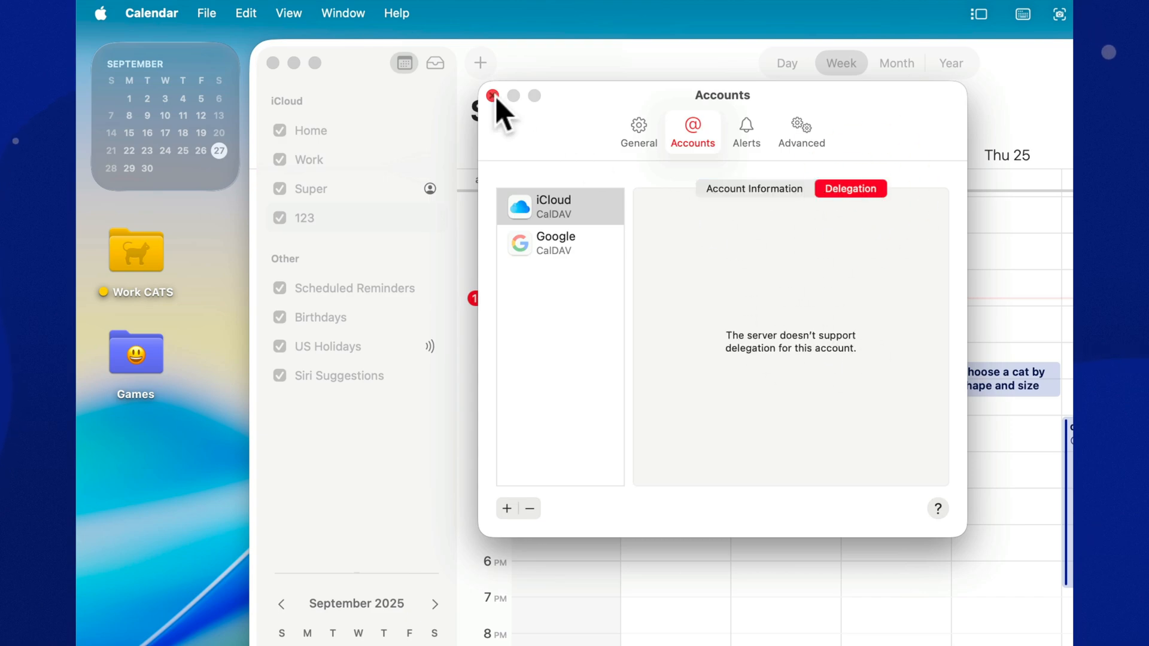
{"action": "left_click", "coordinate": [492, 96]}
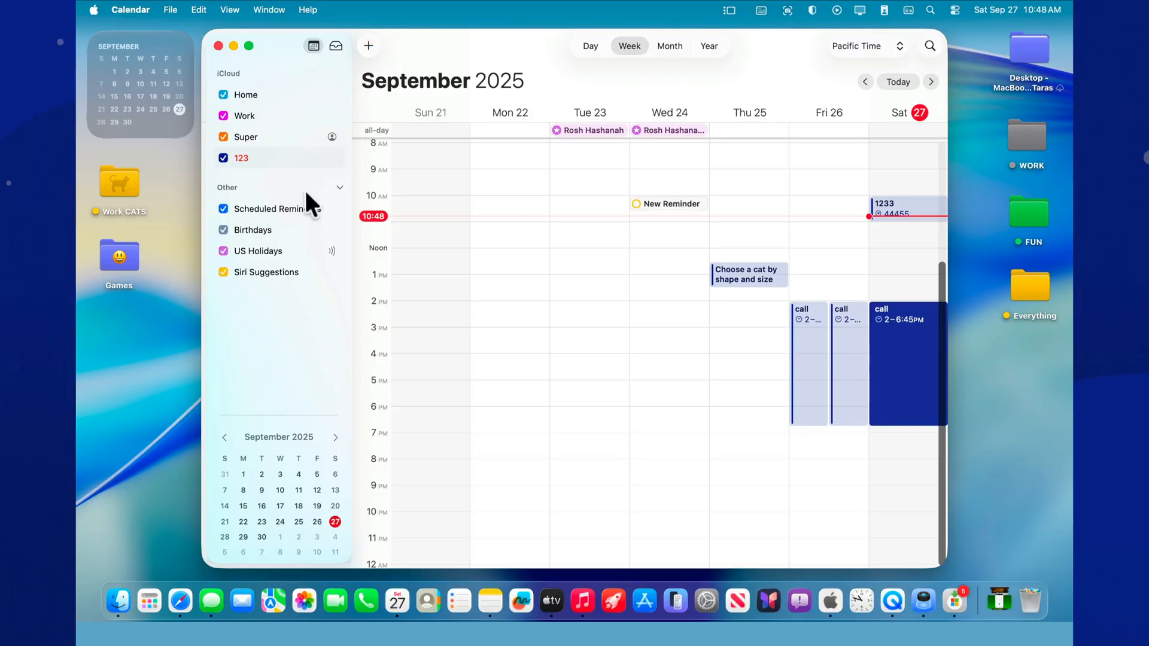
Bring up the New Calendar Subscription prompt asking for a calendar URL
{"action": "left_click", "coordinate": [246, 136]}
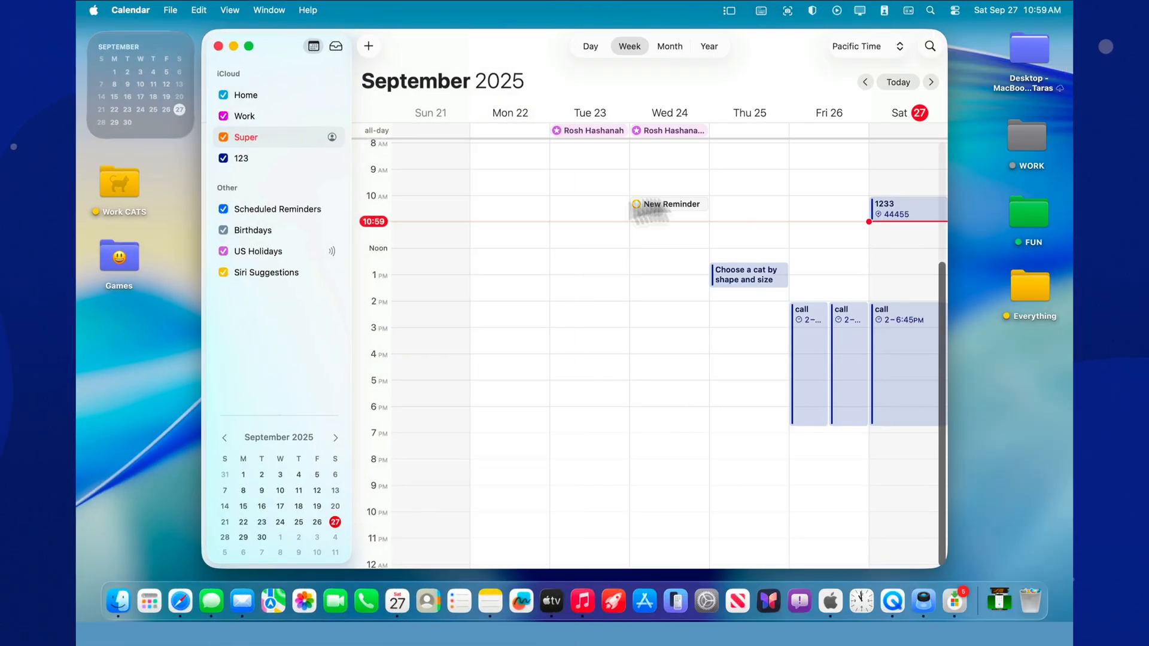
{"action": "right_click", "coordinate": [746, 274]}
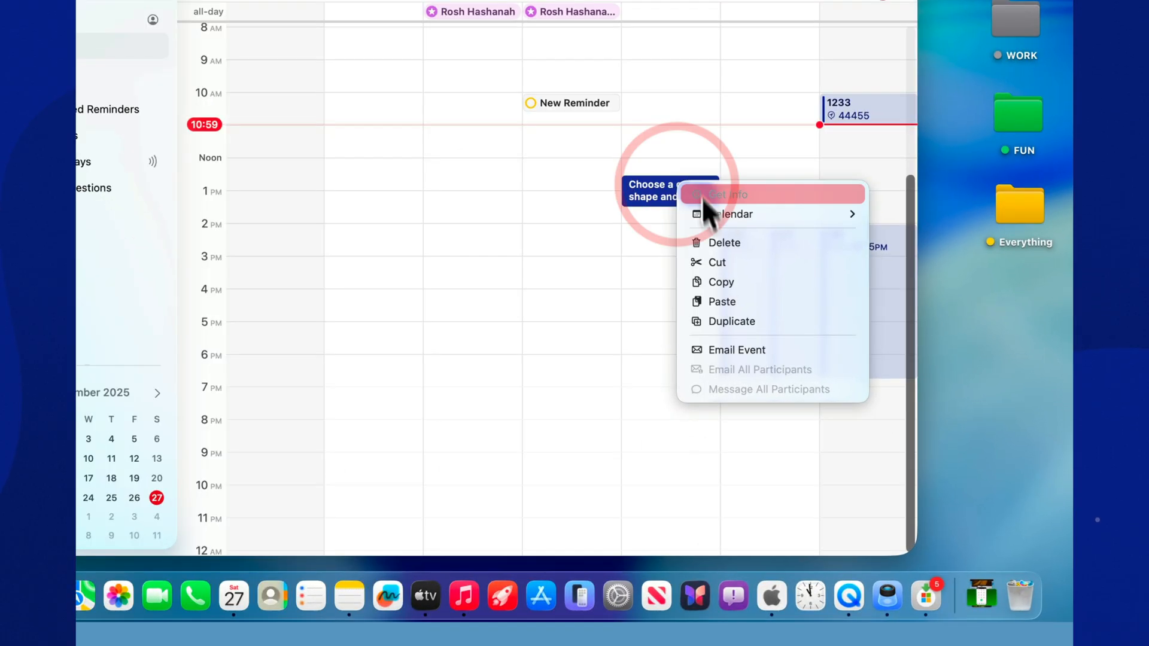
{"action": "mouse_move", "coordinate": [517, 297]}
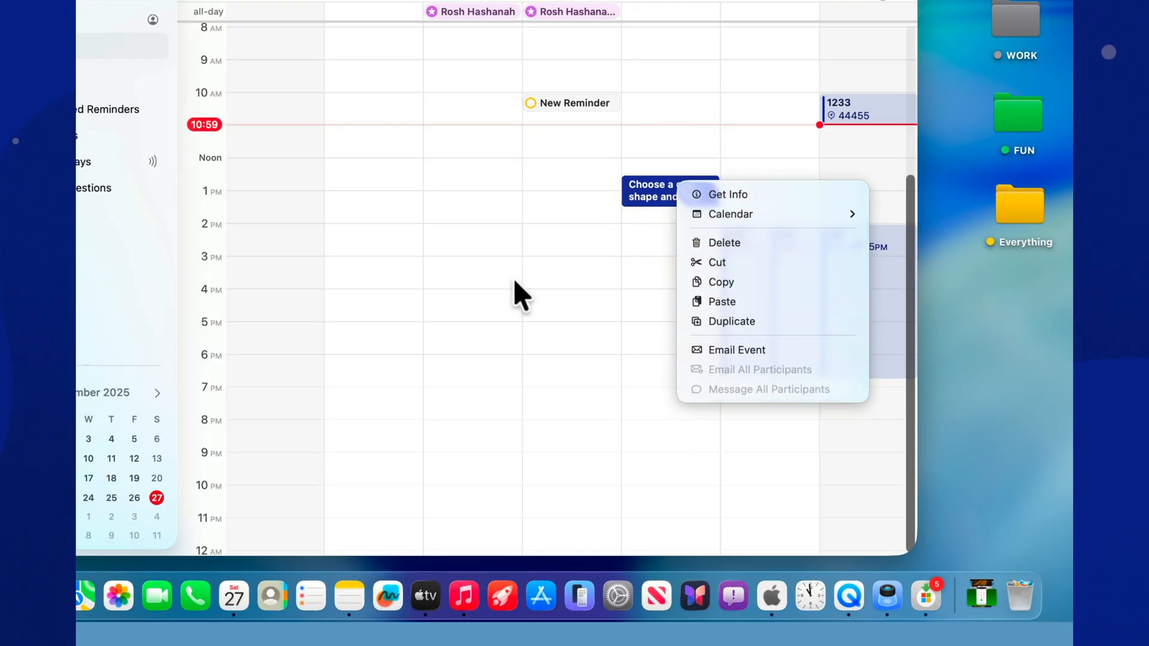
{"action": "left_click", "coordinate": [194, 12]}
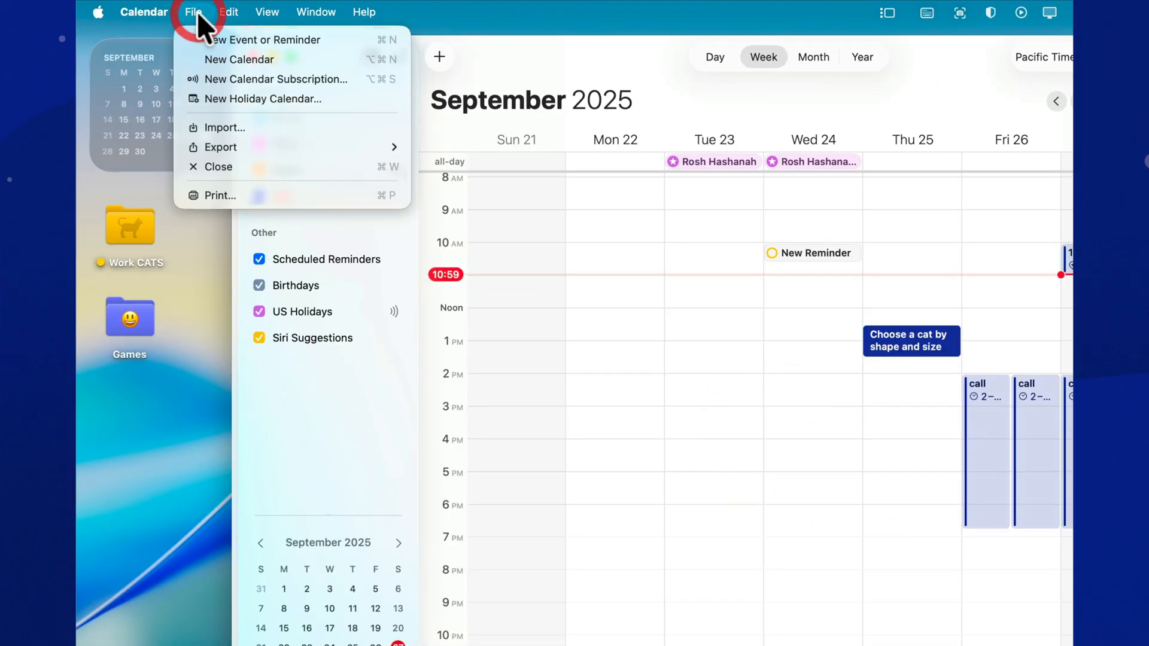
{"action": "mouse_move", "coordinate": [292, 79]}
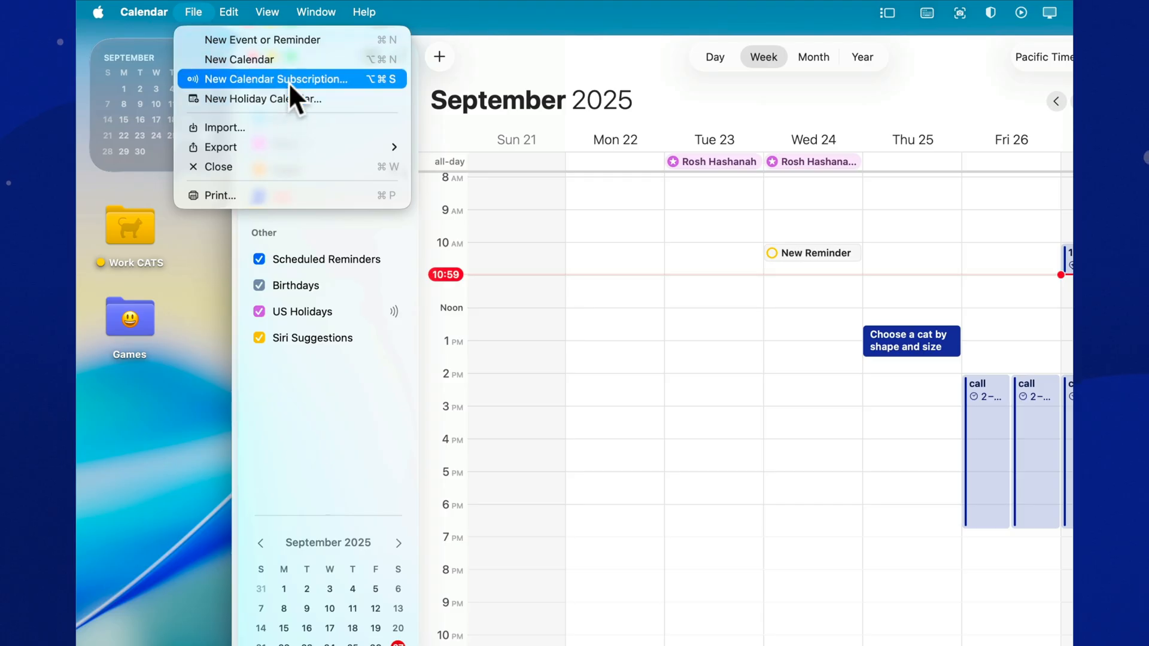
{"action": "left_click", "coordinate": [276, 79]}
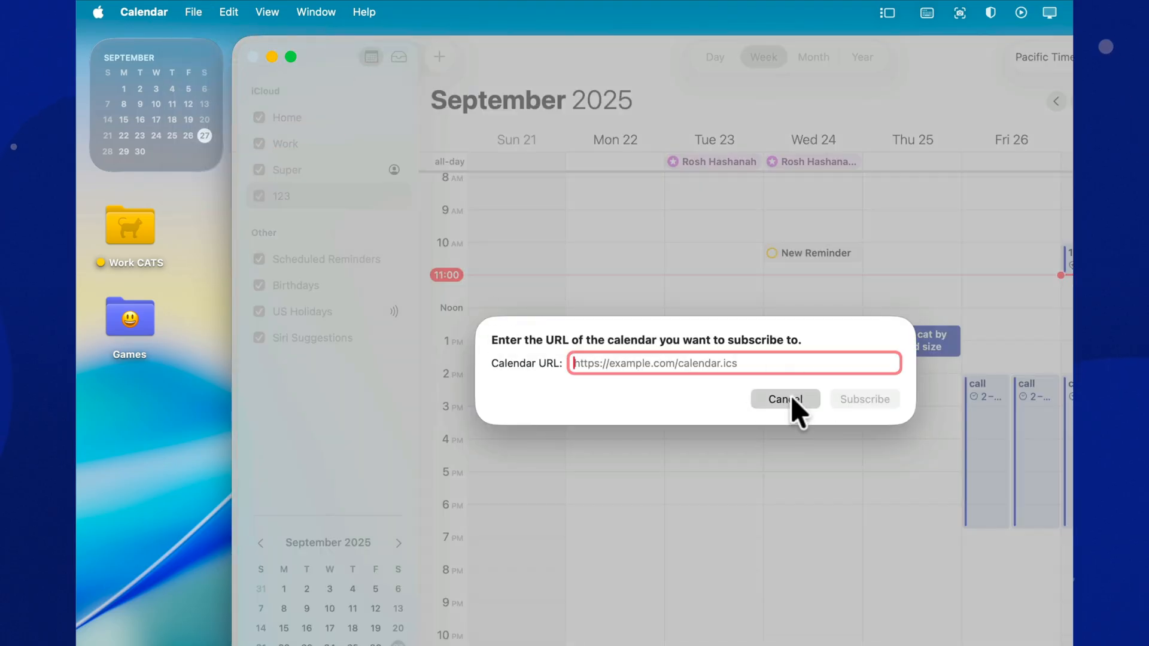